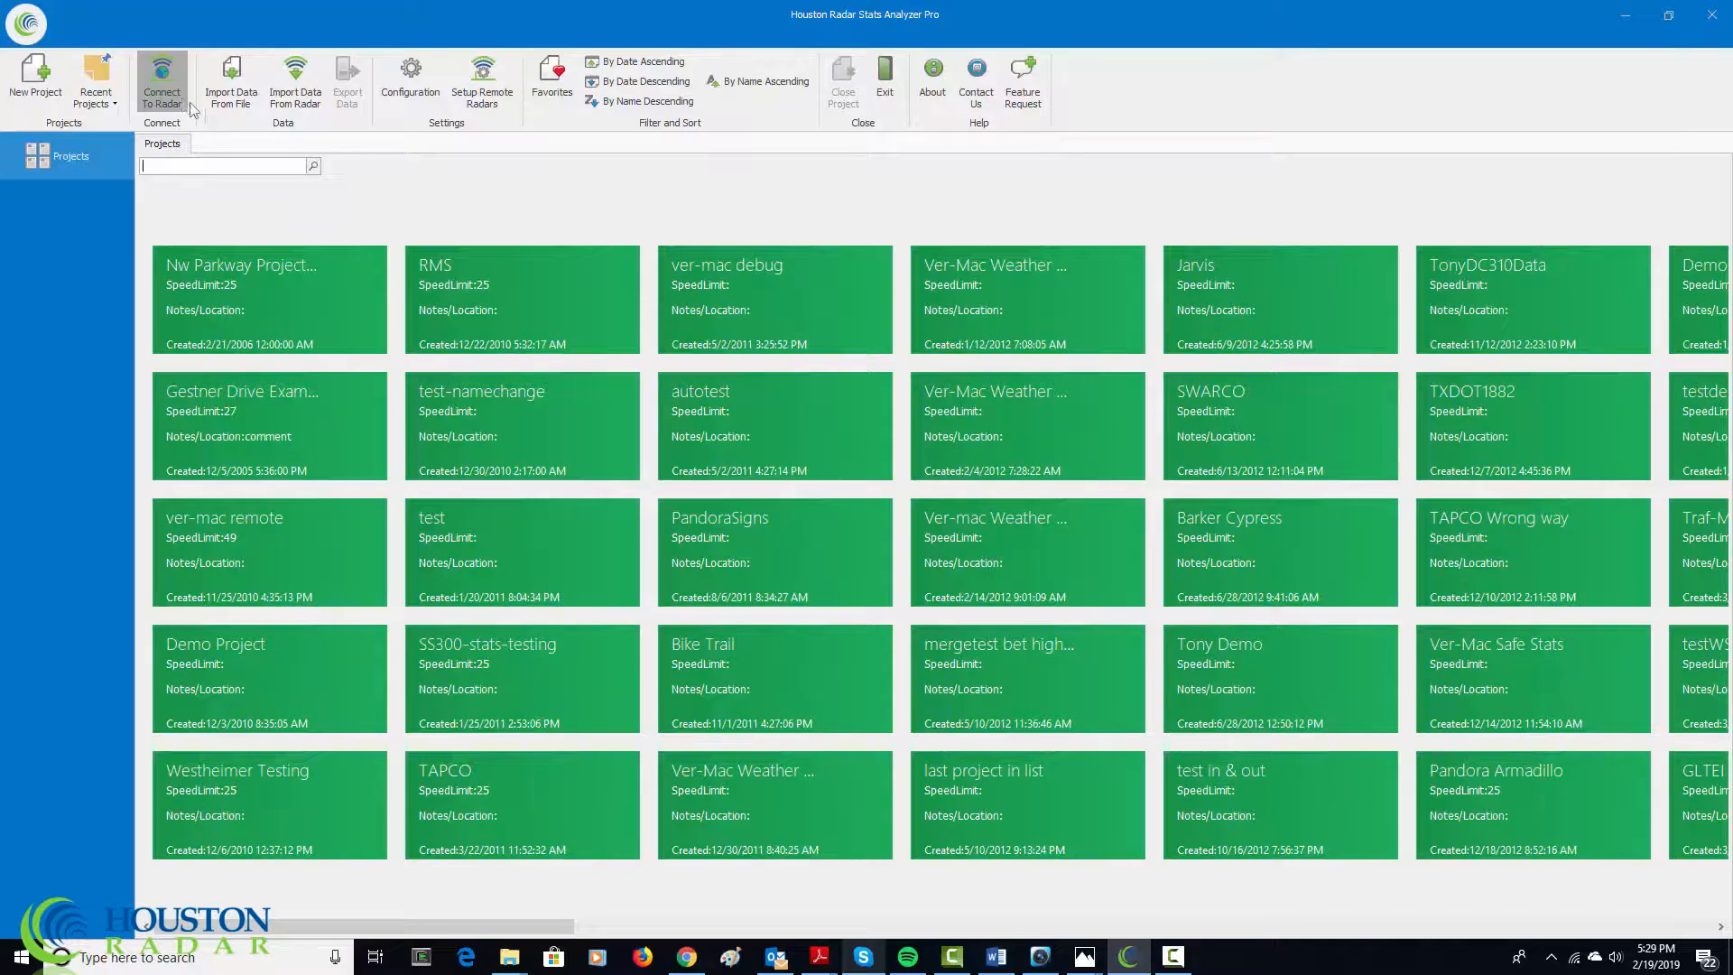
# Connect to the PD300 radar over the COM14 USB serial port and acknowledge the Radar Found notices.
pyautogui.click(161, 81)
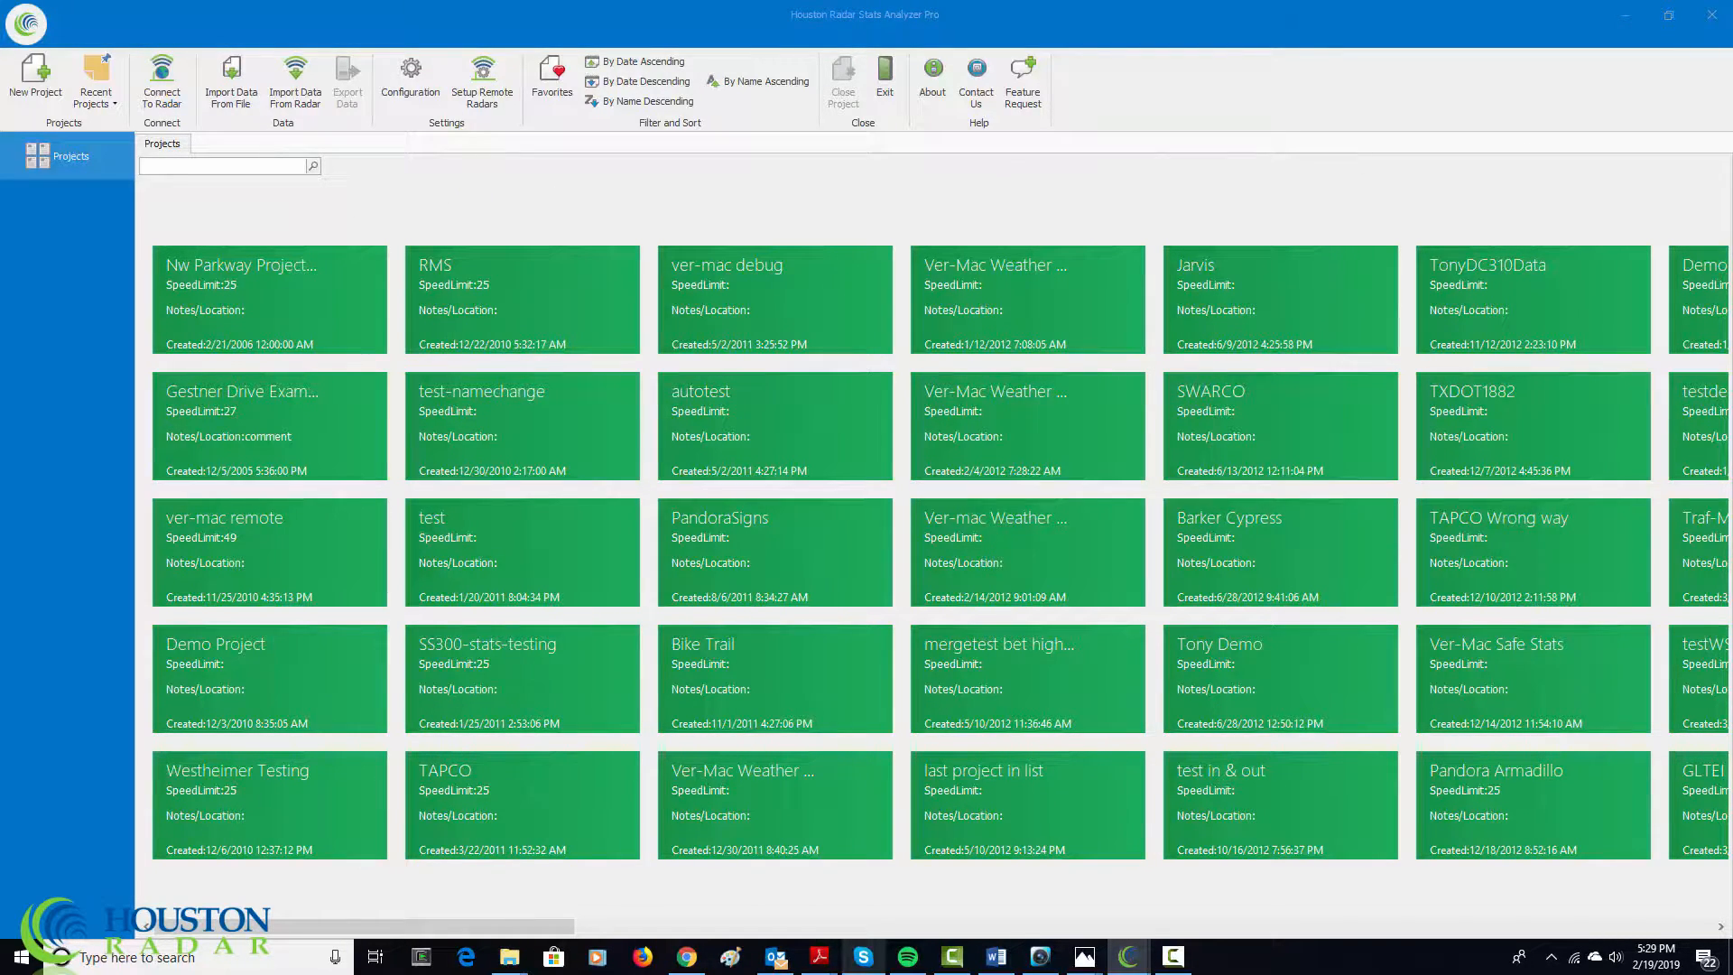
pyautogui.click(160, 81)
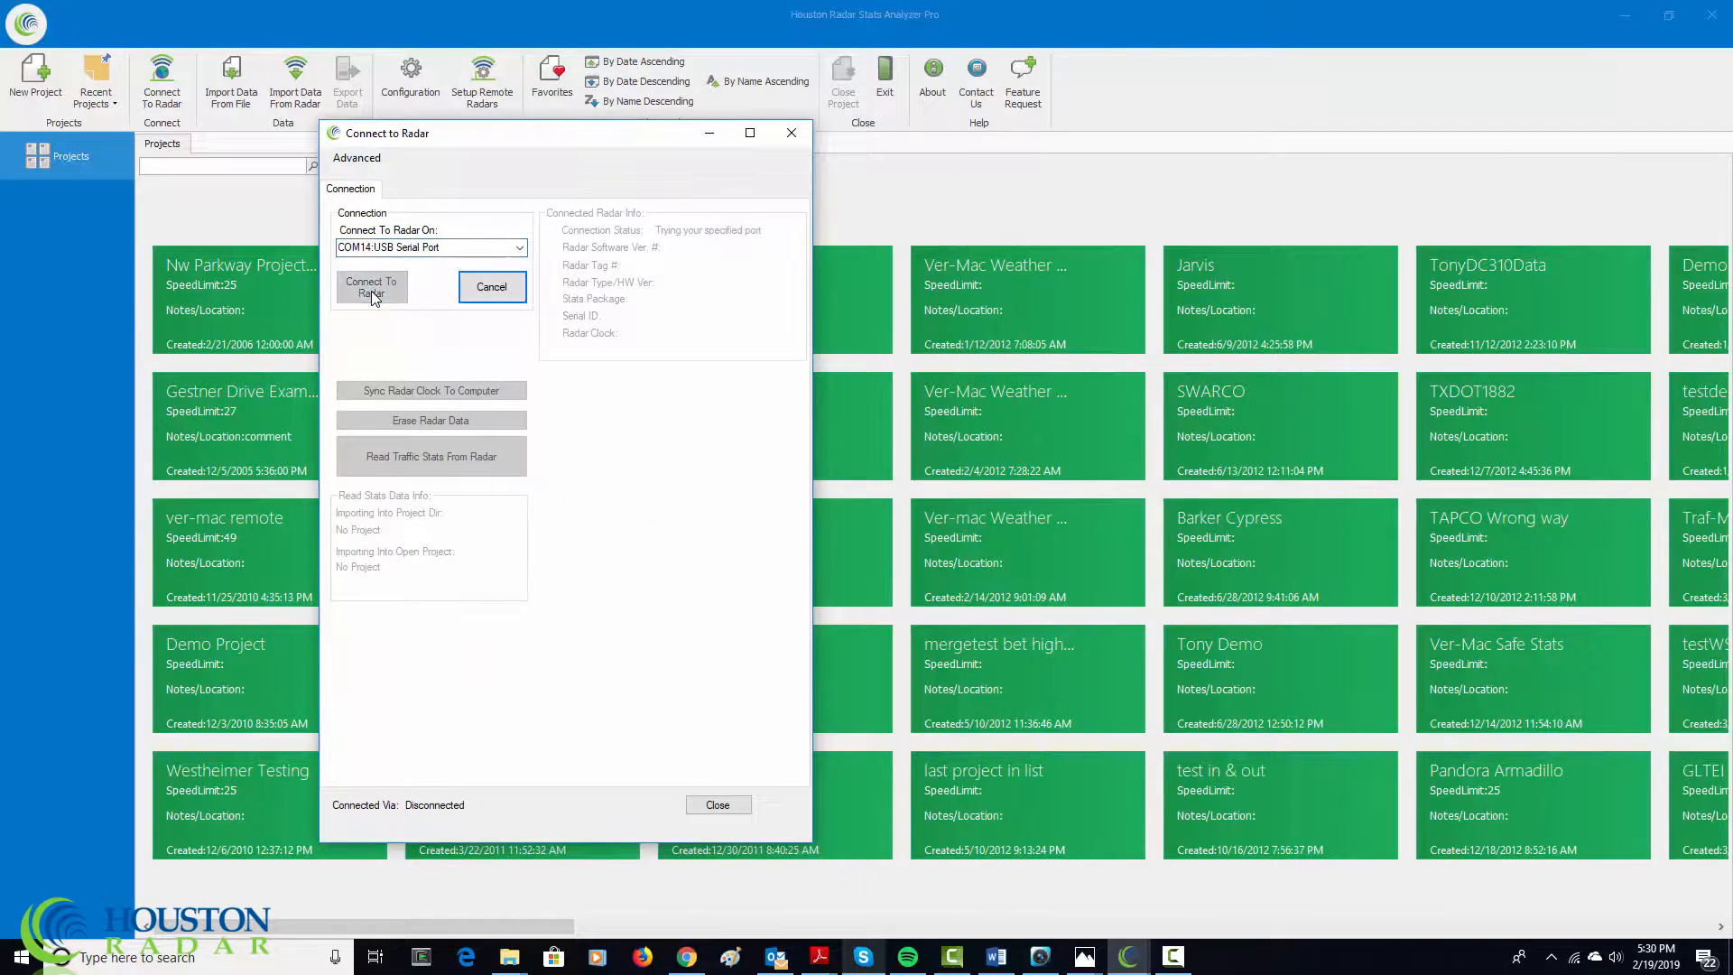
pyautogui.click(371, 287)
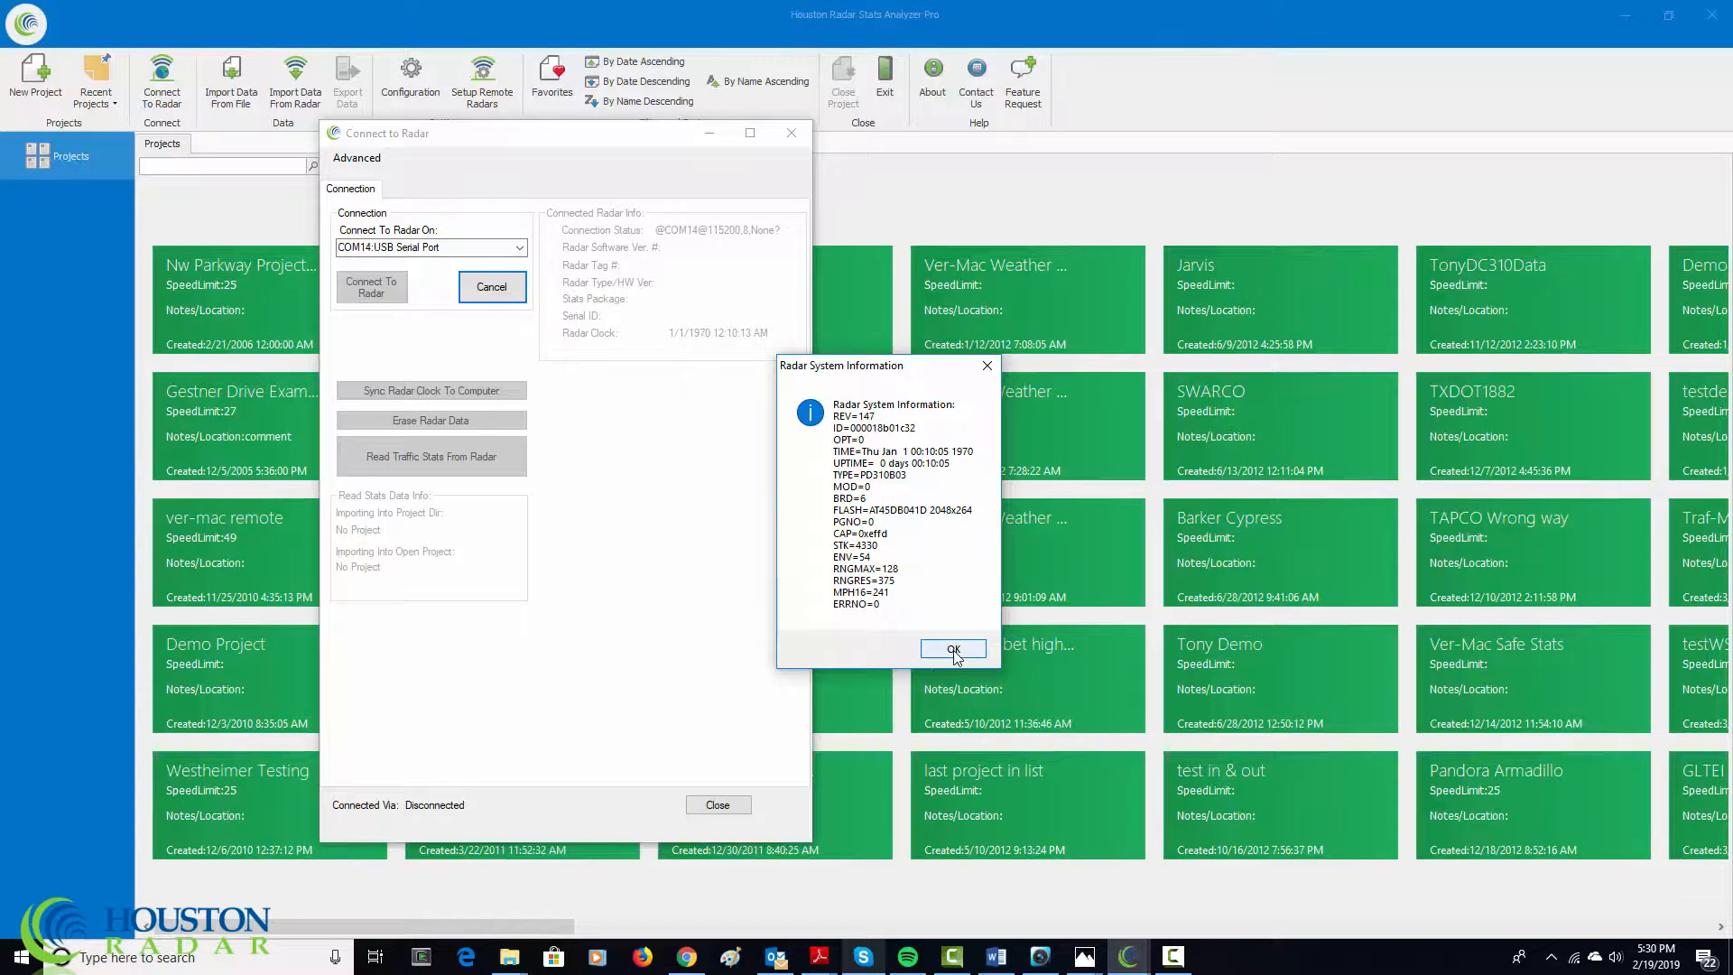
pyautogui.click(953, 649)
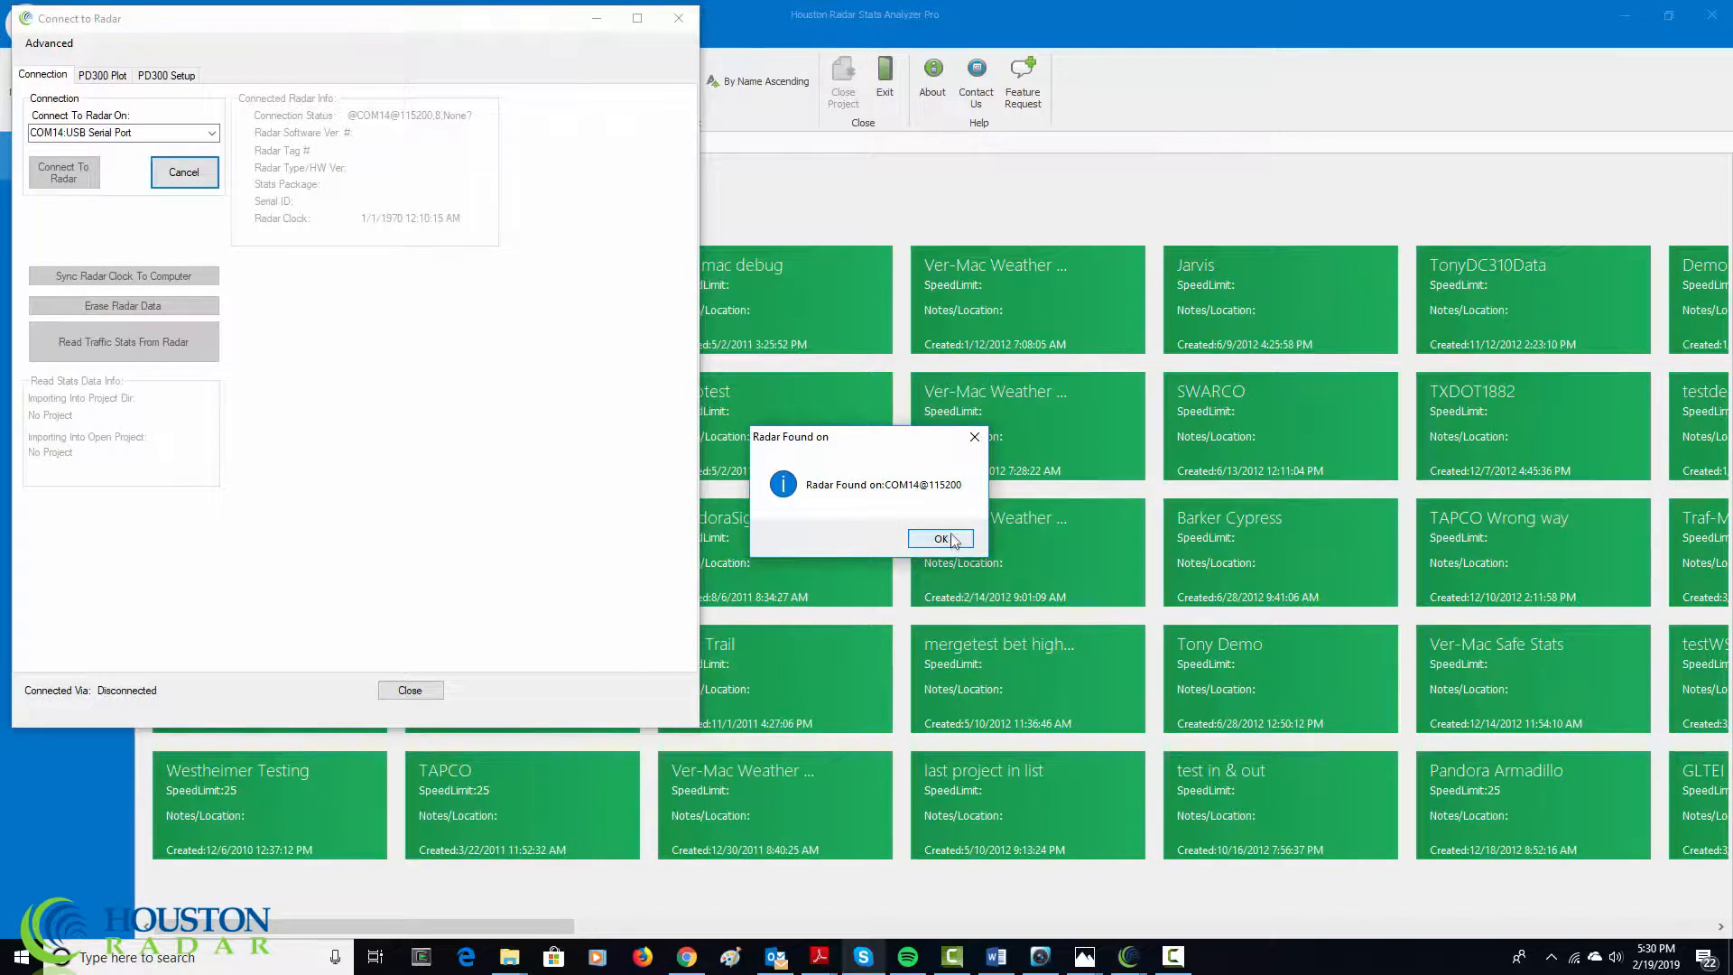
pyautogui.click(933, 538)
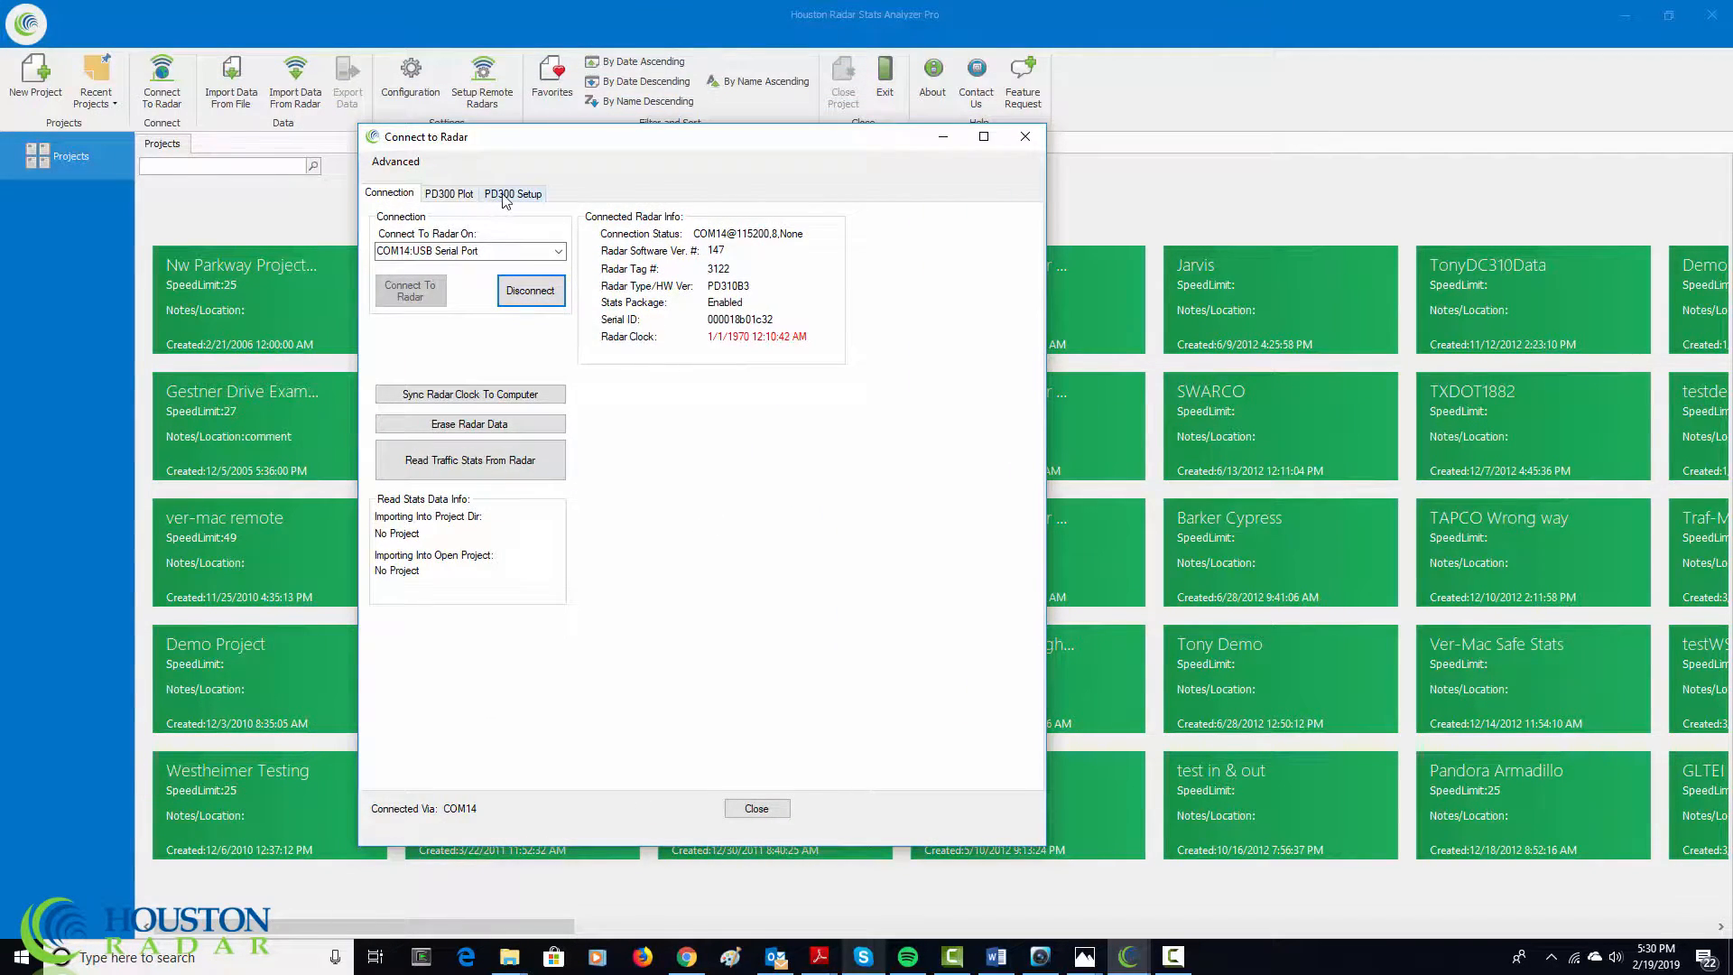
# In PD300 Setup, choose Intersection operating mode with Symmetric background clutter compensation.
pyautogui.click(511, 193)
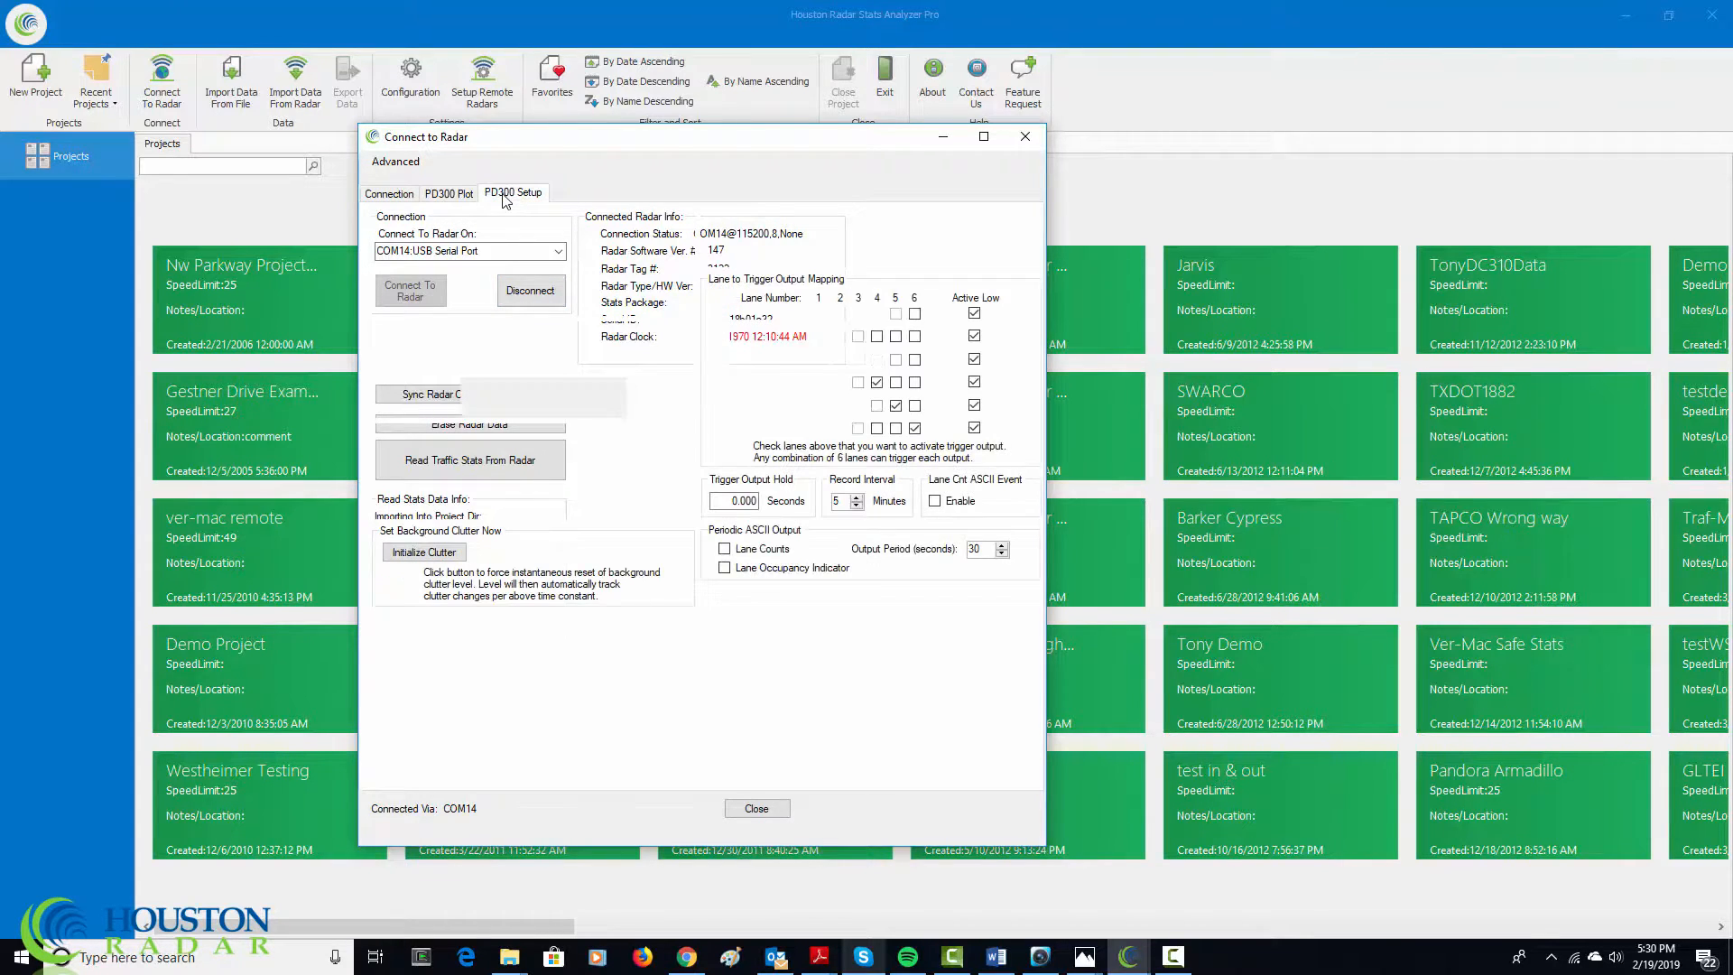
pyautogui.click(511, 193)
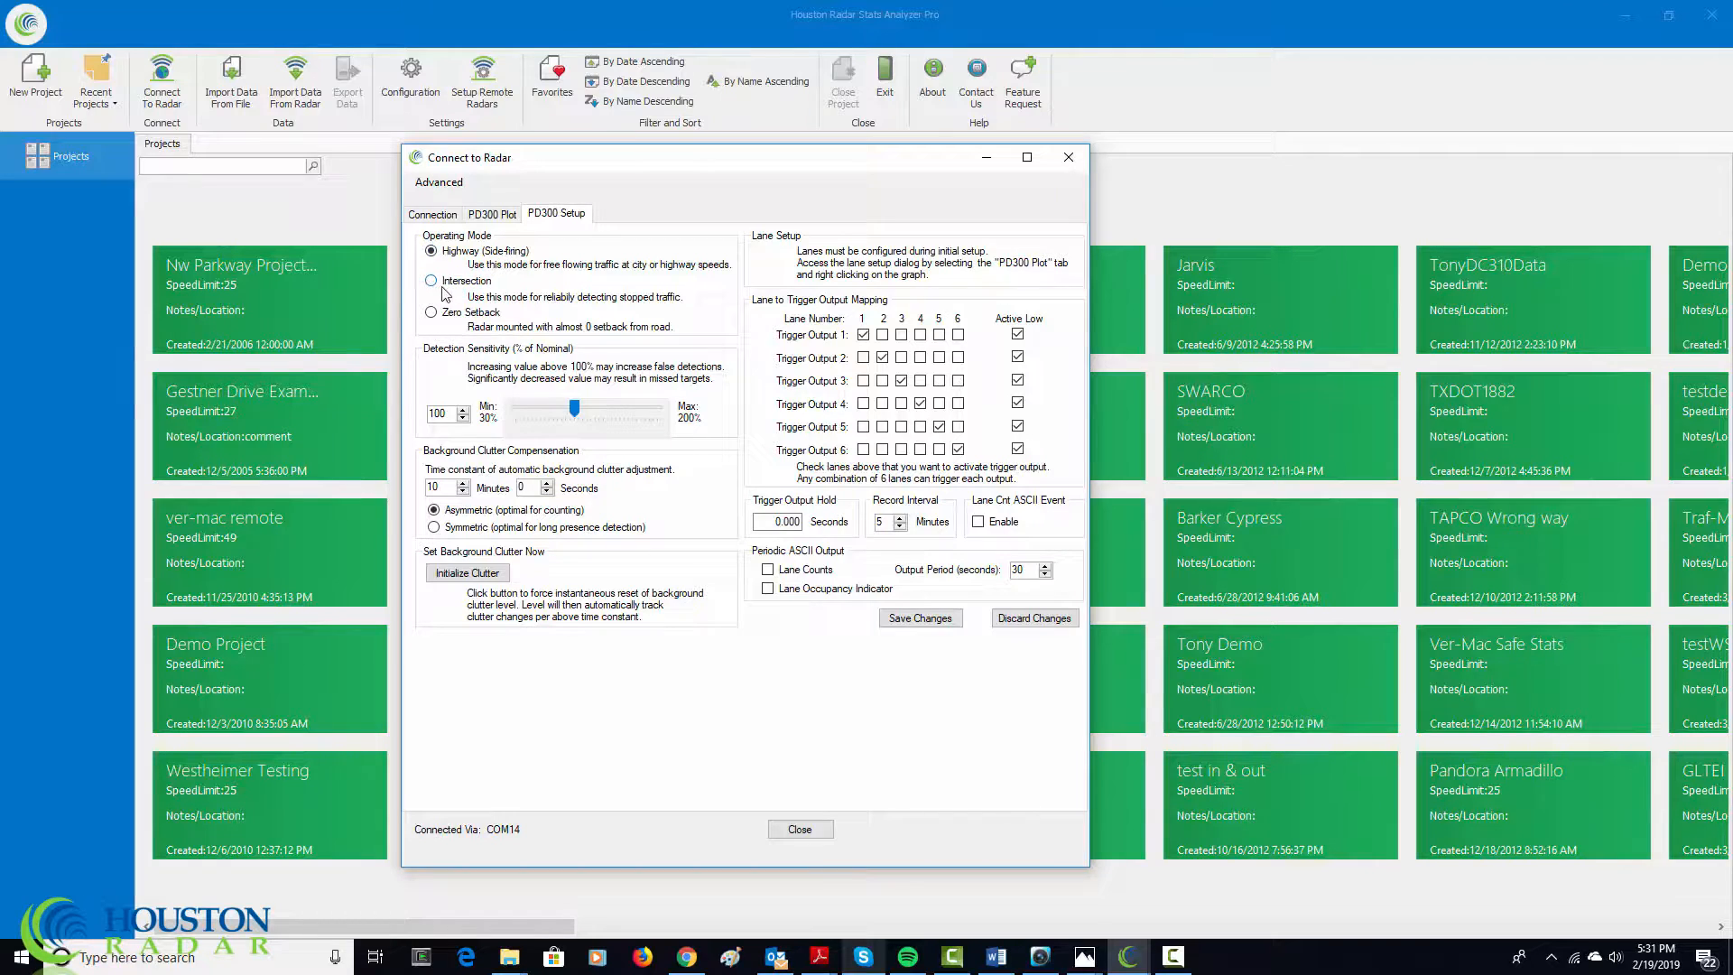
pyautogui.click(431, 282)
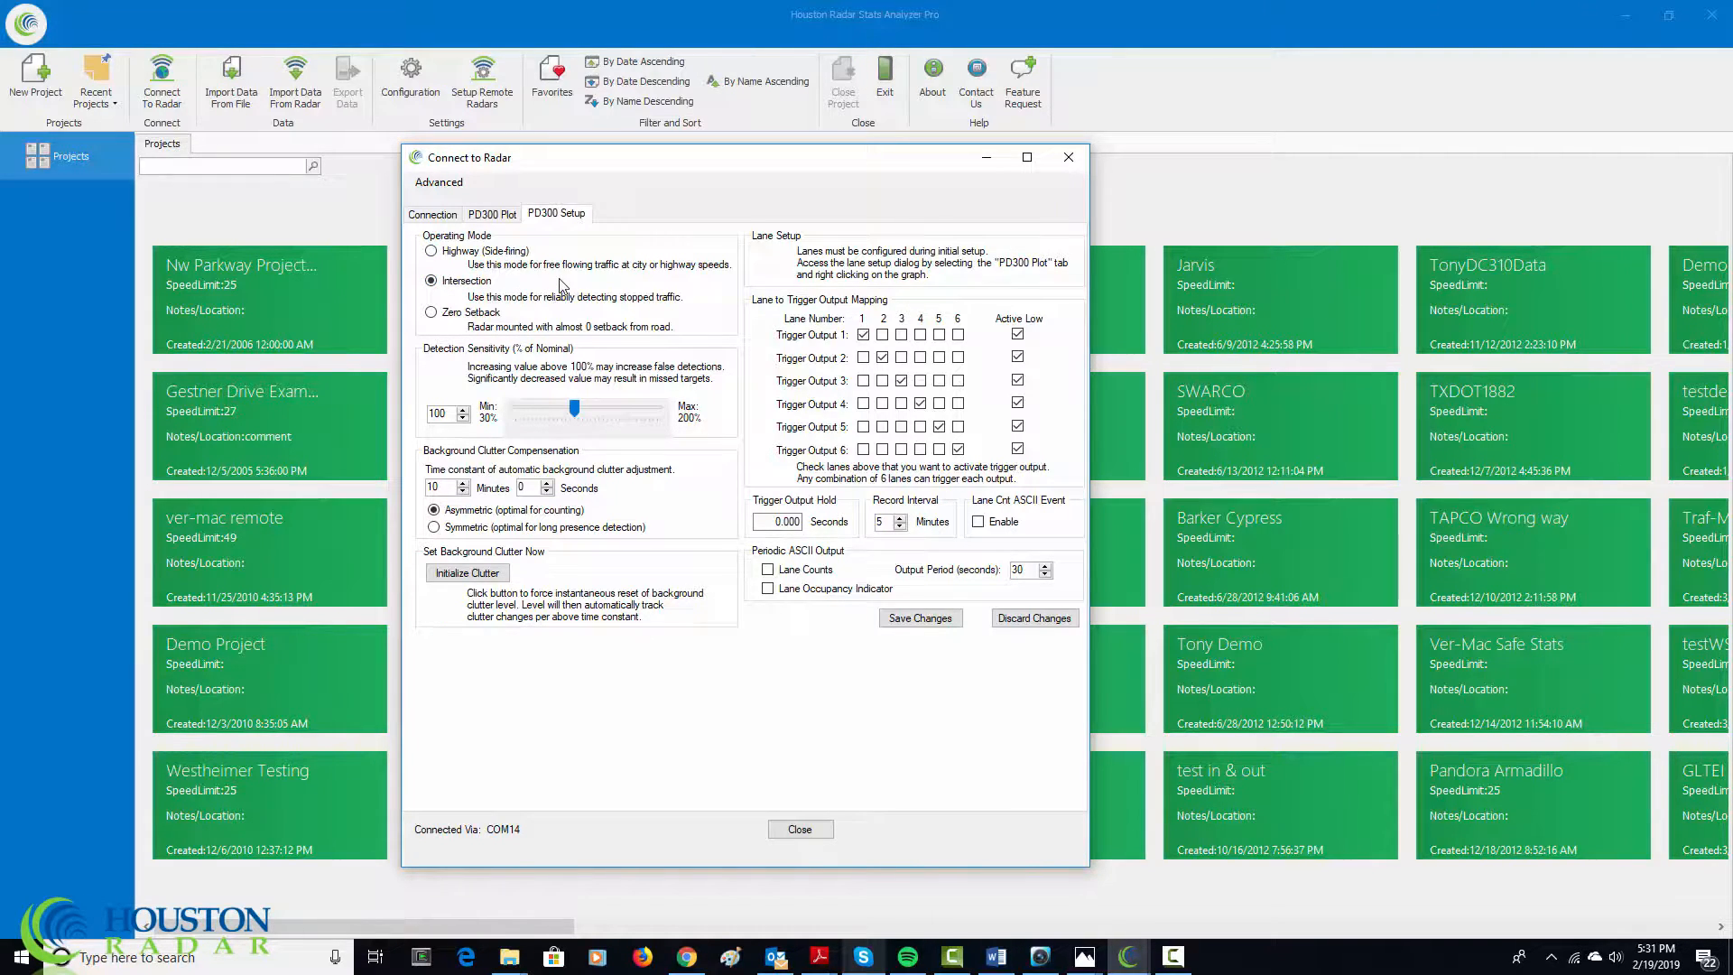
pyautogui.moveTo(529, 293)
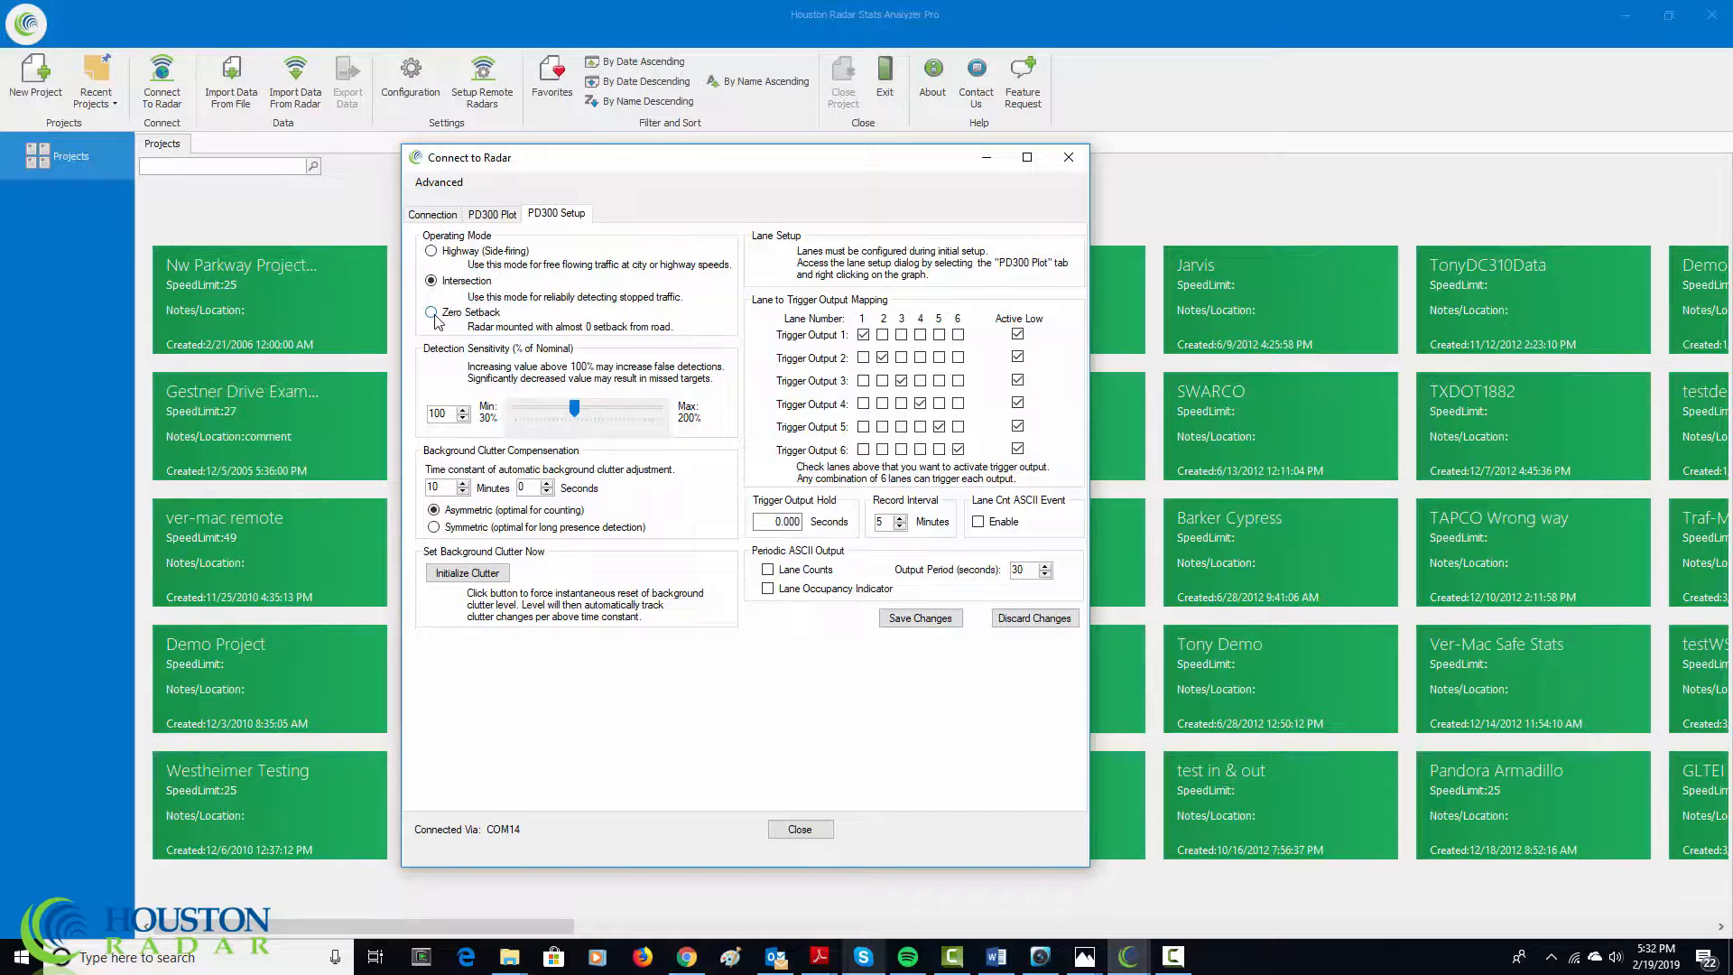
pyautogui.click(429, 281)
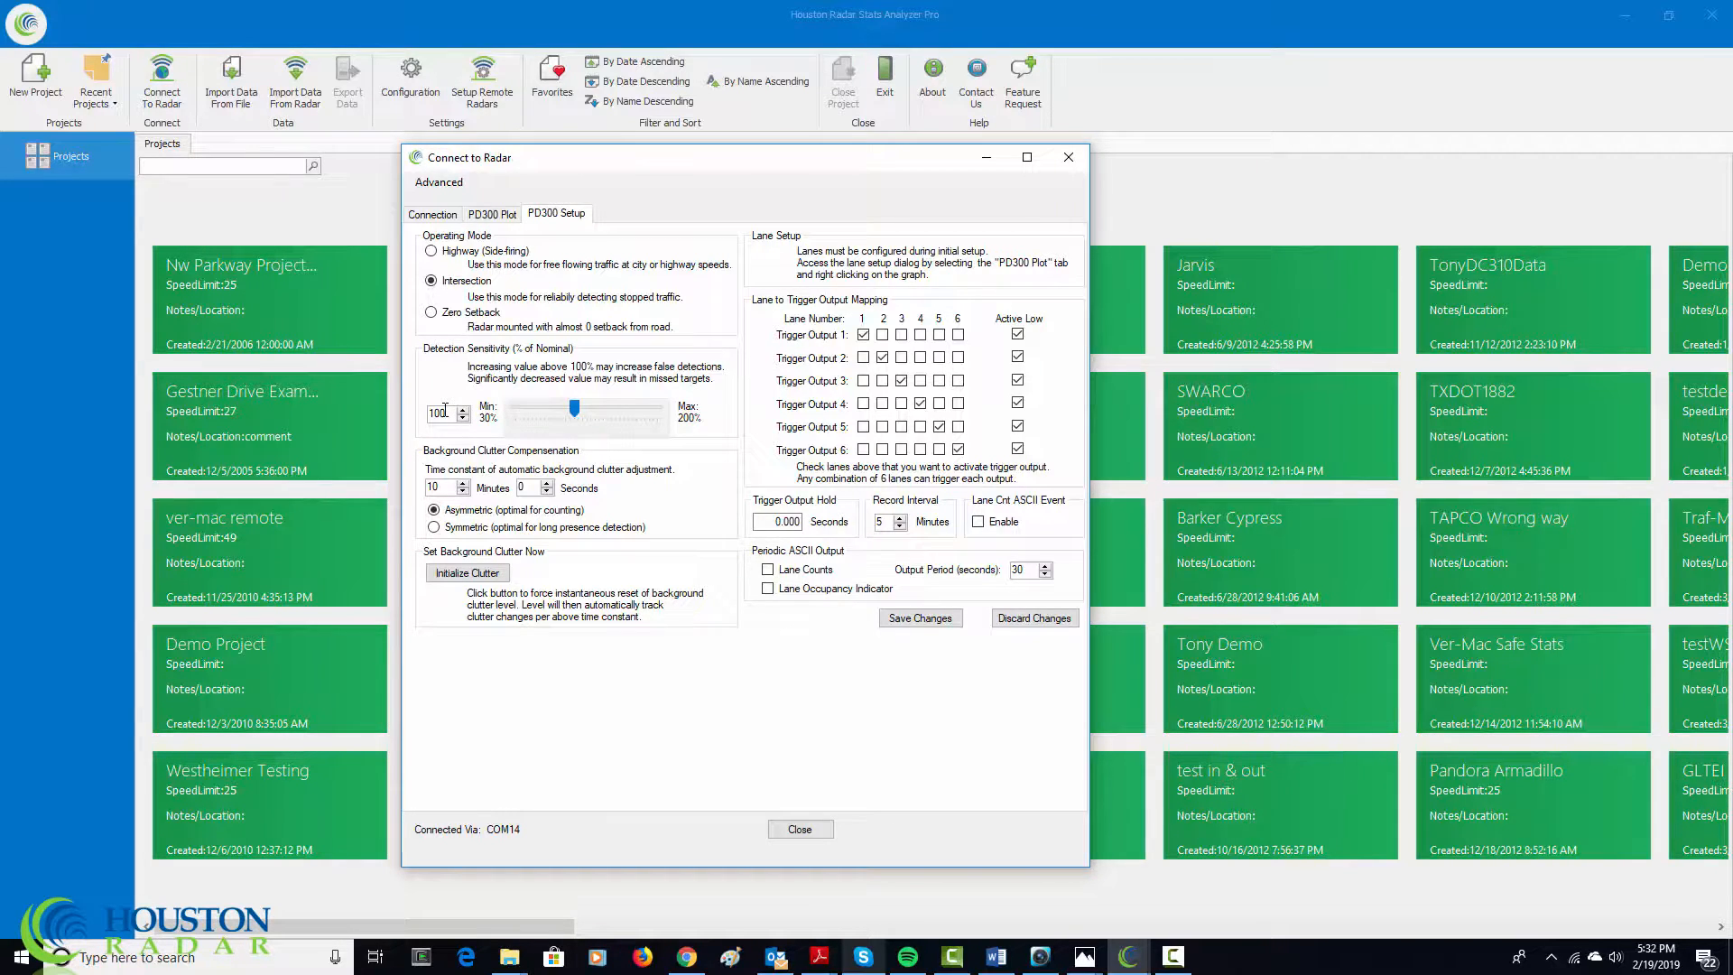
pyautogui.moveTo(514, 451)
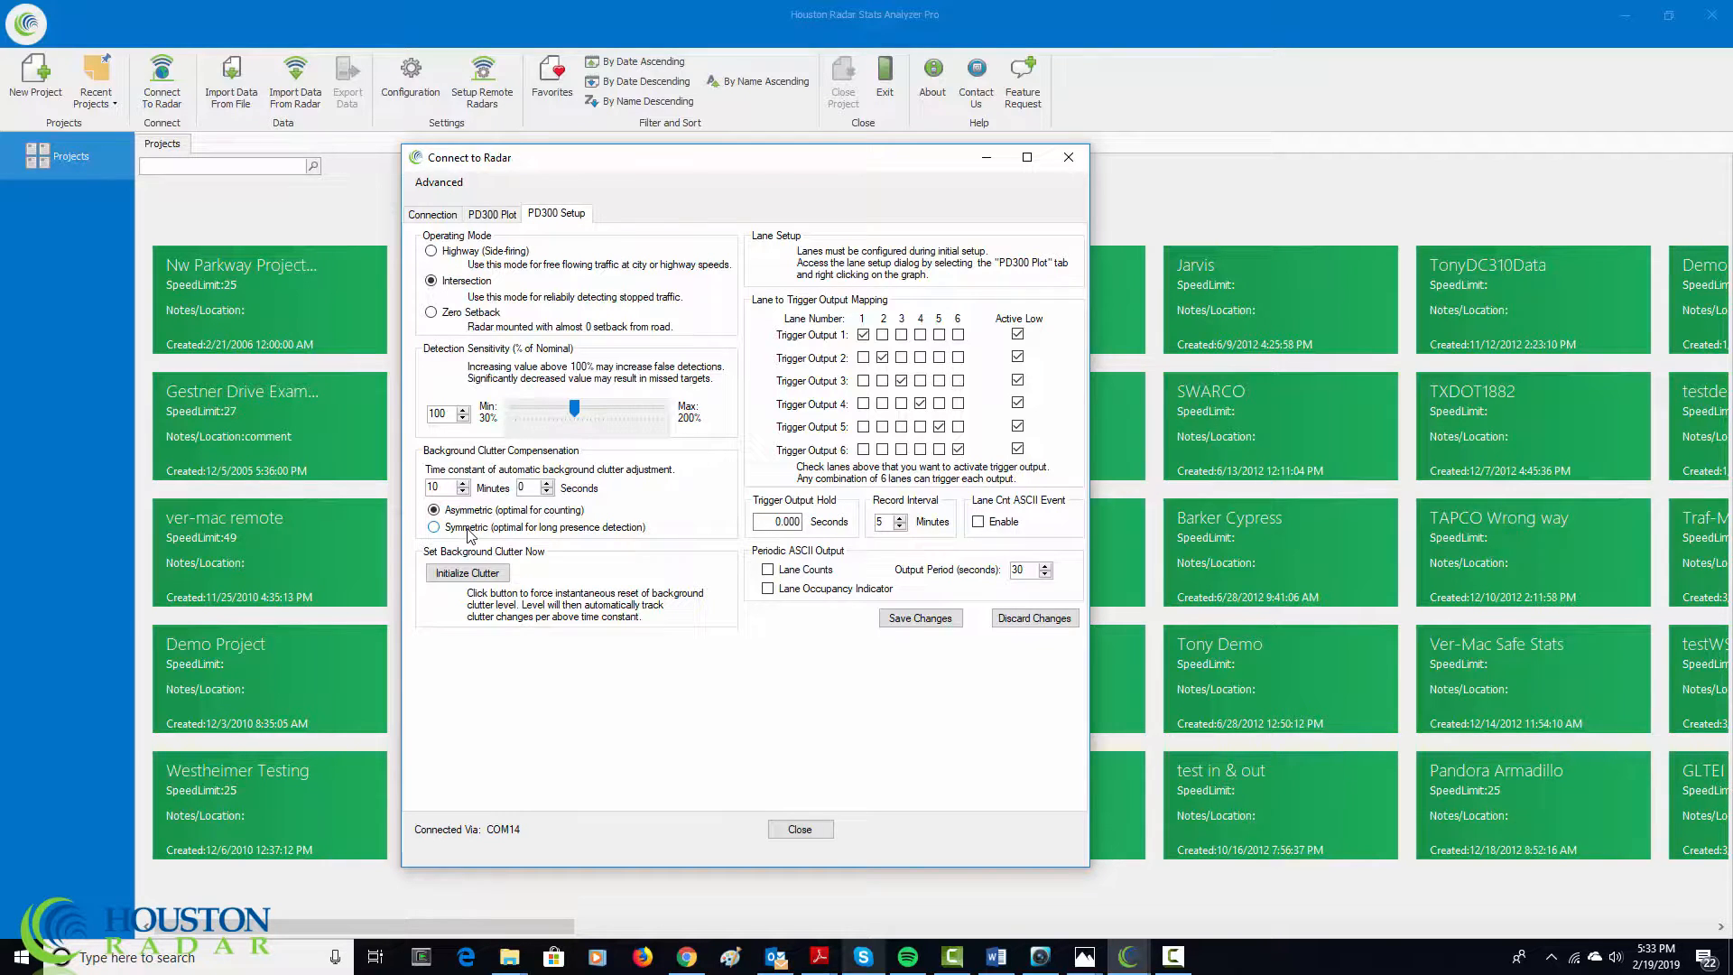
pyautogui.click(432, 527)
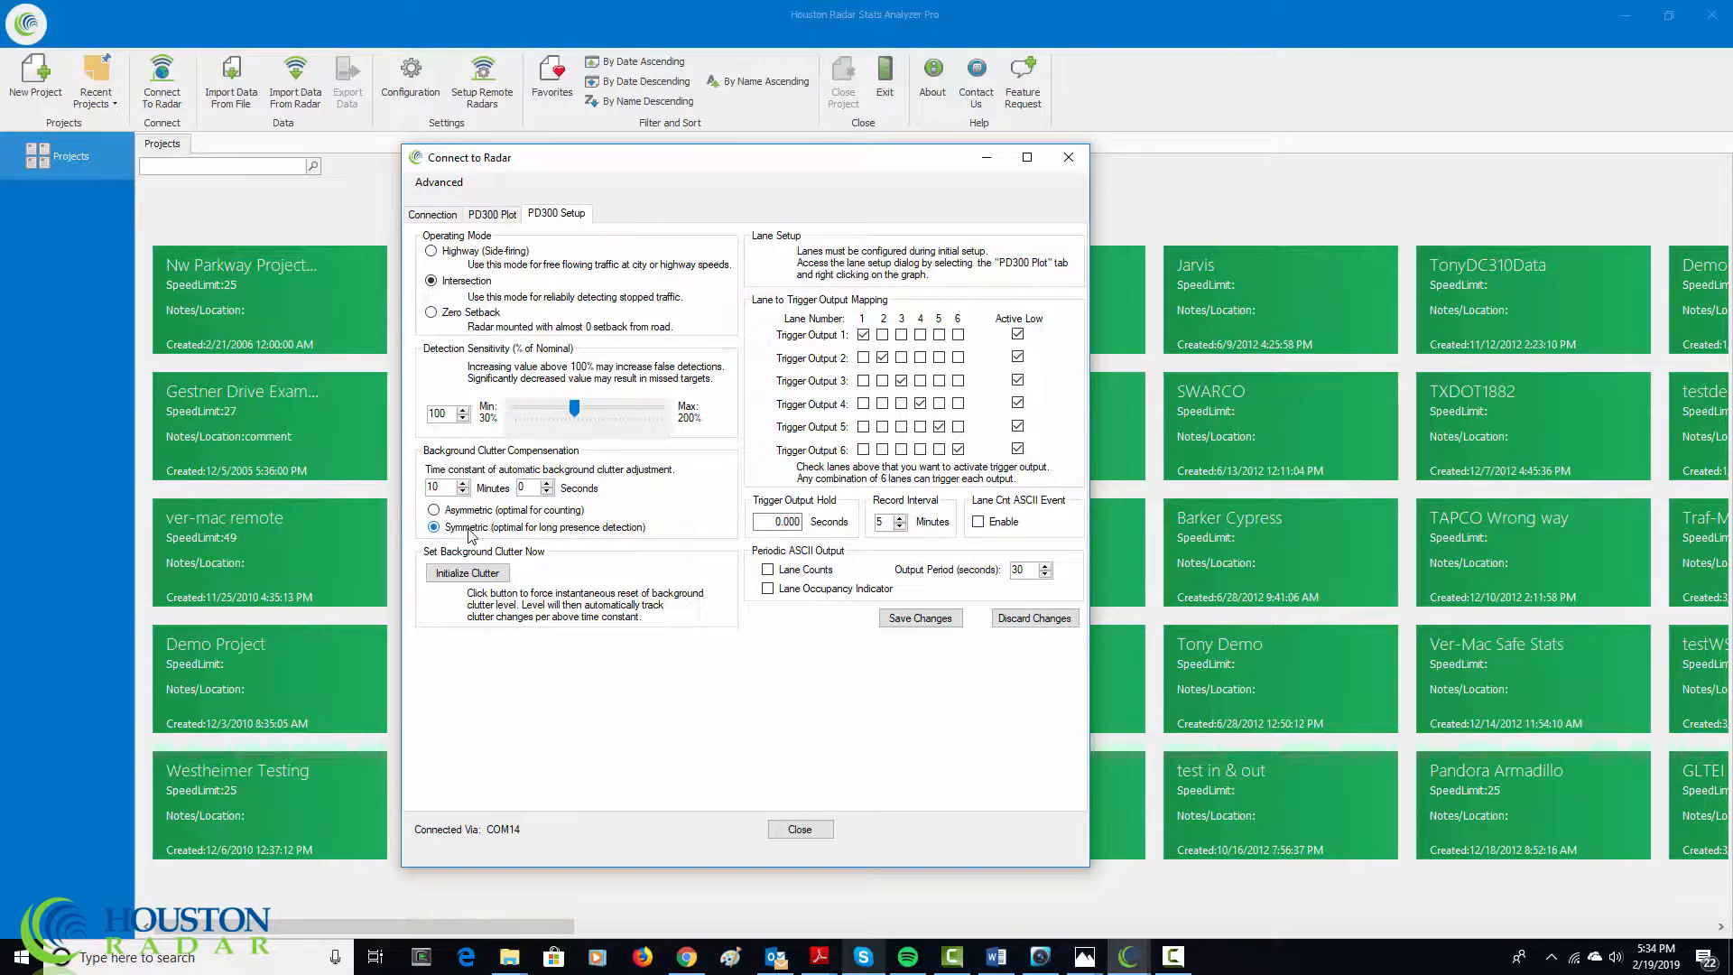
pyautogui.moveTo(605, 534)
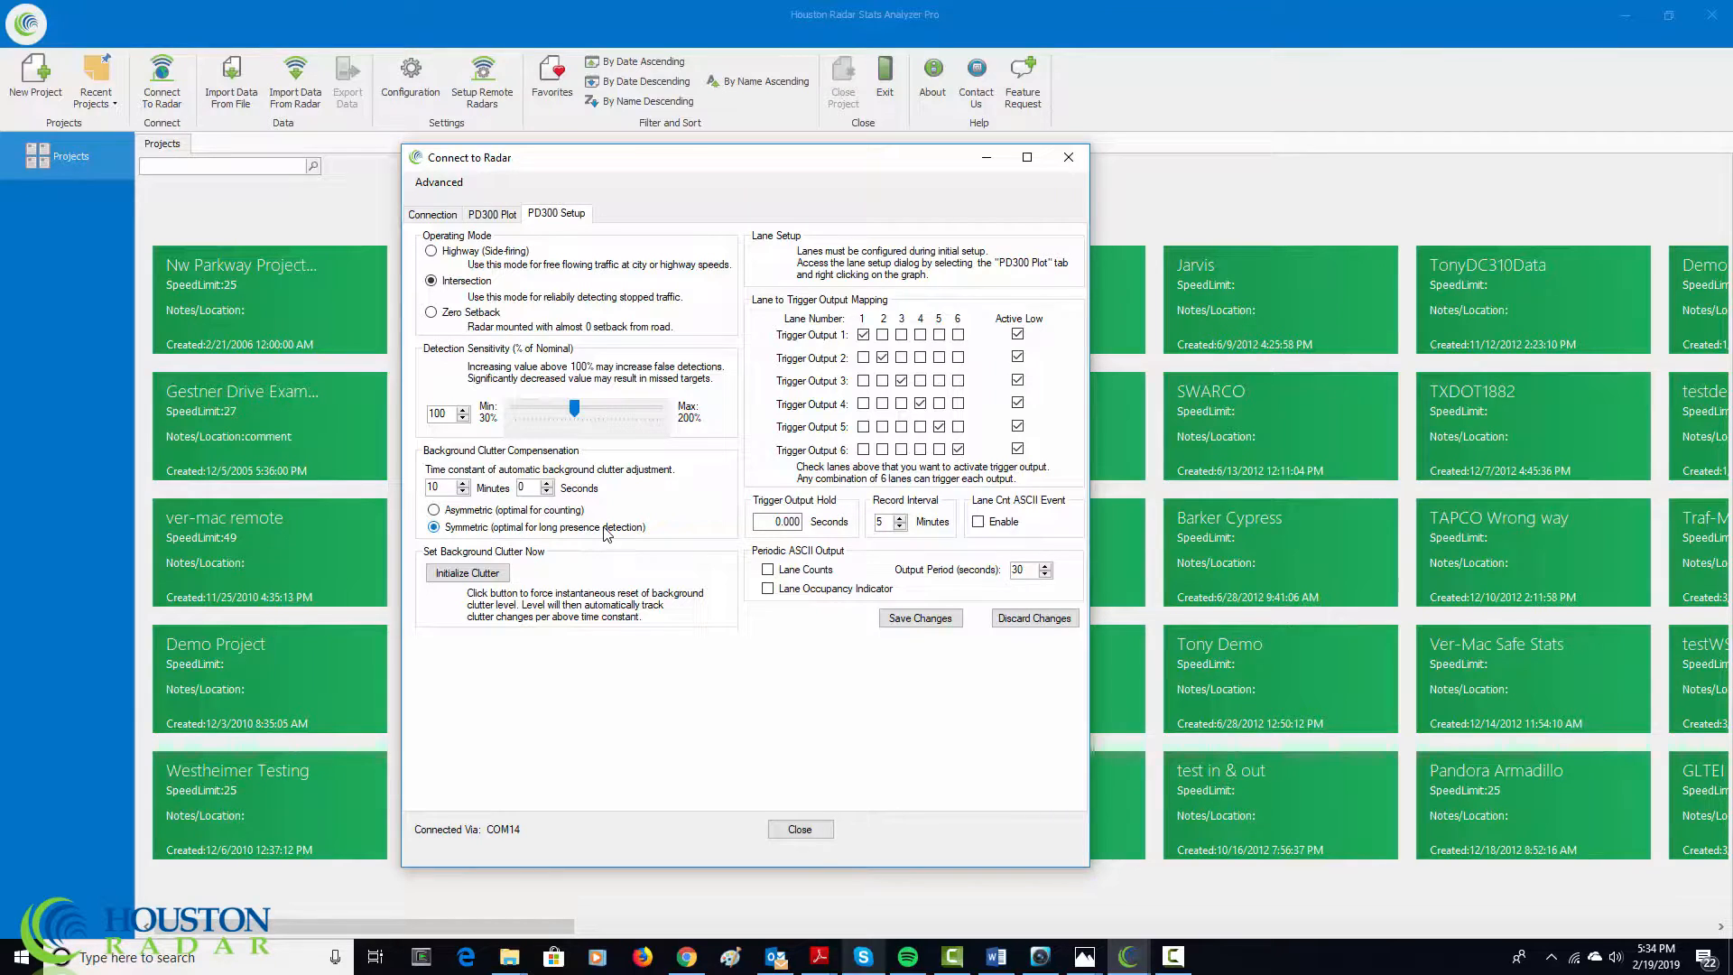
pyautogui.moveTo(607, 531)
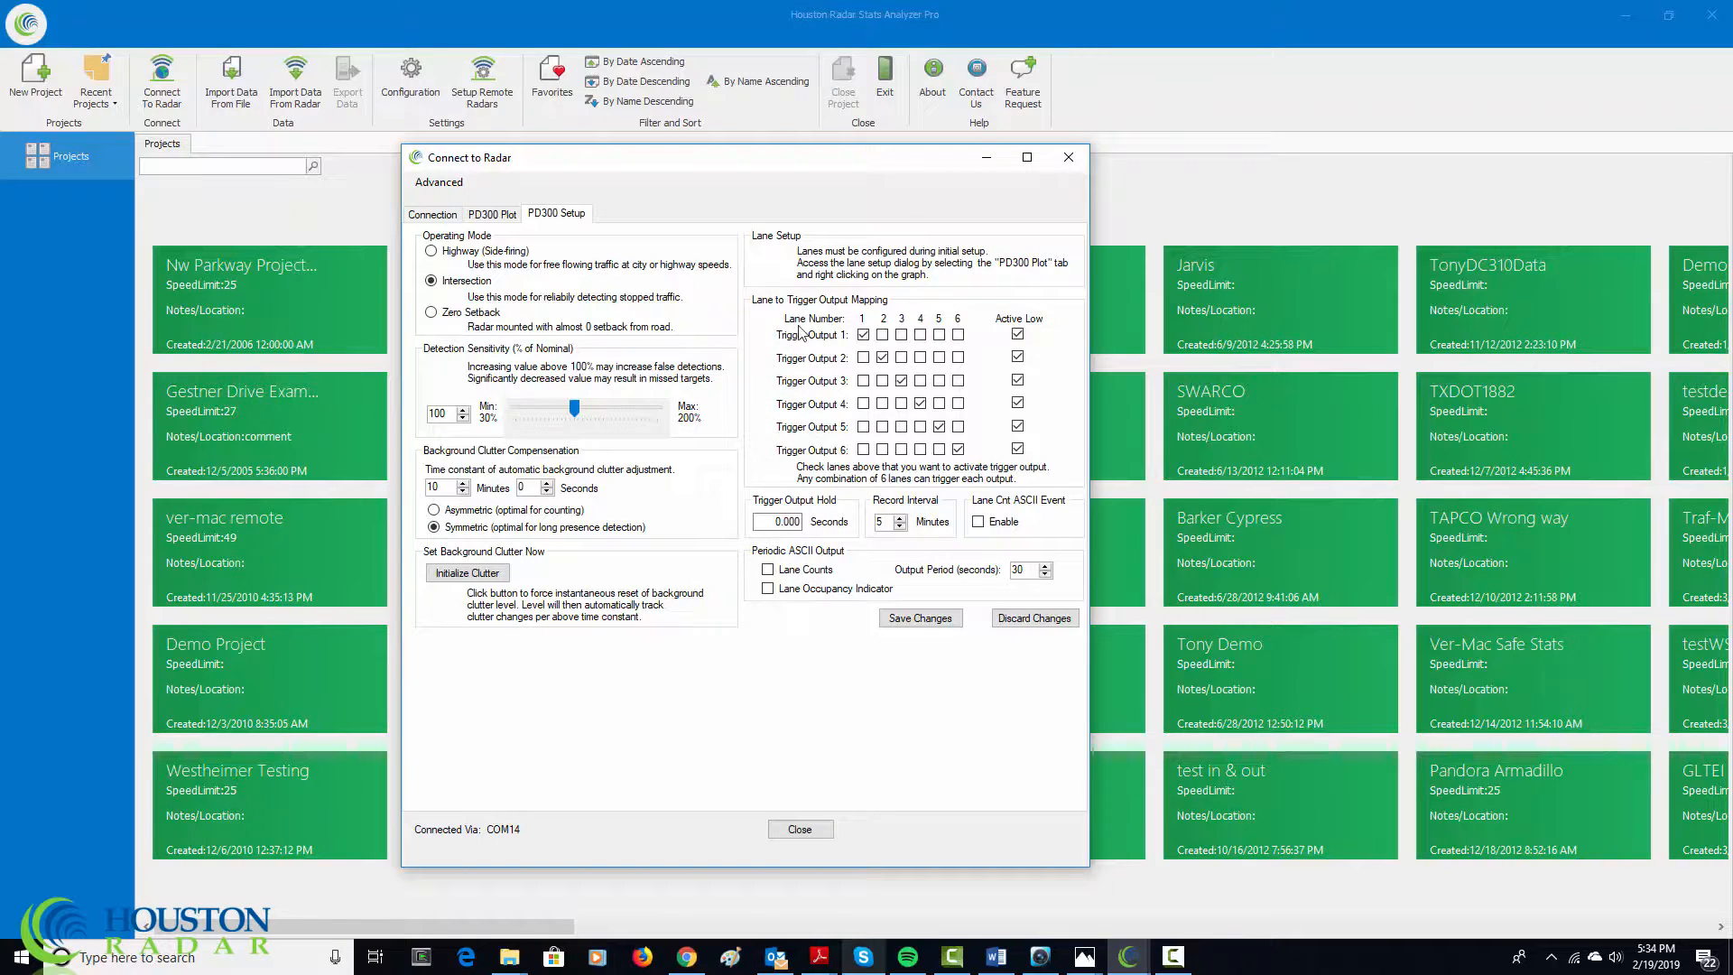
pyautogui.click(863, 336)
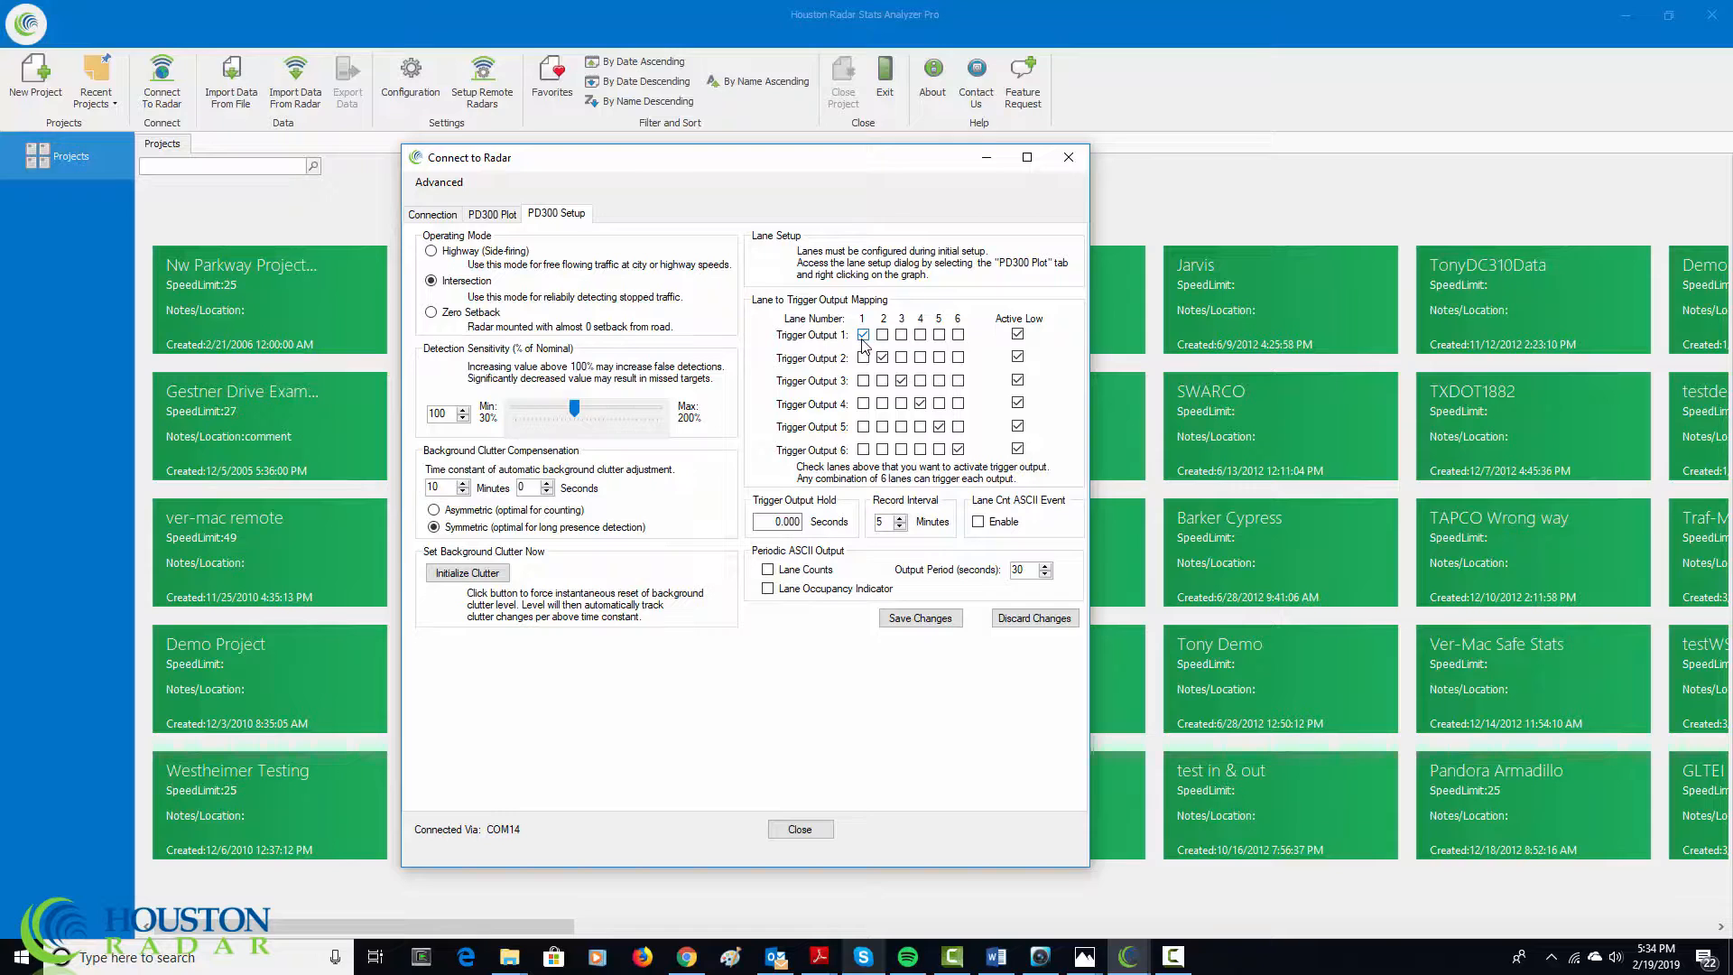
pyautogui.click(863, 336)
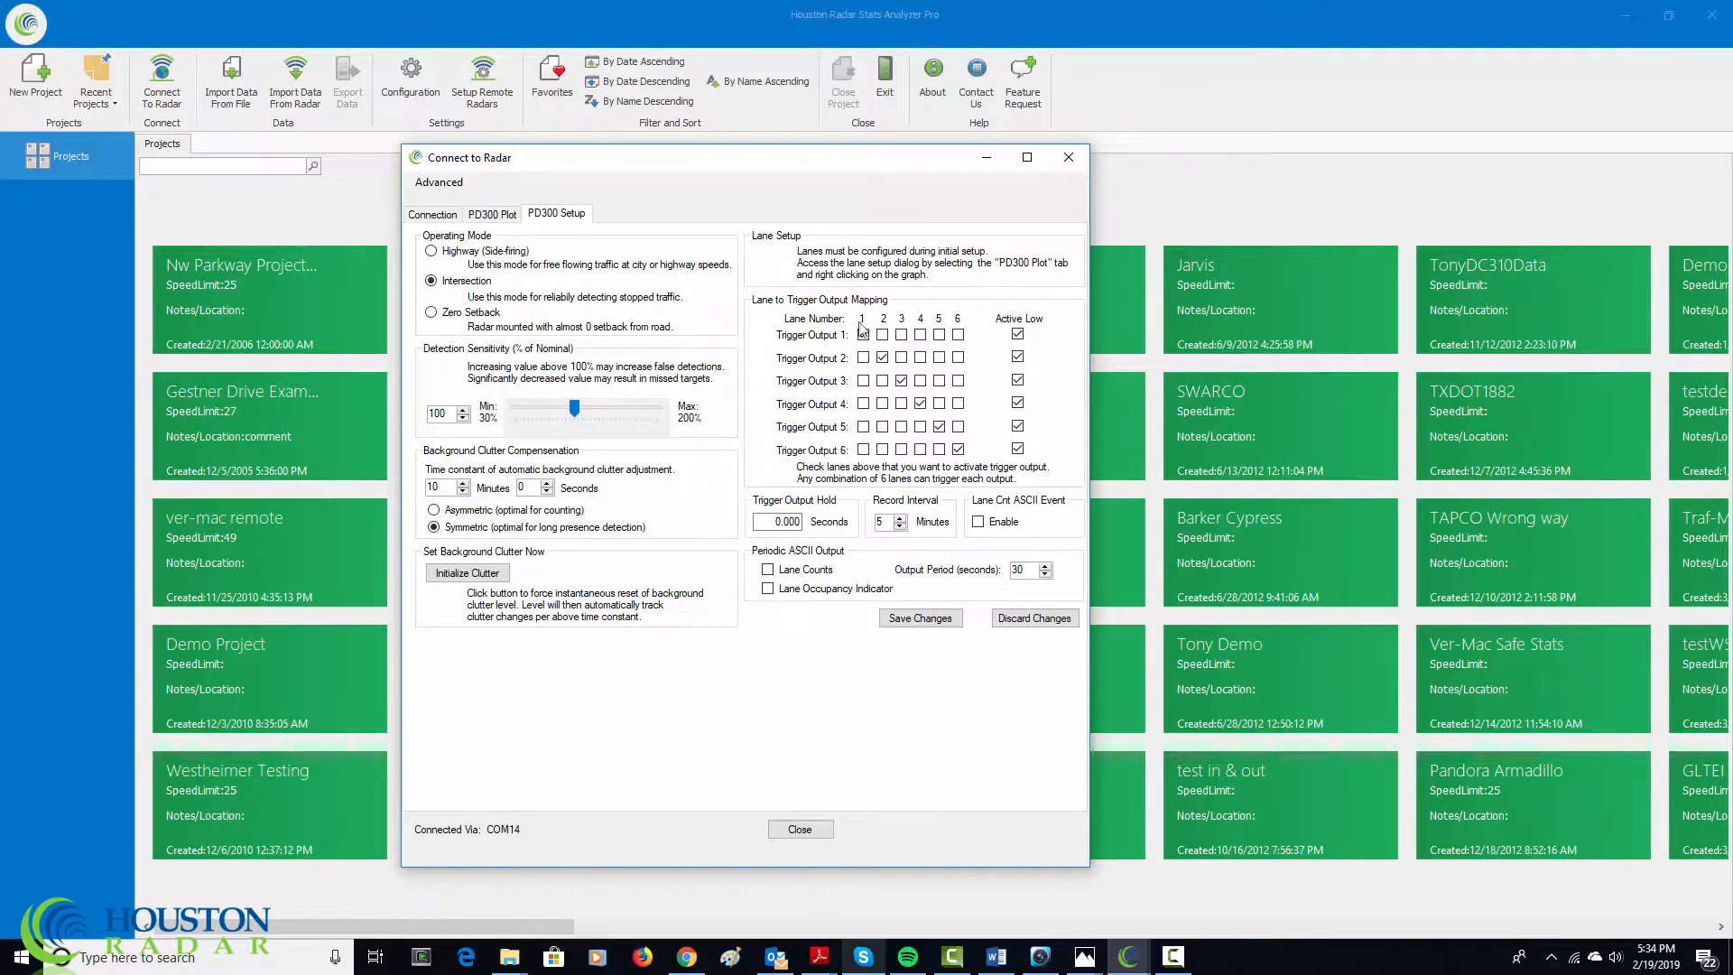
pyautogui.click(863, 336)
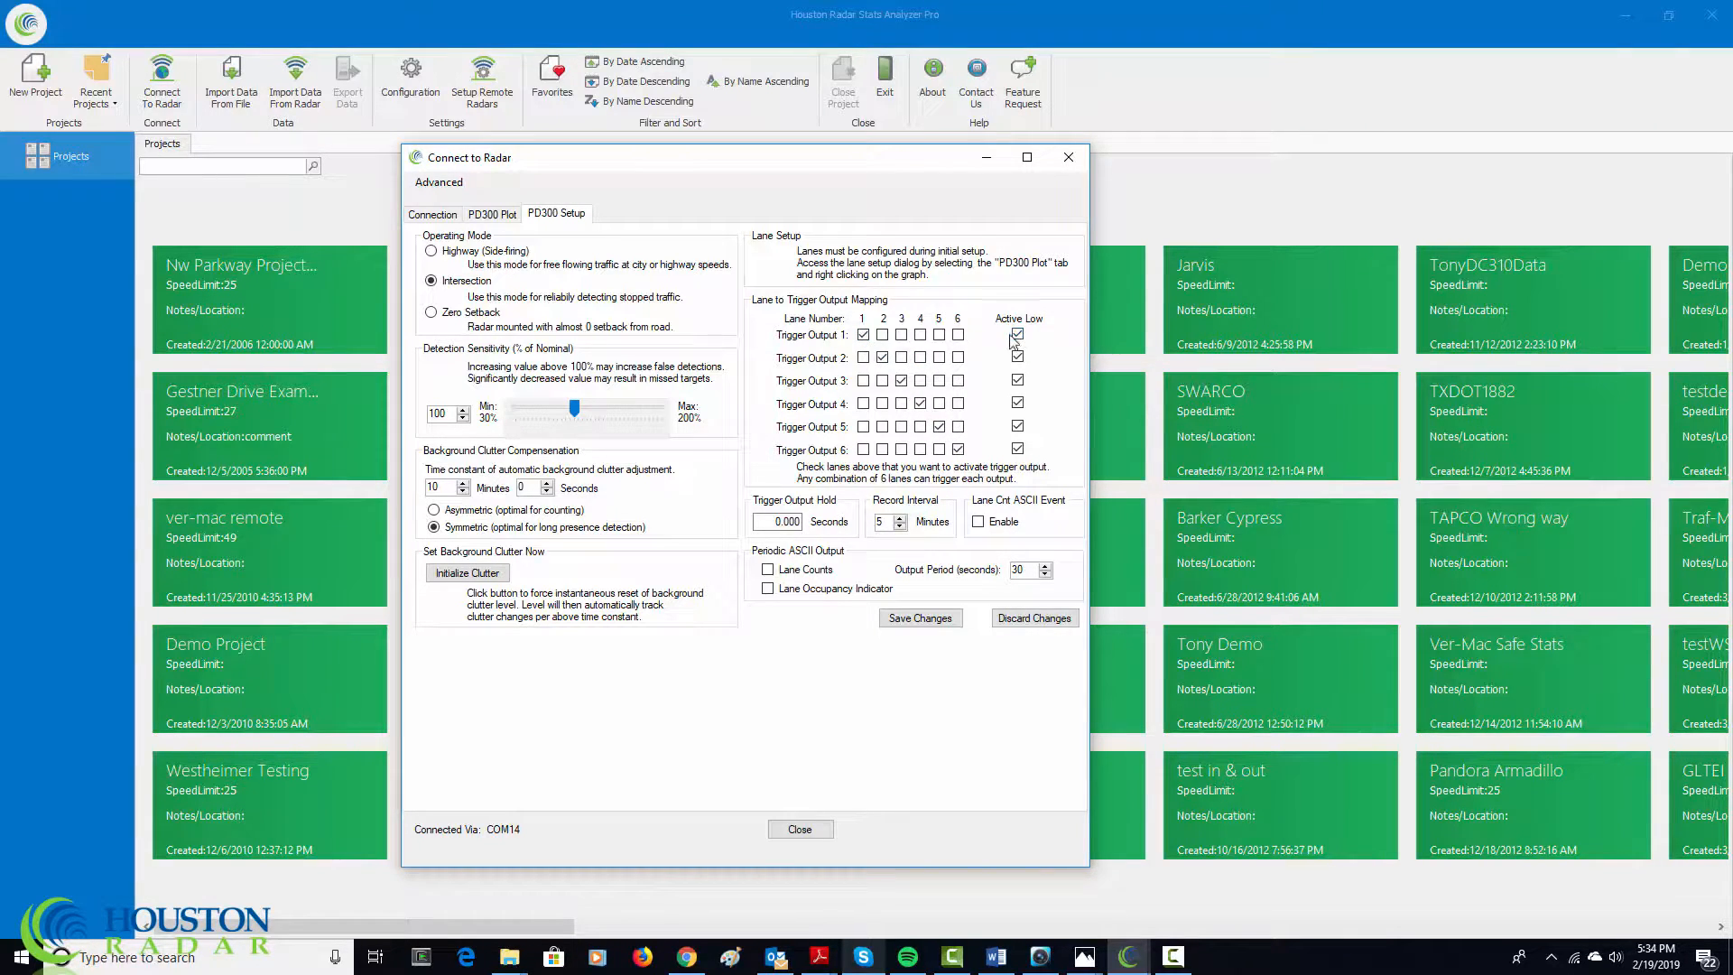
pyautogui.click(1016, 334)
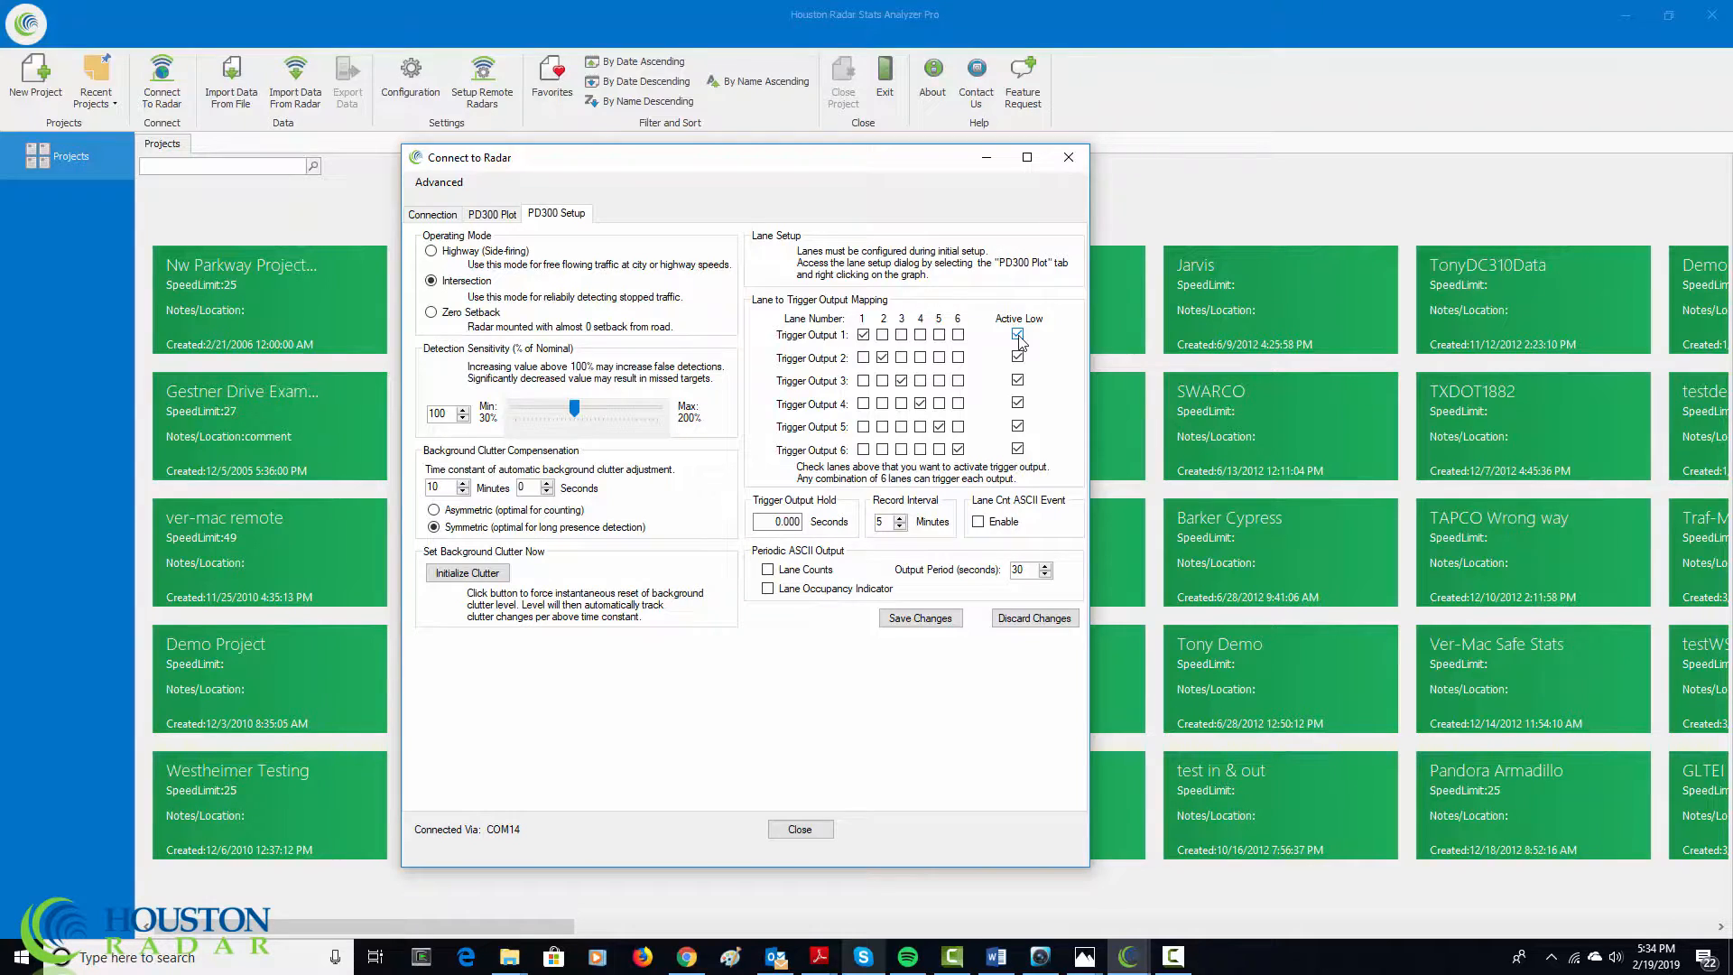
pyautogui.click(1018, 335)
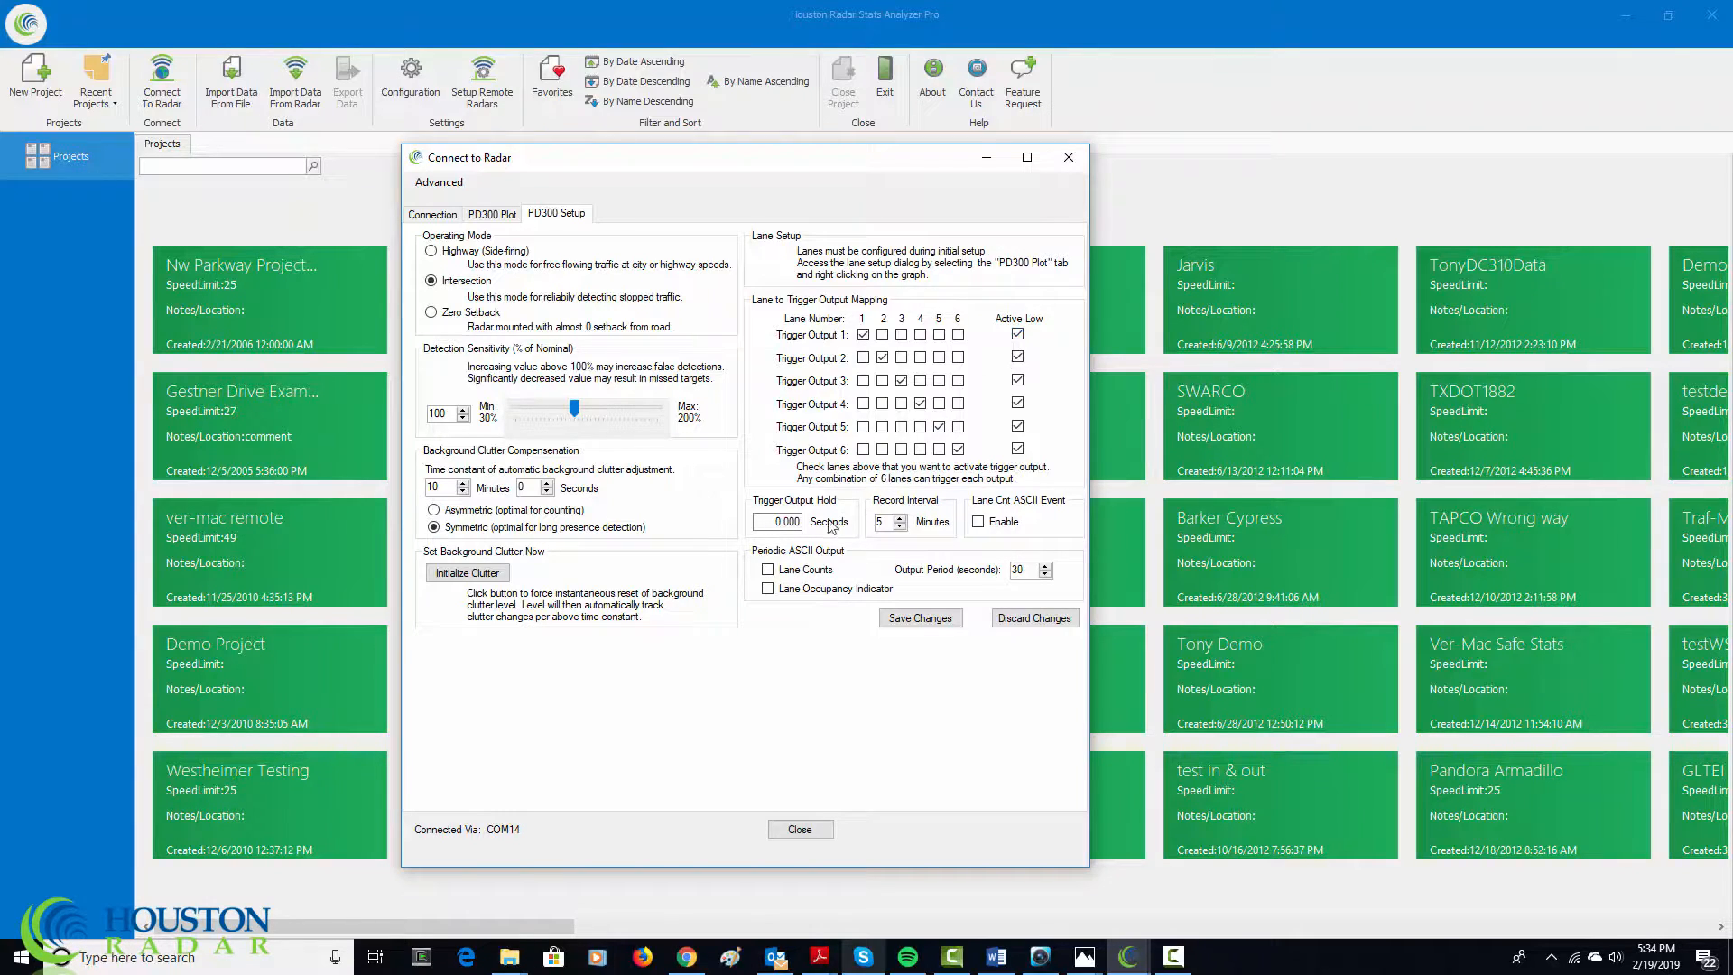
pyautogui.click(777, 520)
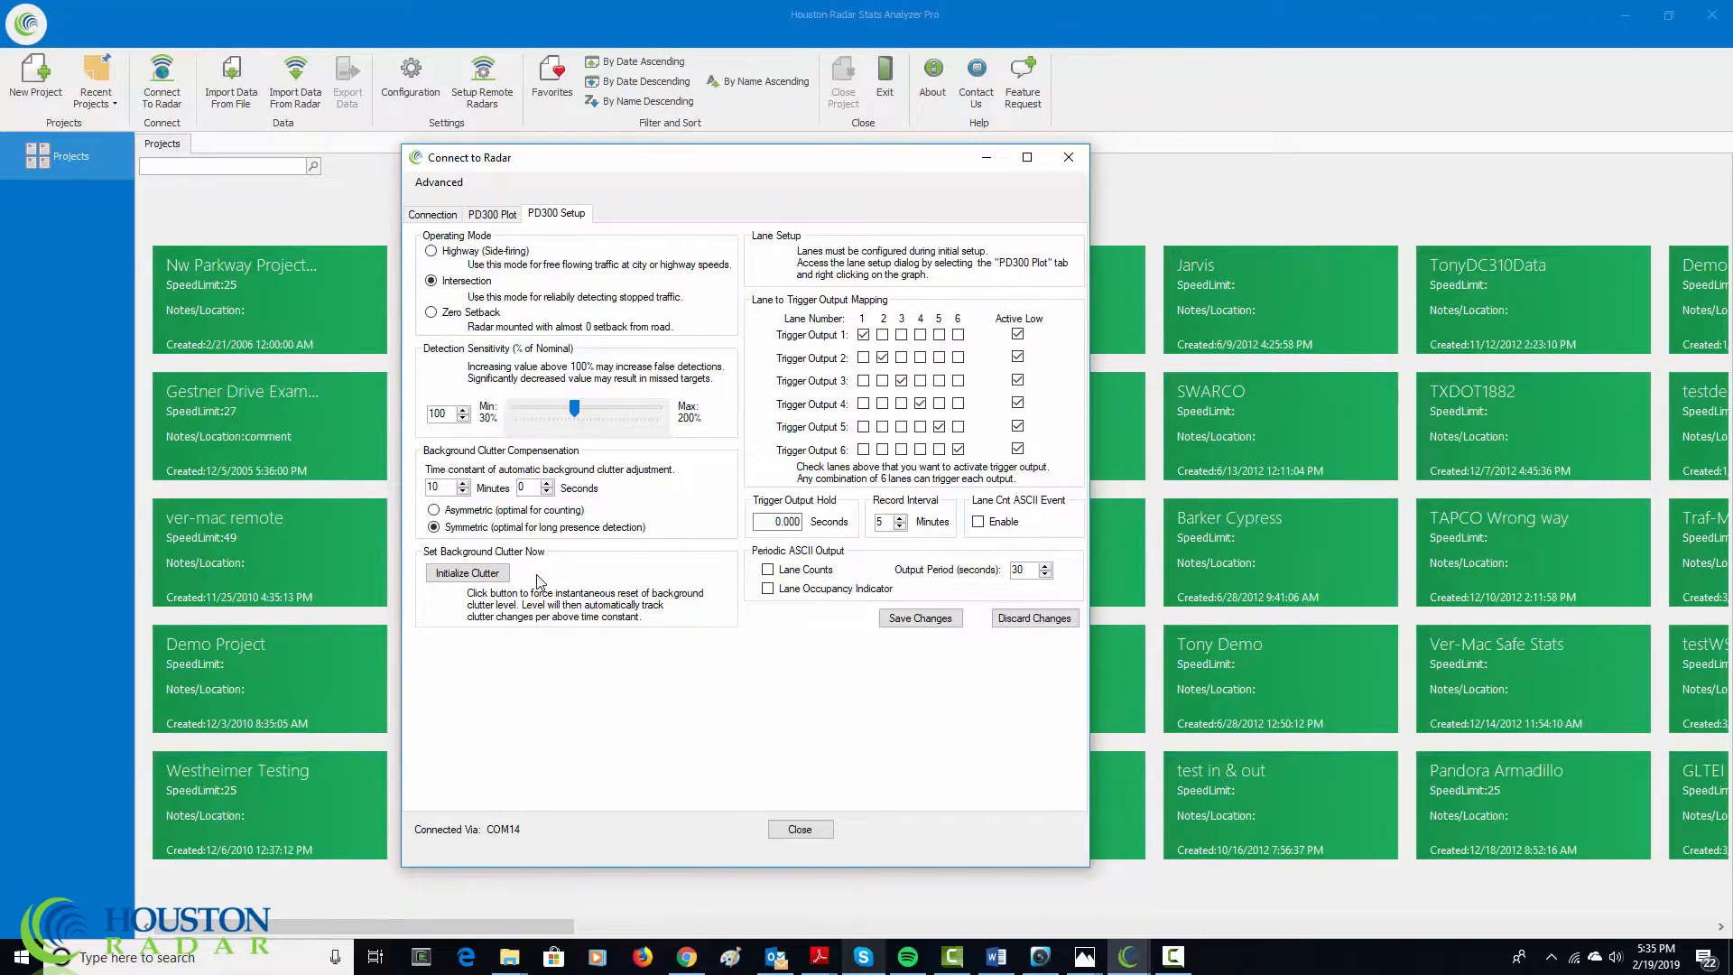
pyautogui.moveTo(553, 571)
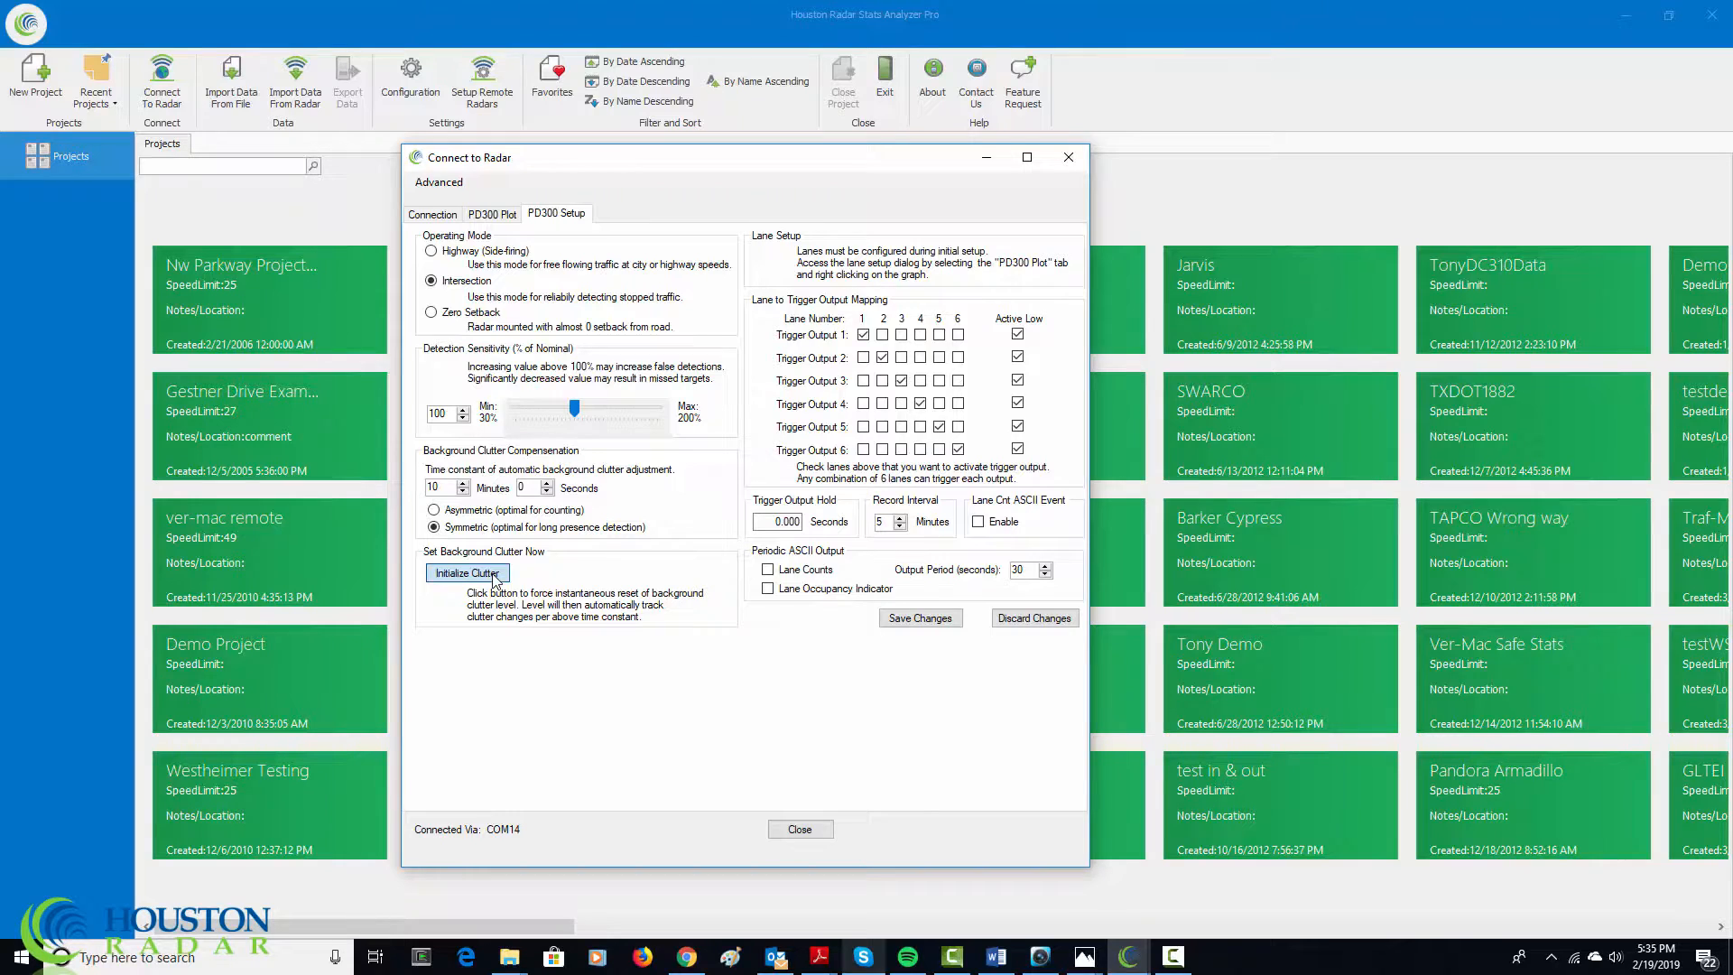
# Initialize the background clutter to the radar's current view and confirm the message.
pyautogui.click(465, 573)
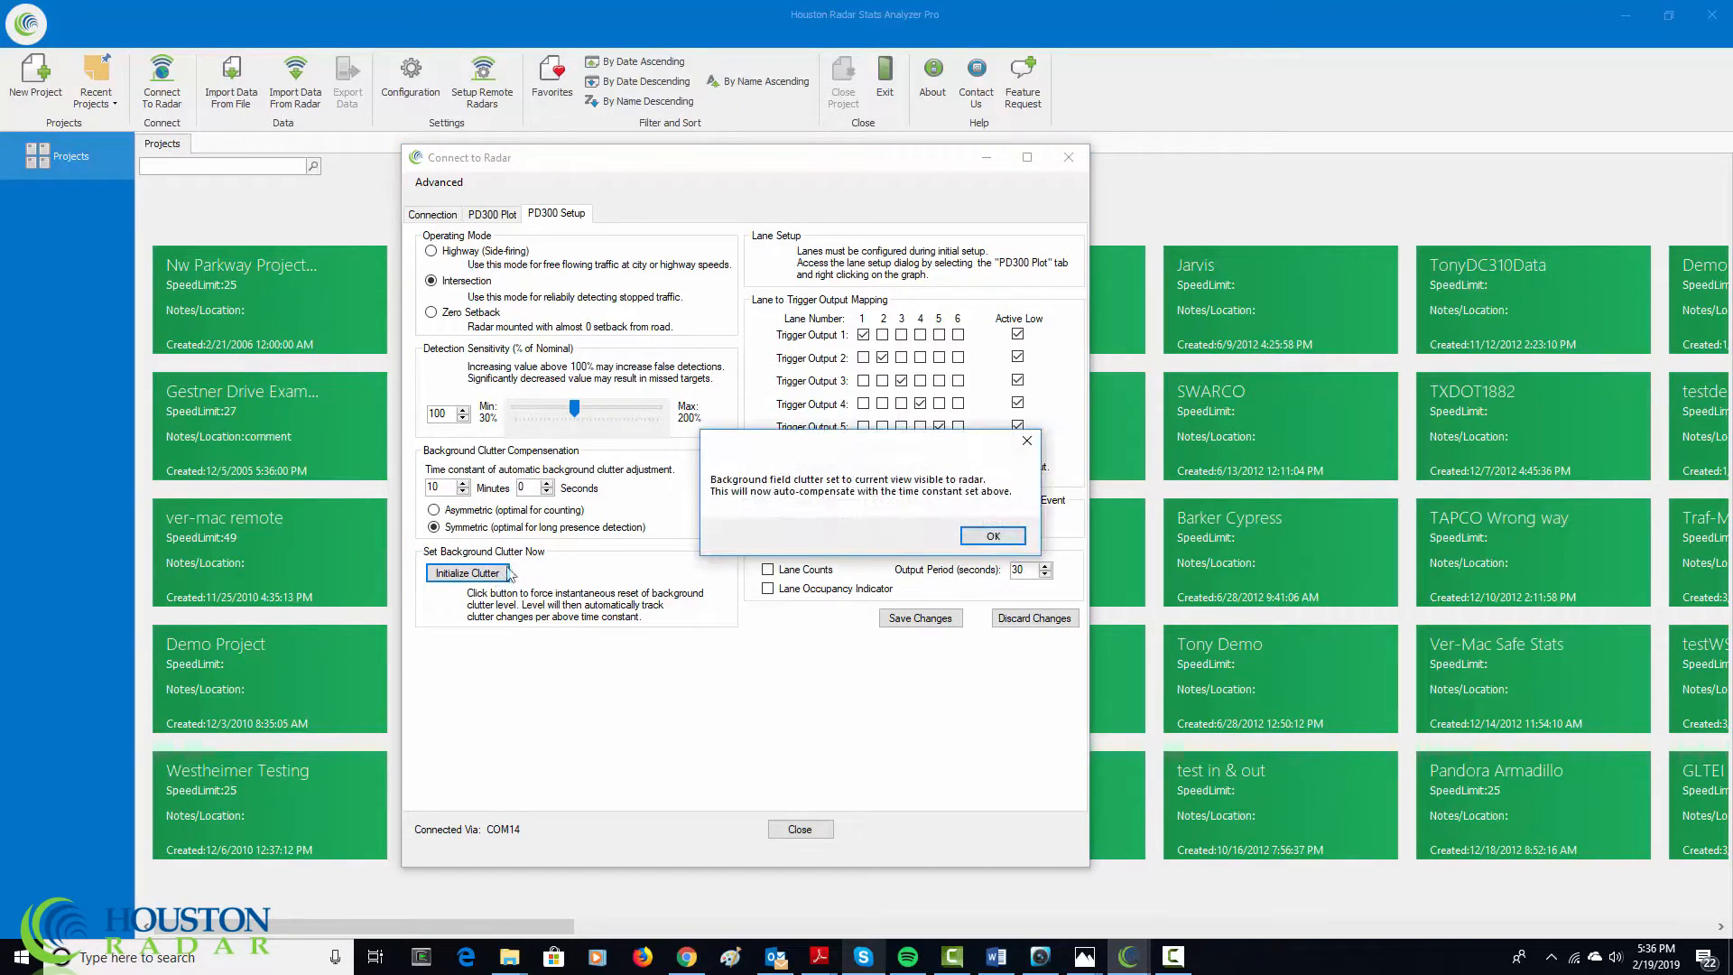
pyautogui.click(991, 534)
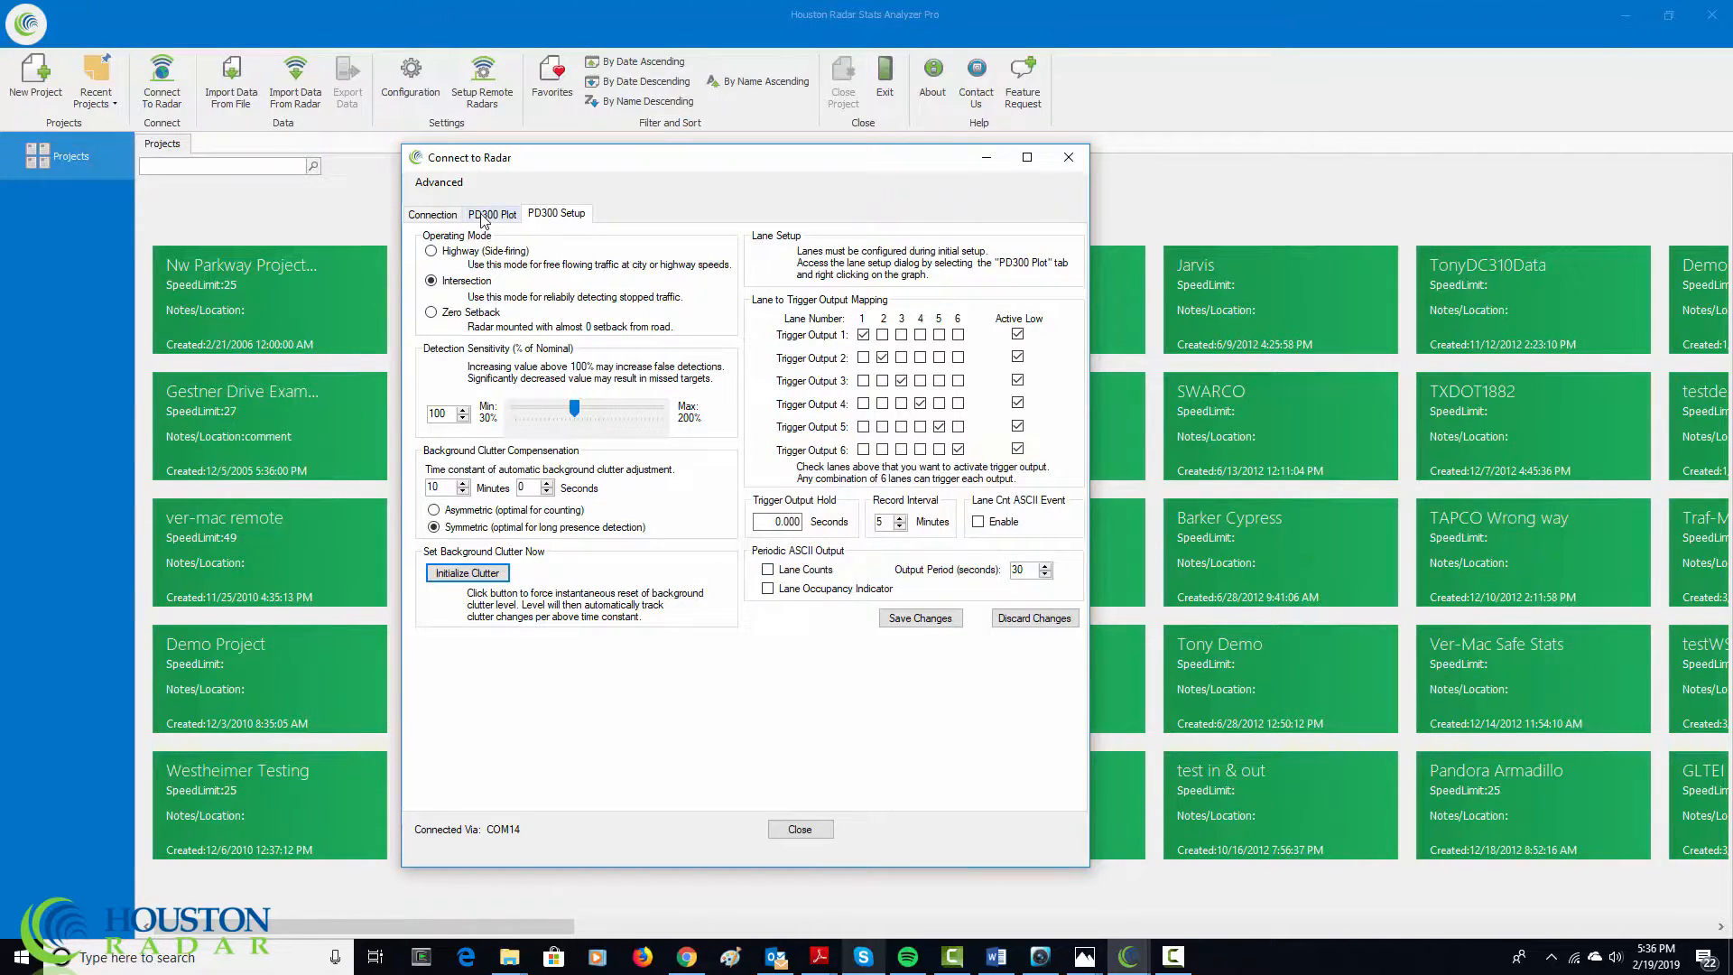
# Show the PD300 Plot range chart and bring up its lane editor.
pyautogui.click(491, 213)
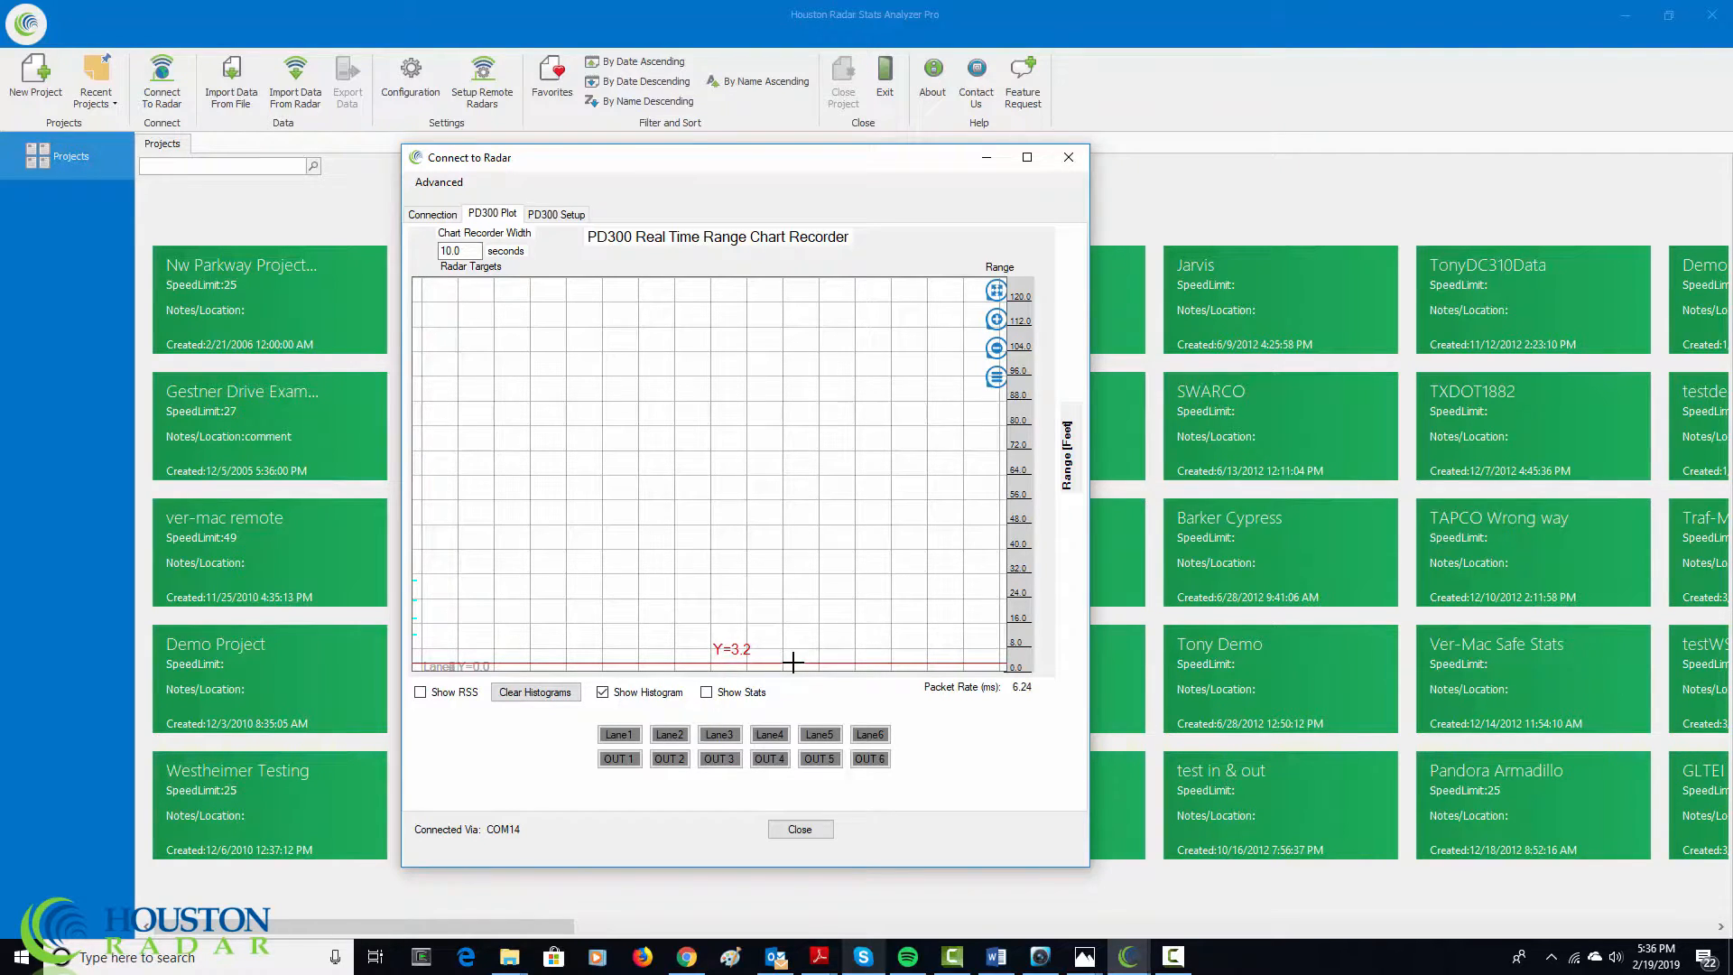
pyautogui.moveTo(793, 666)
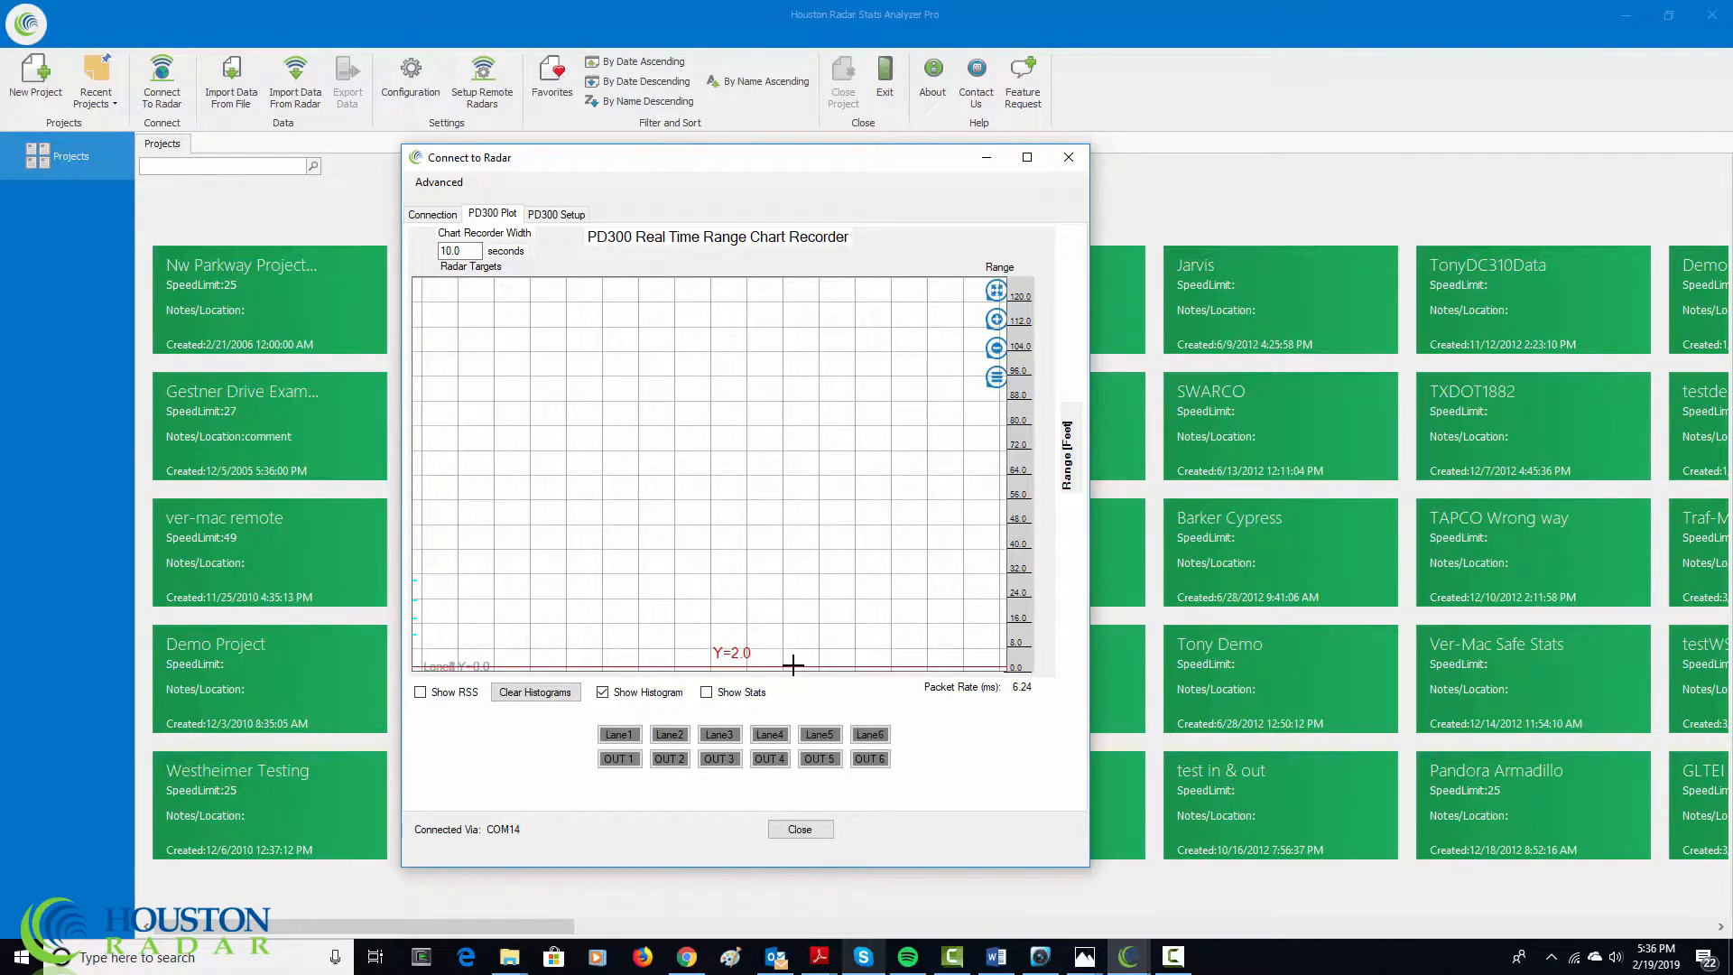
pyautogui.moveTo(792, 657)
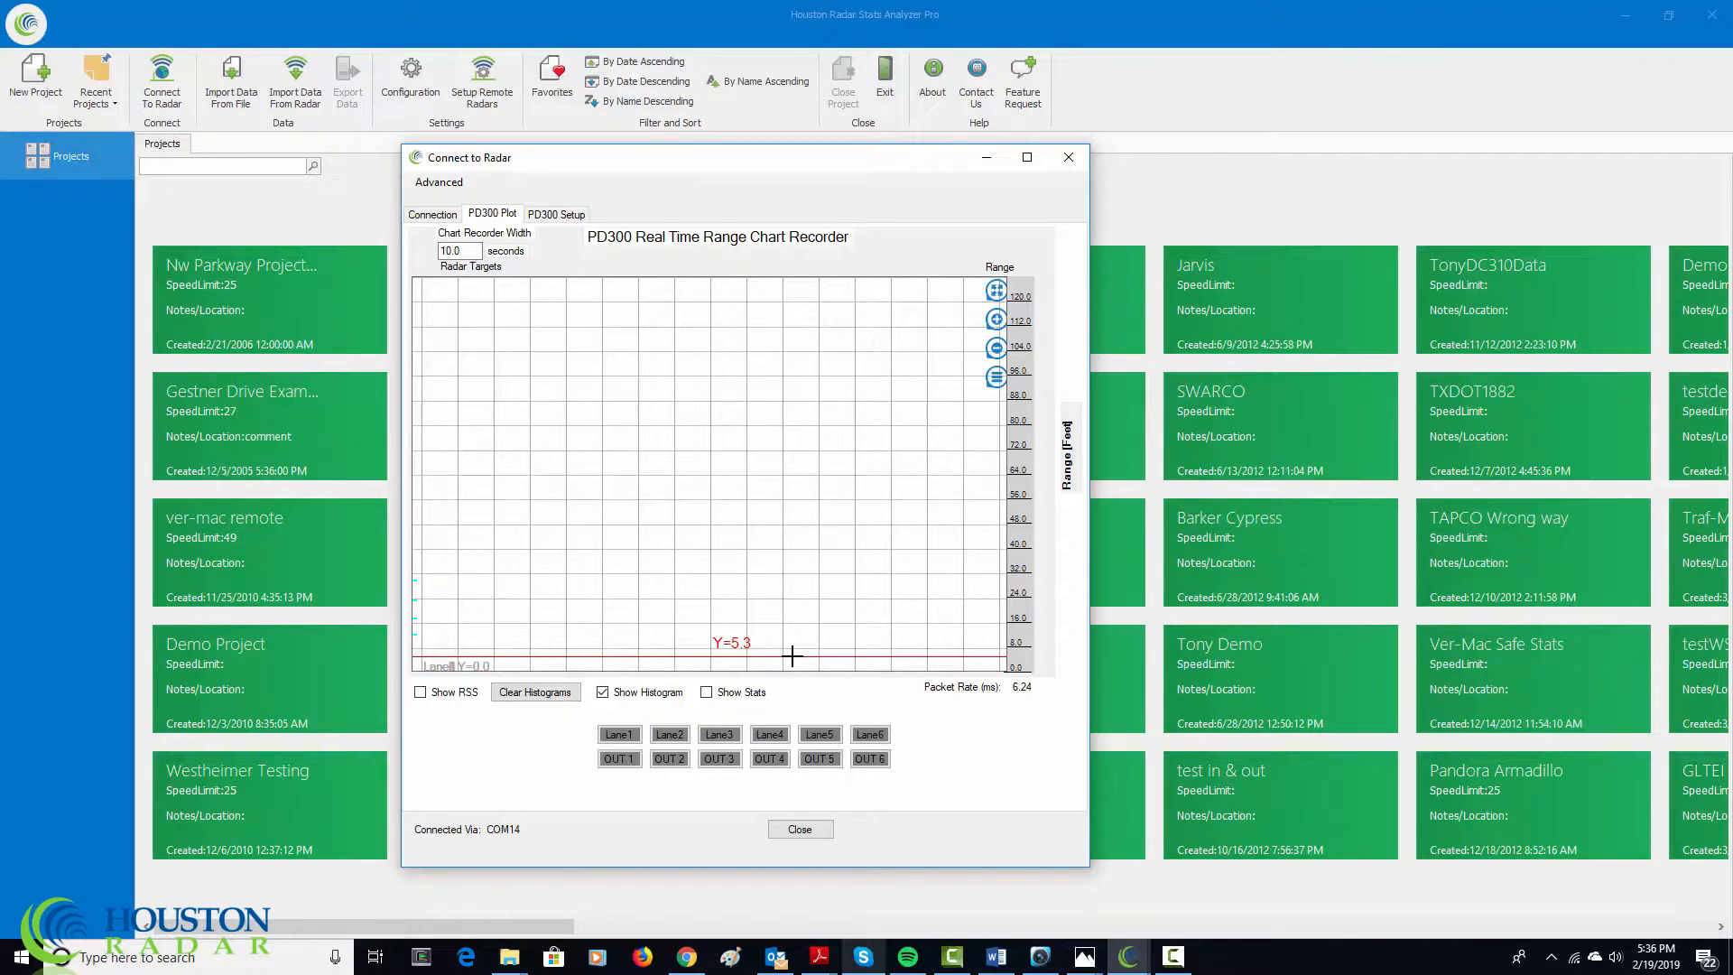
pyautogui.click(791, 619)
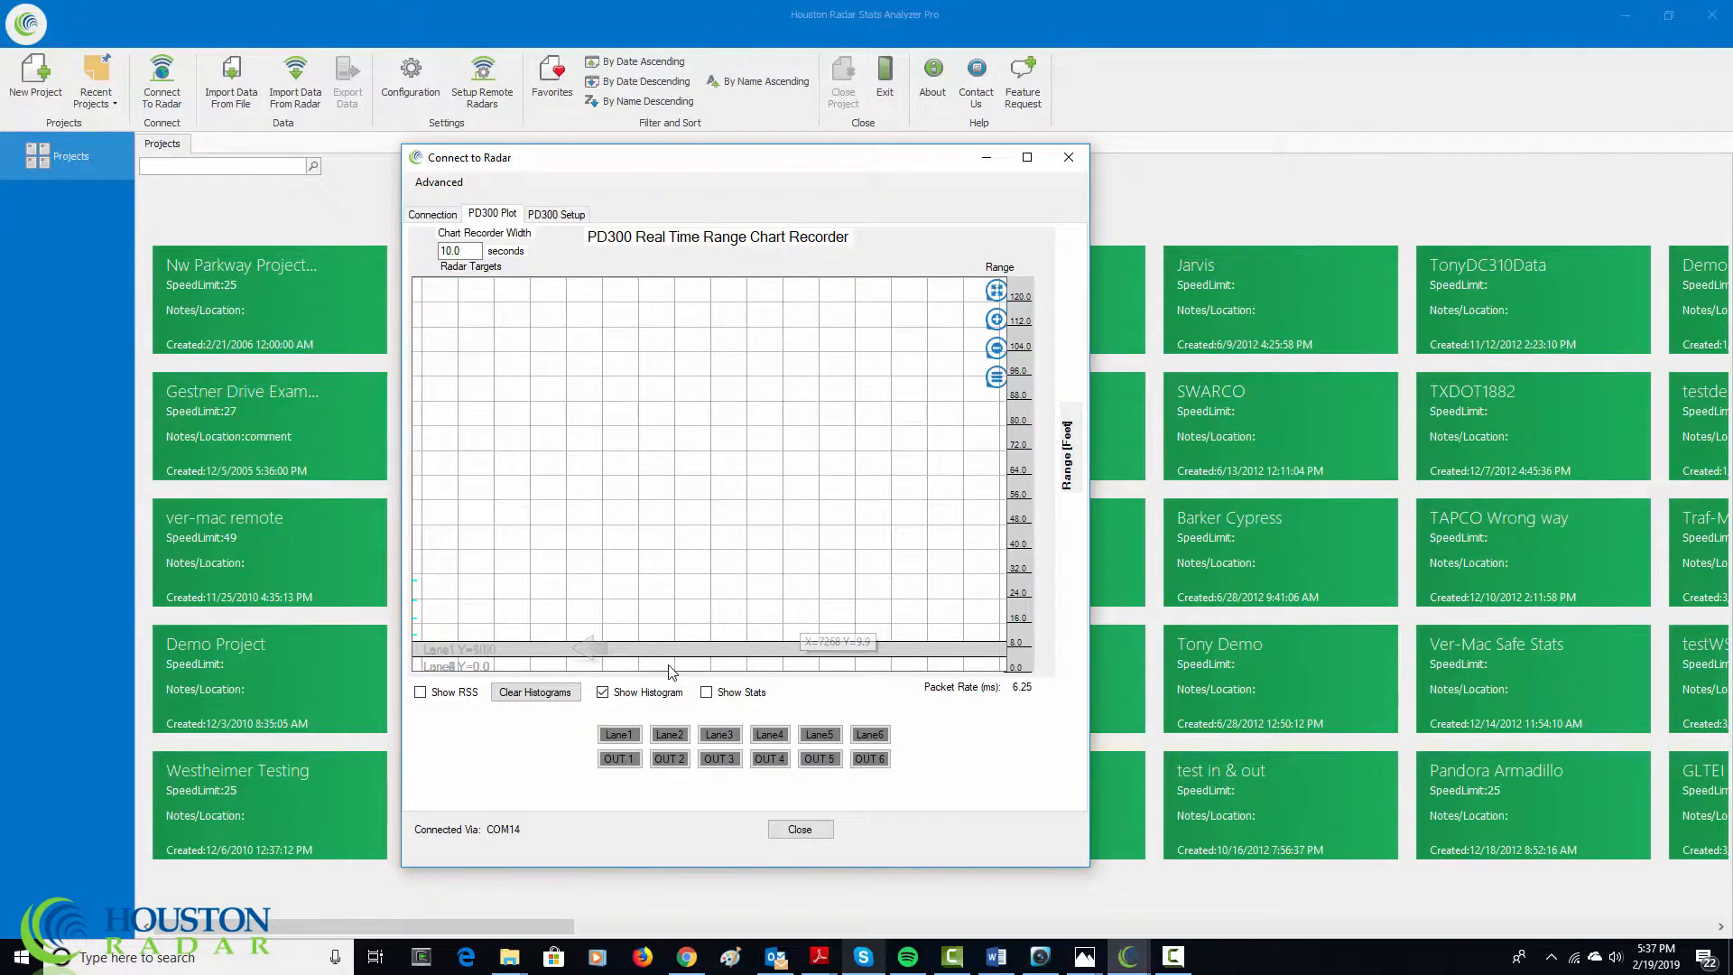
pyautogui.moveTo(688, 672)
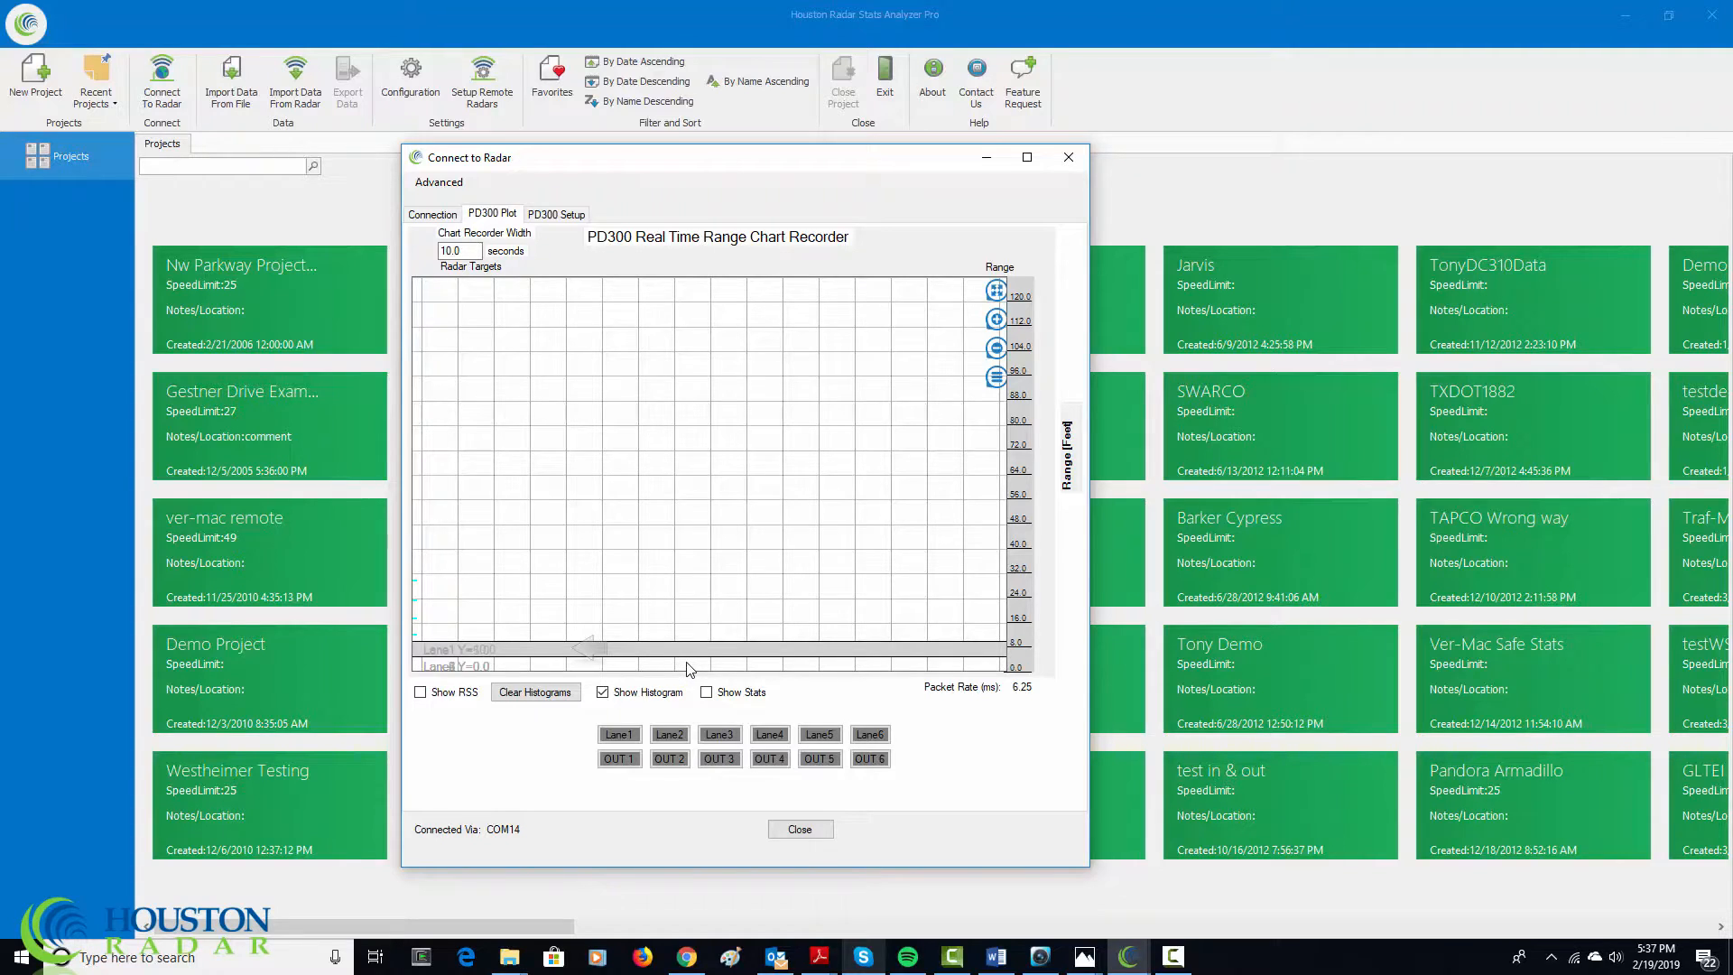
pyautogui.moveTo(718, 531)
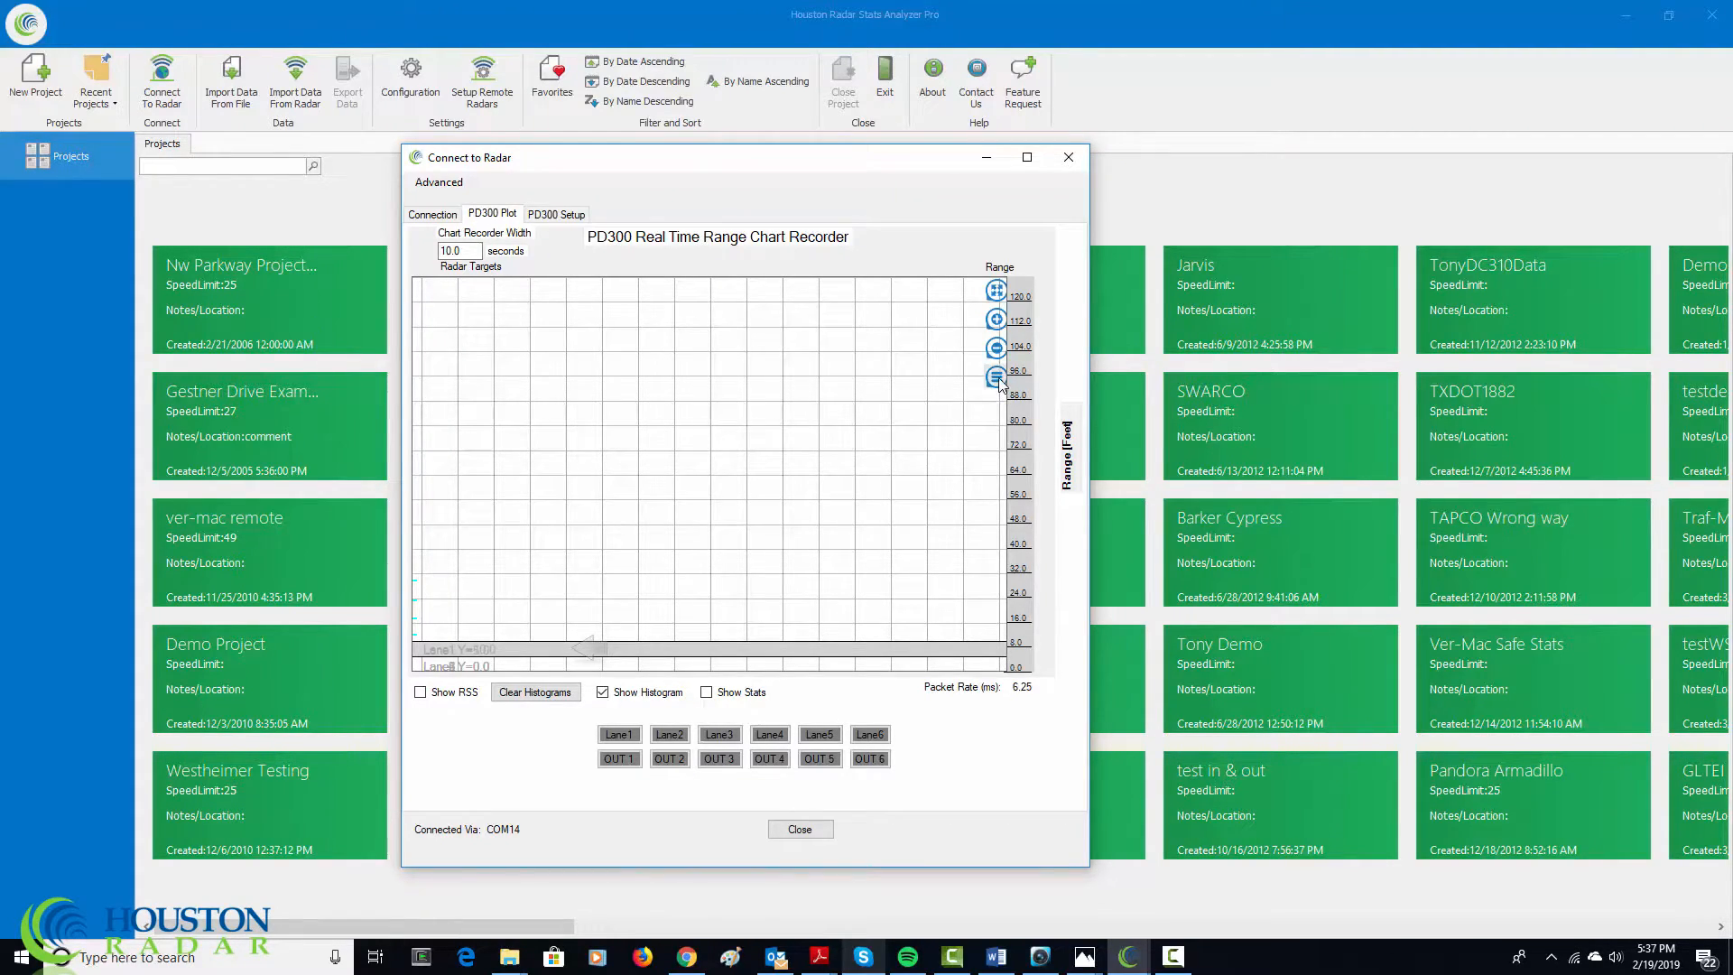
pyautogui.rightClick(995, 381)
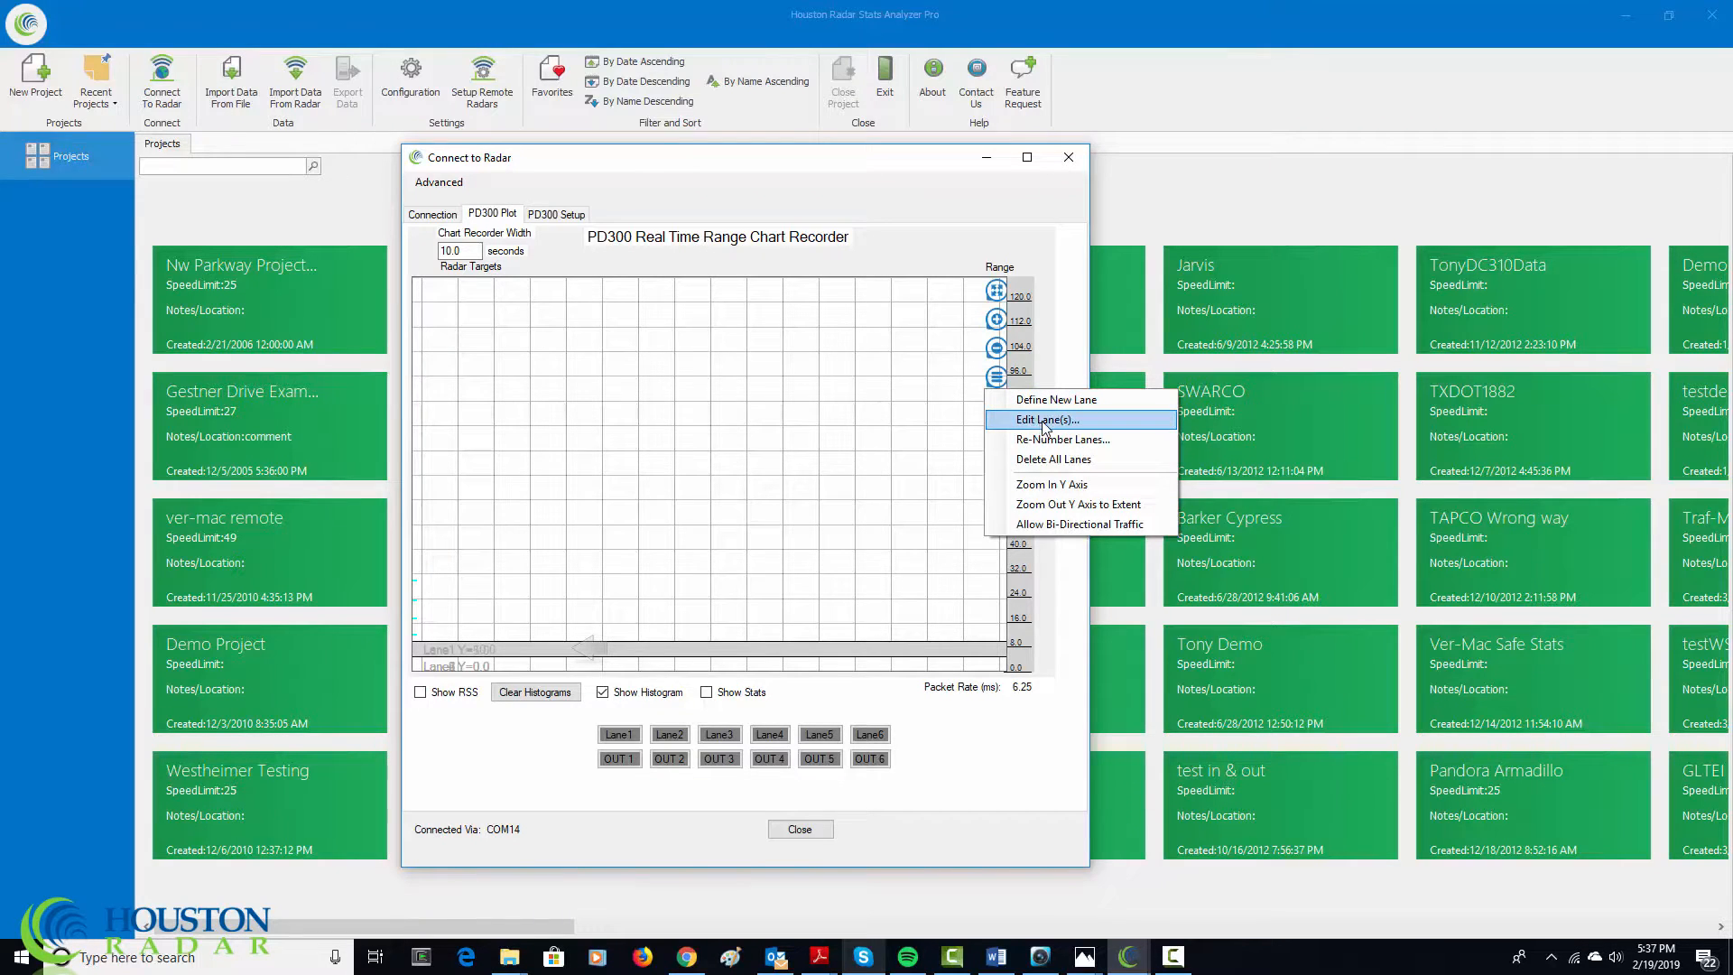
pyautogui.click(1045, 419)
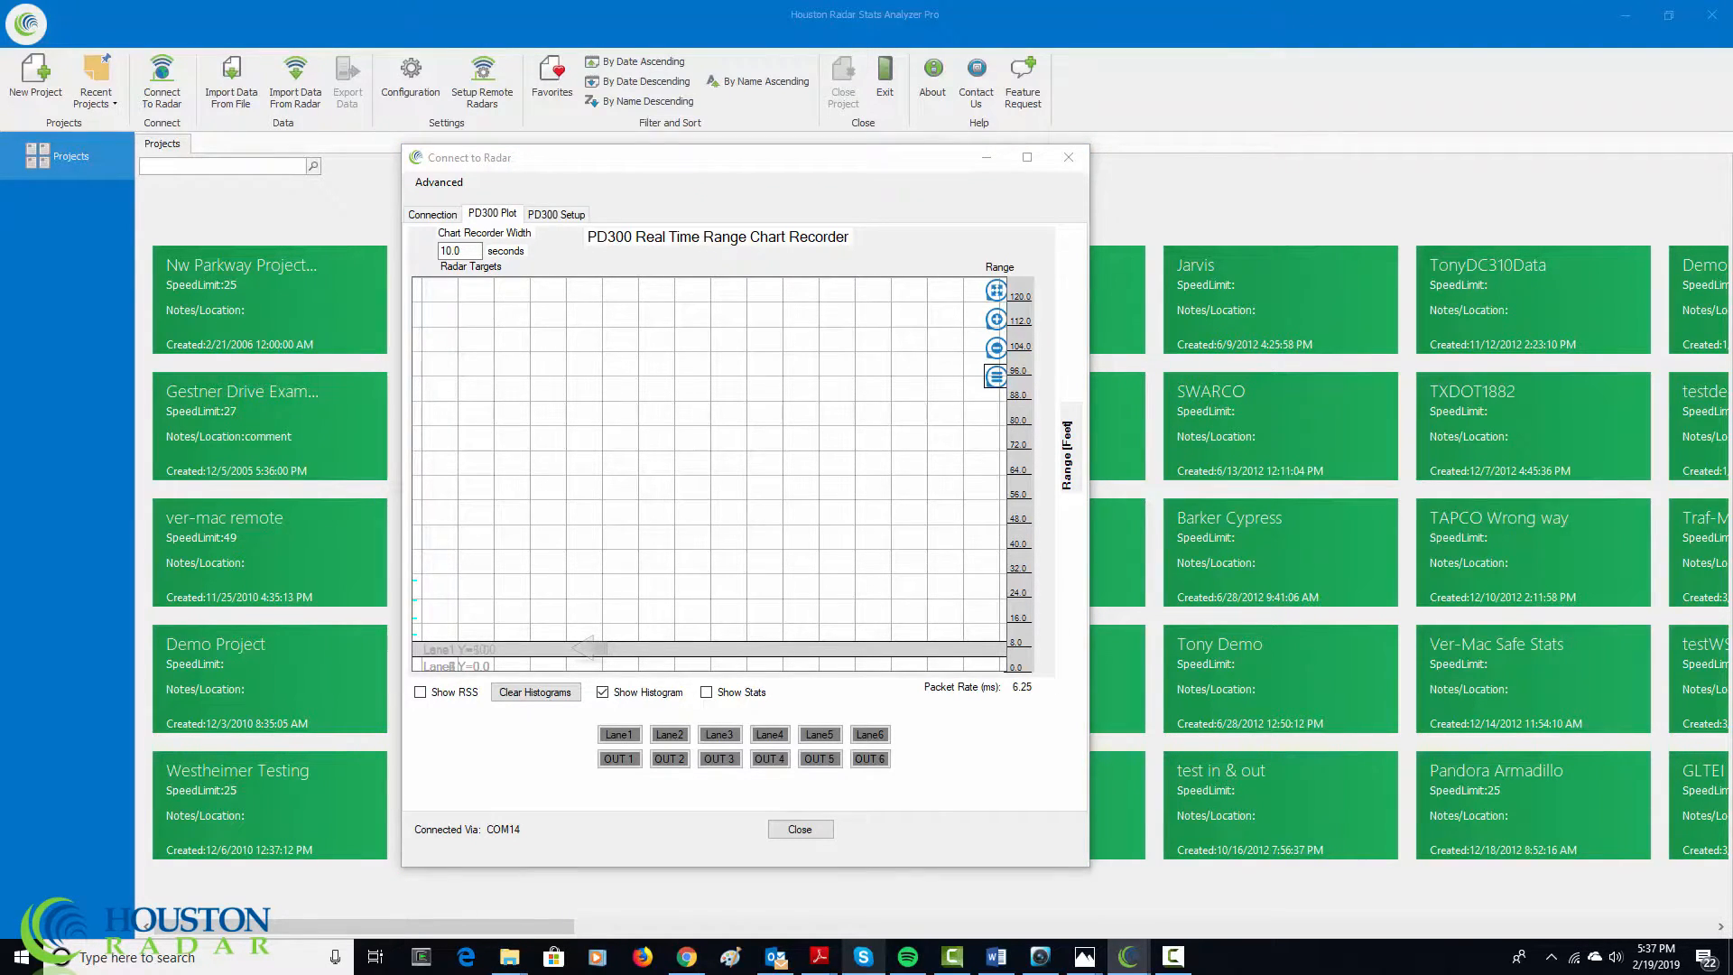
# Review lanes 1, 3 and 6, keep lane 1 at Start 5, End 10, Direction Left, and confirm.
pyautogui.click(619, 733)
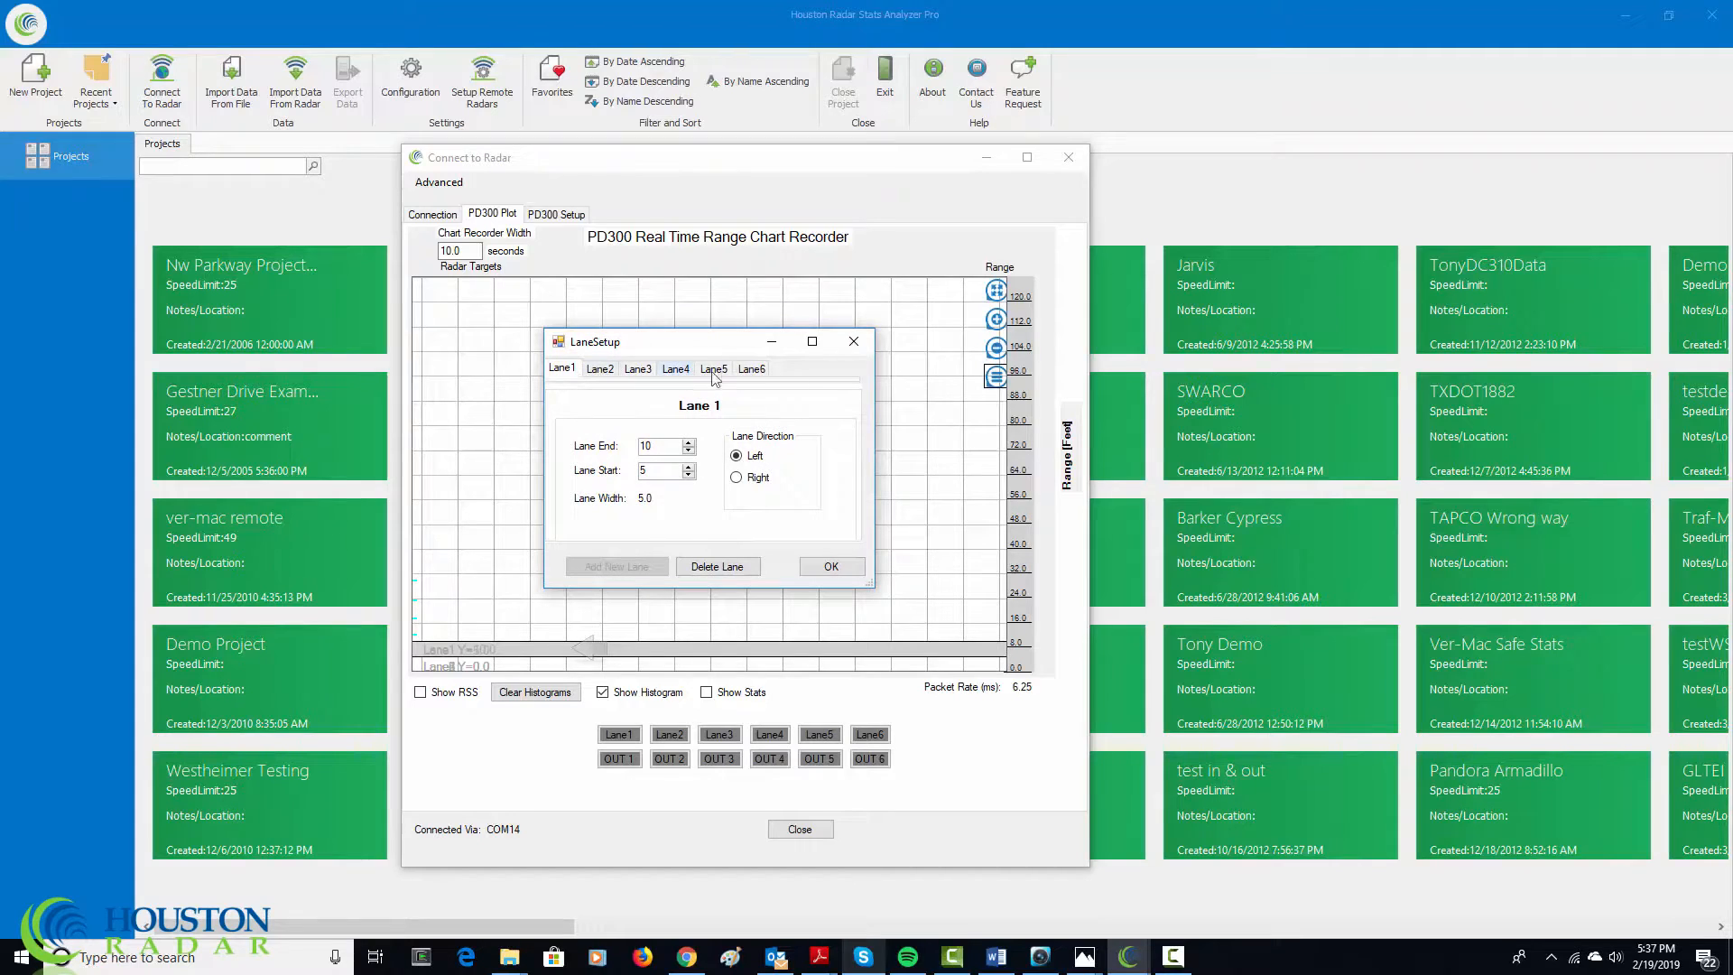
pyautogui.click(638, 368)
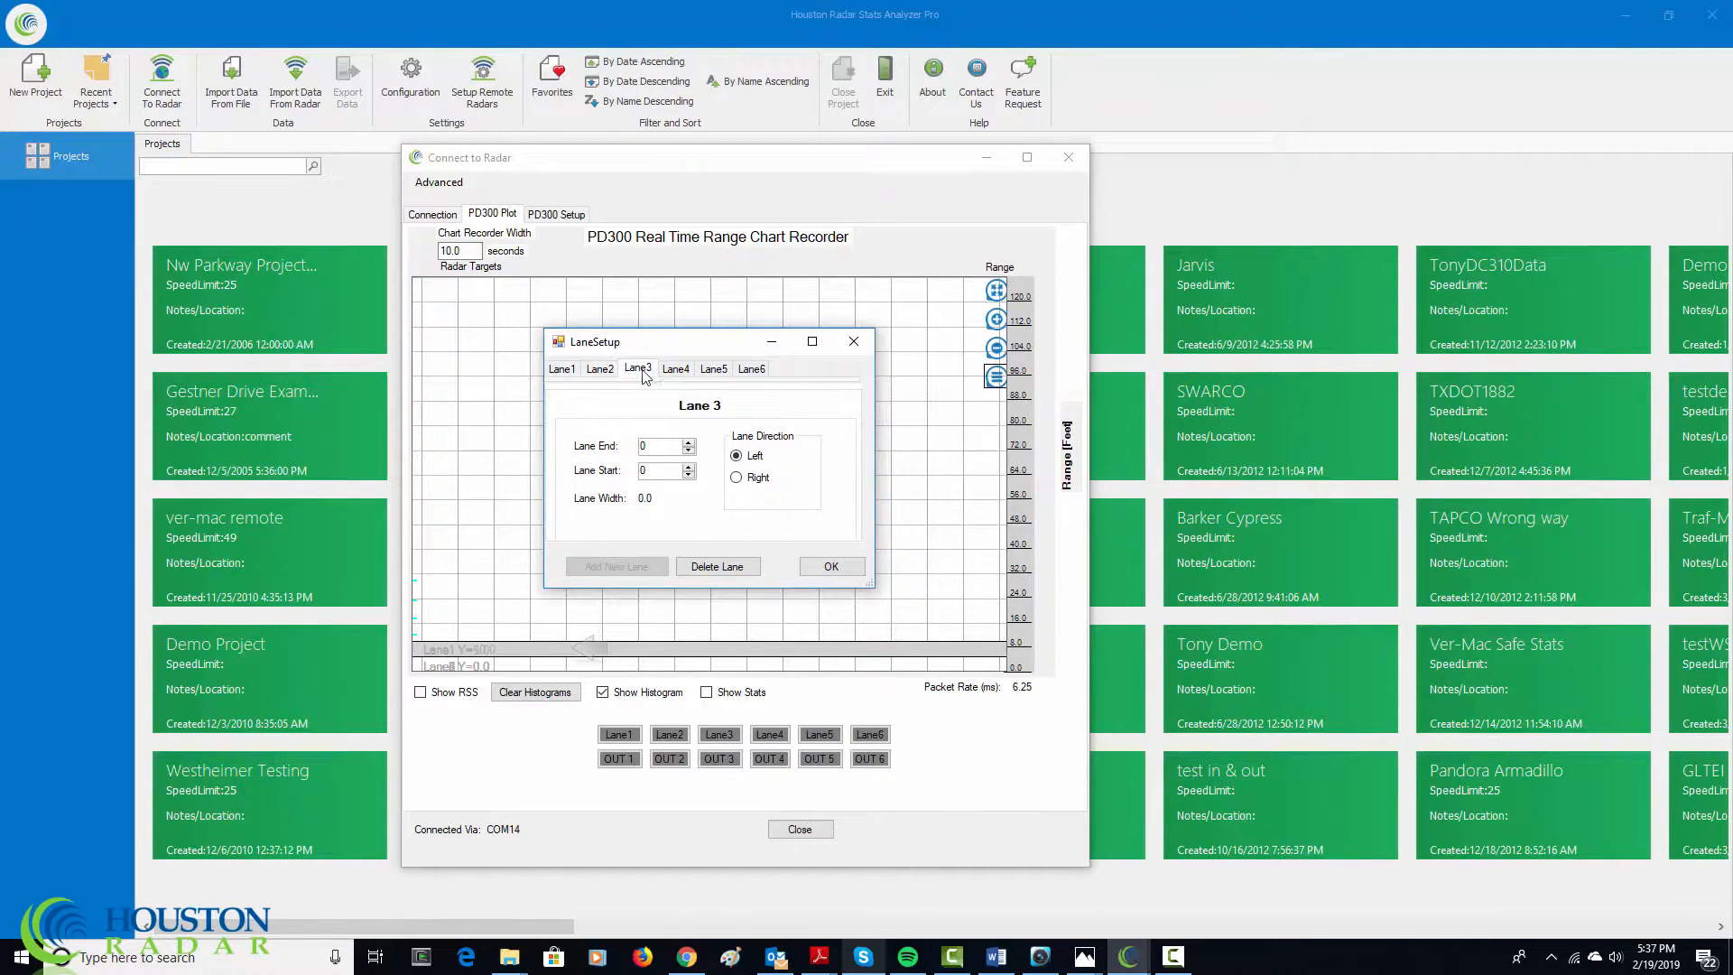
pyautogui.click(751, 368)
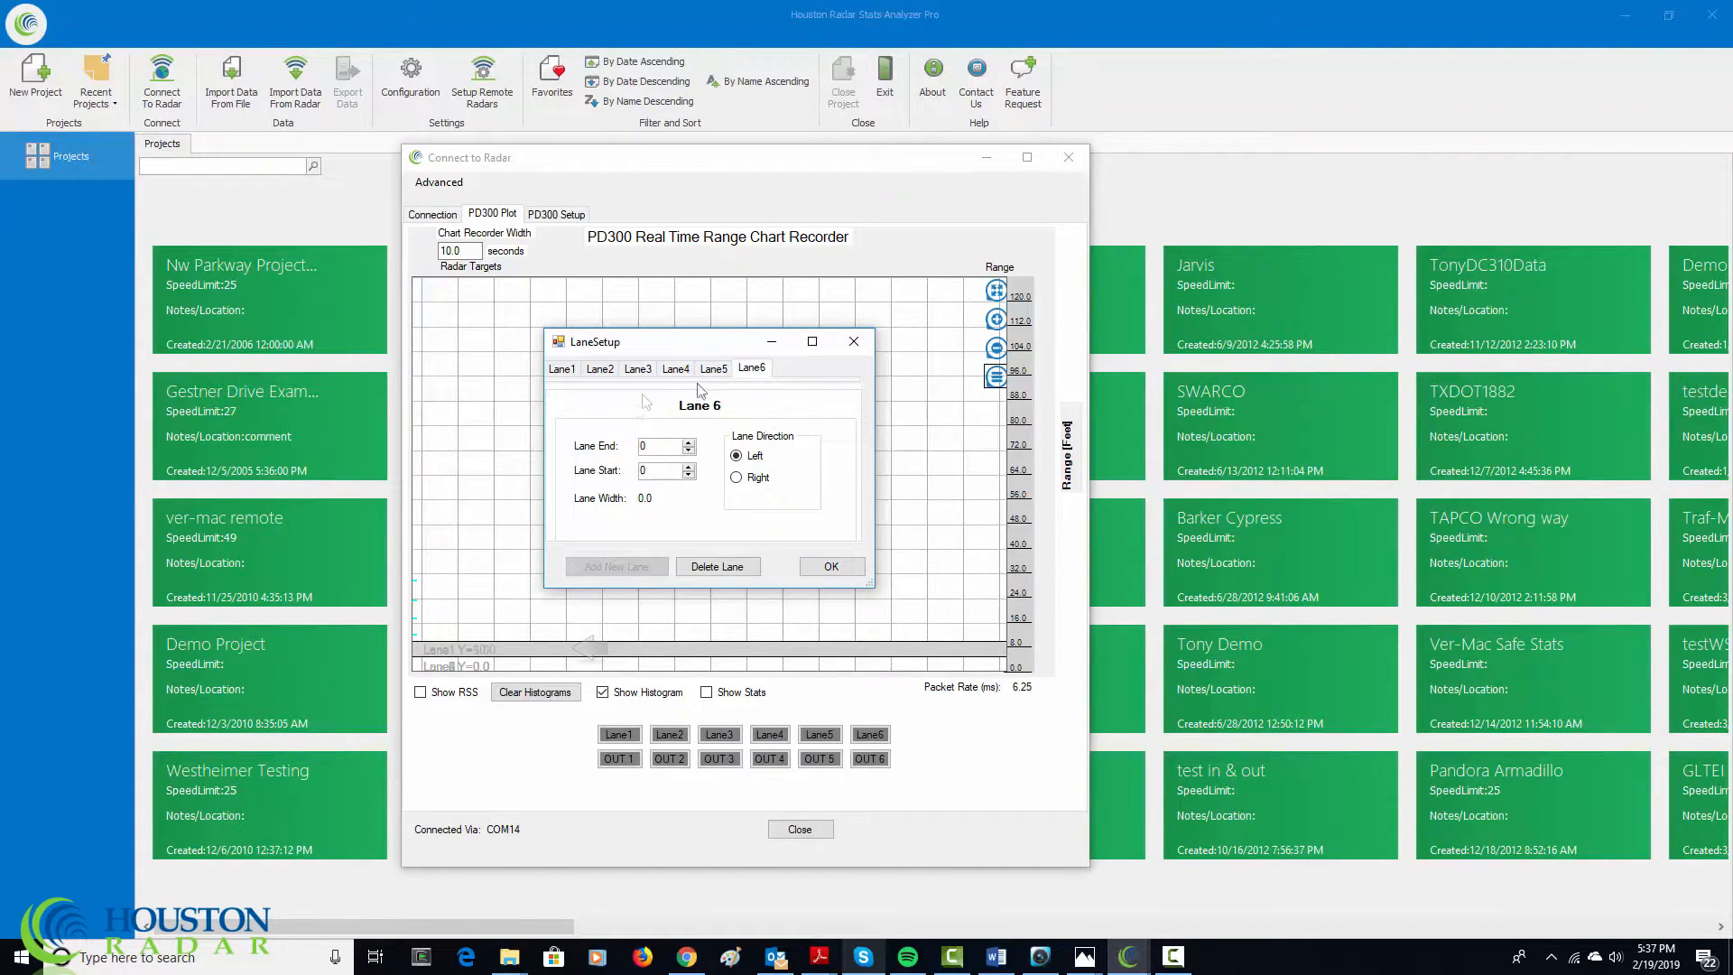
pyautogui.moveTo(718, 449)
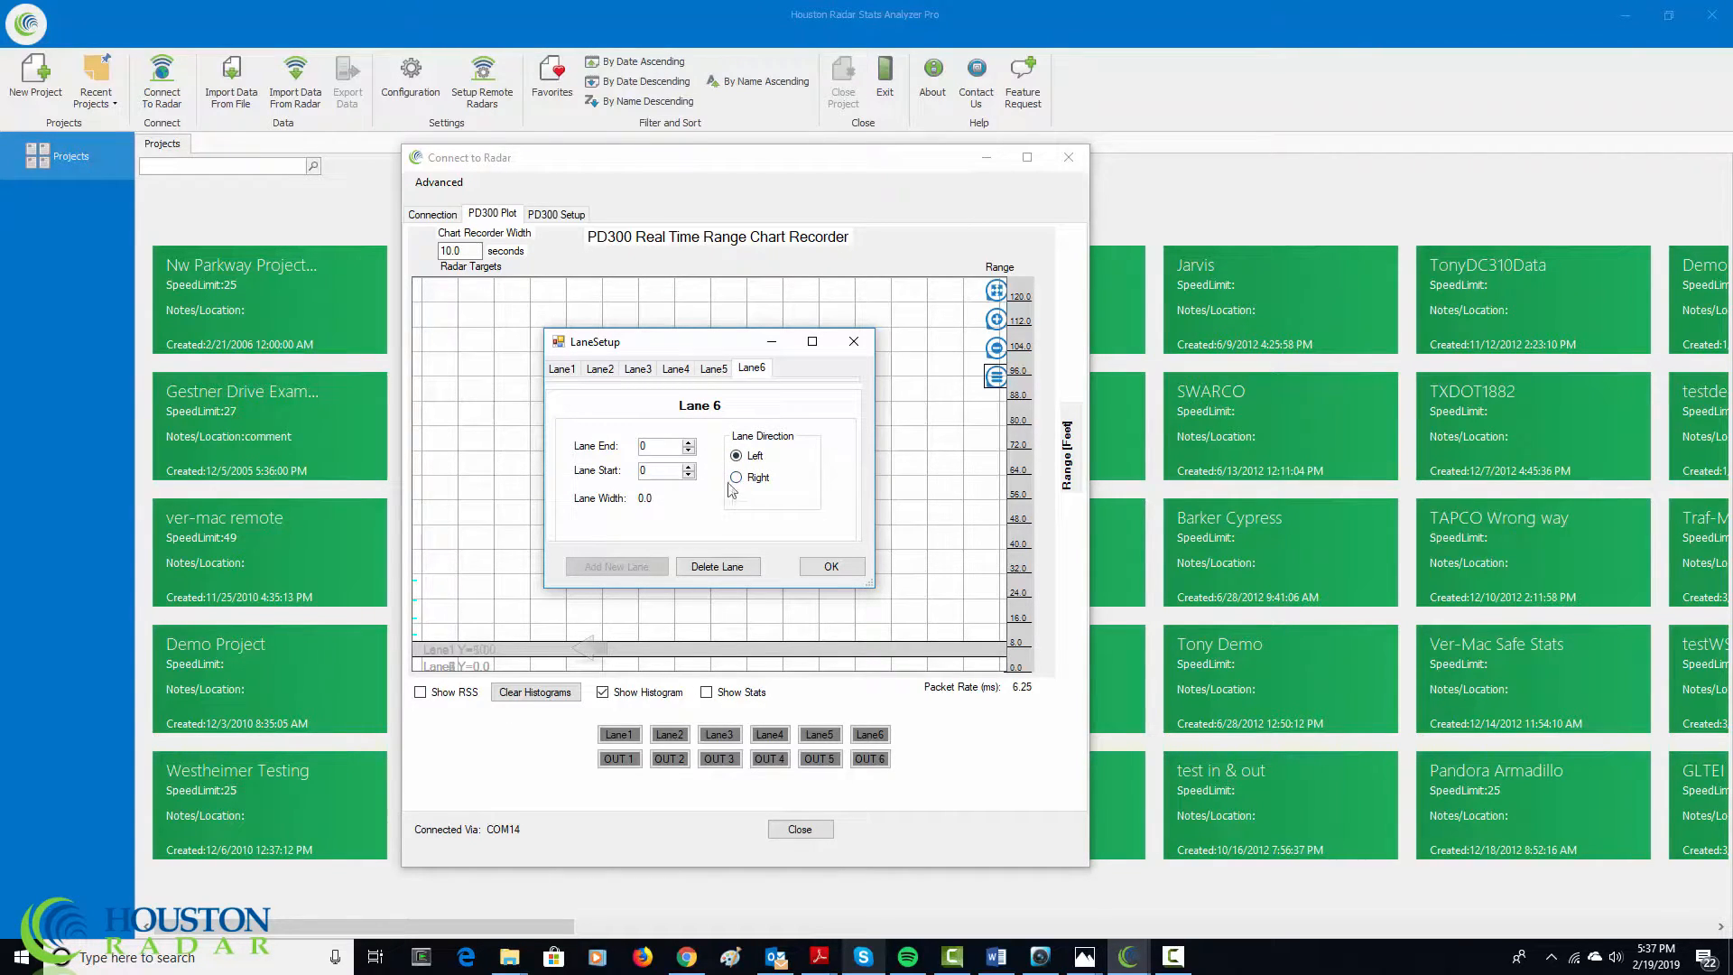
pyautogui.click(564, 369)
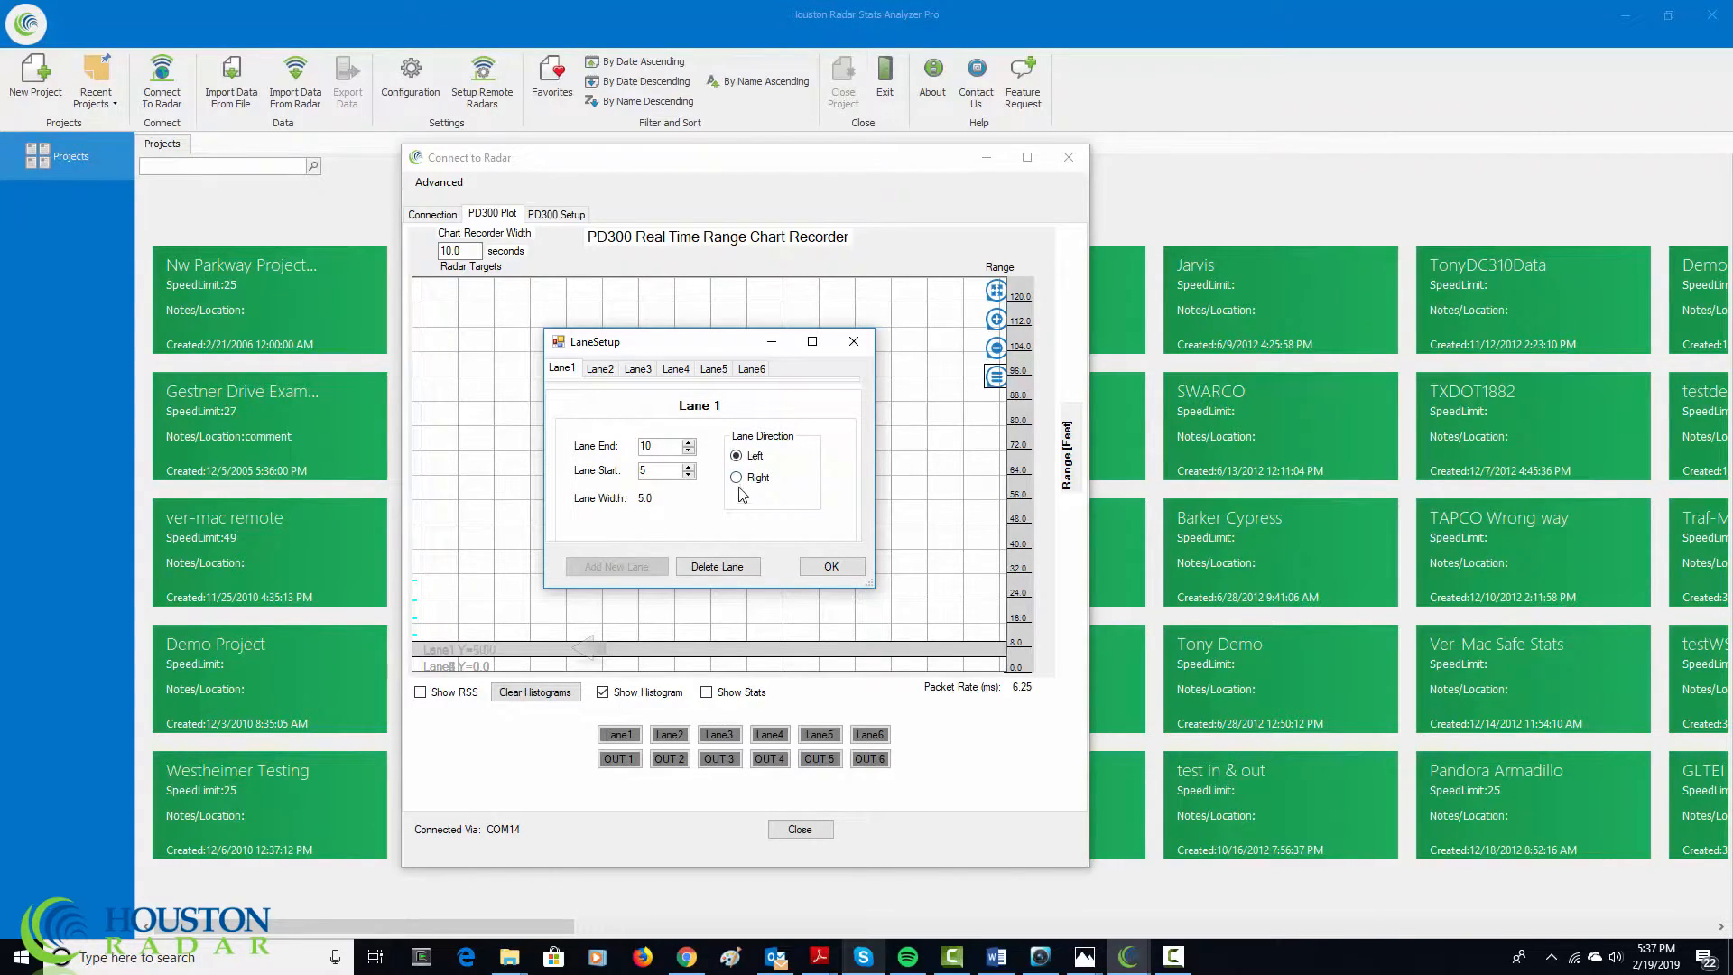
pyautogui.click(737, 457)
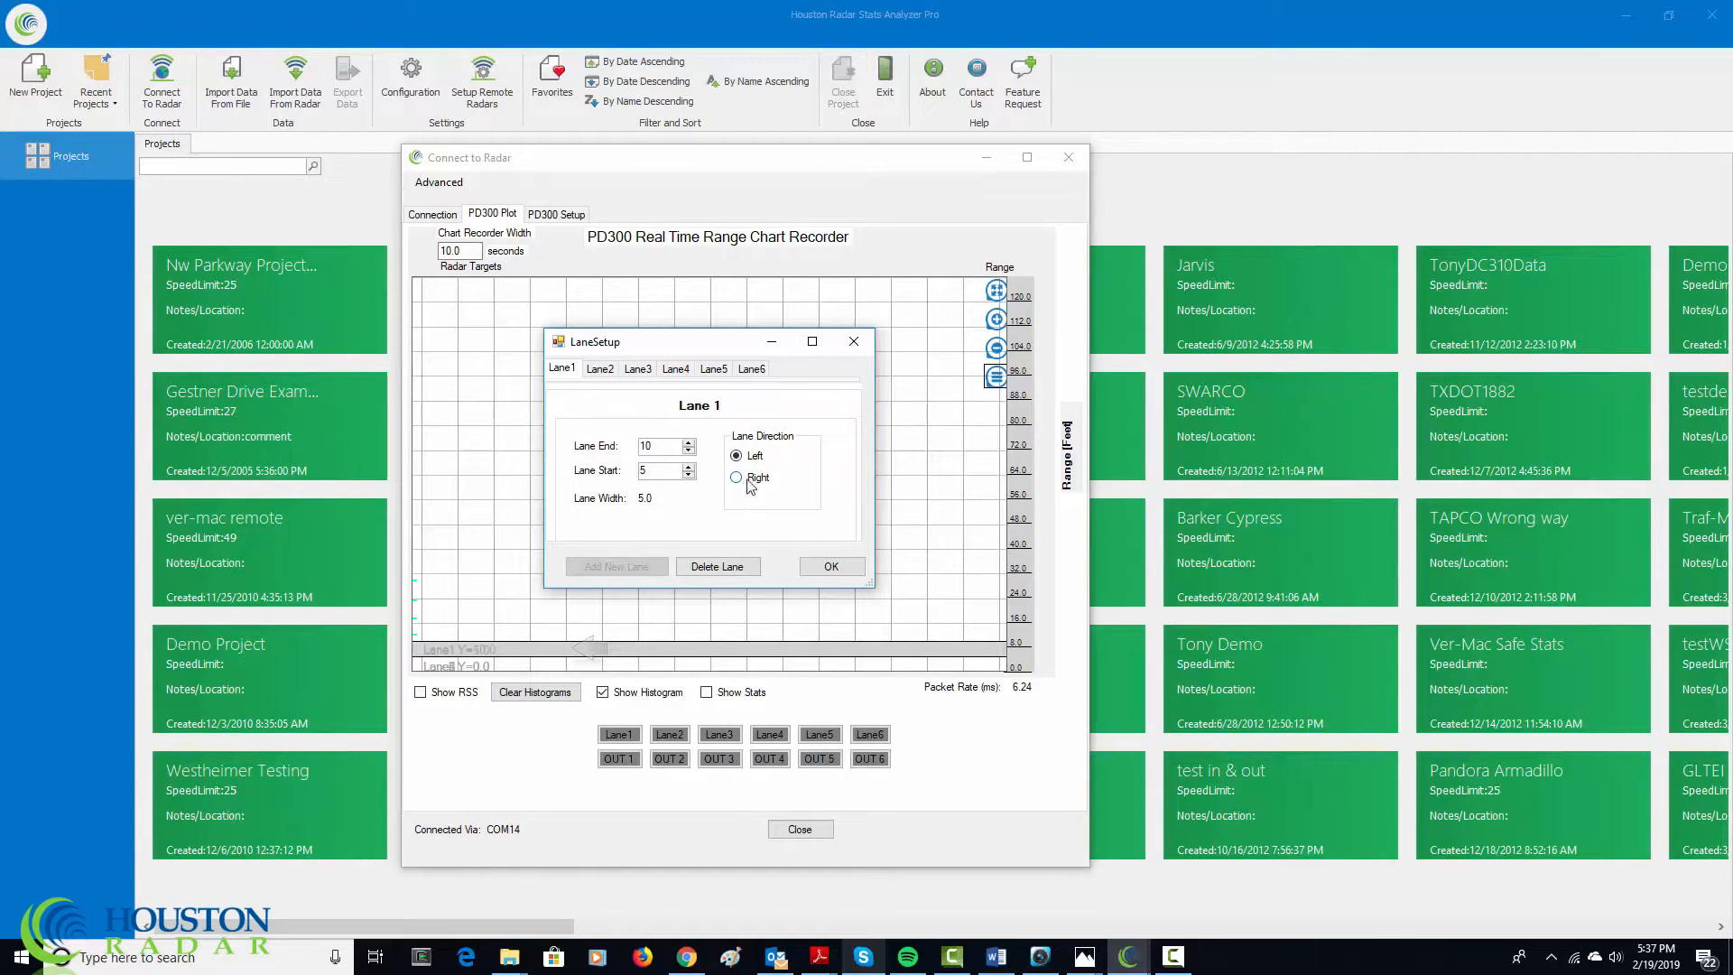
pyautogui.click(737, 477)
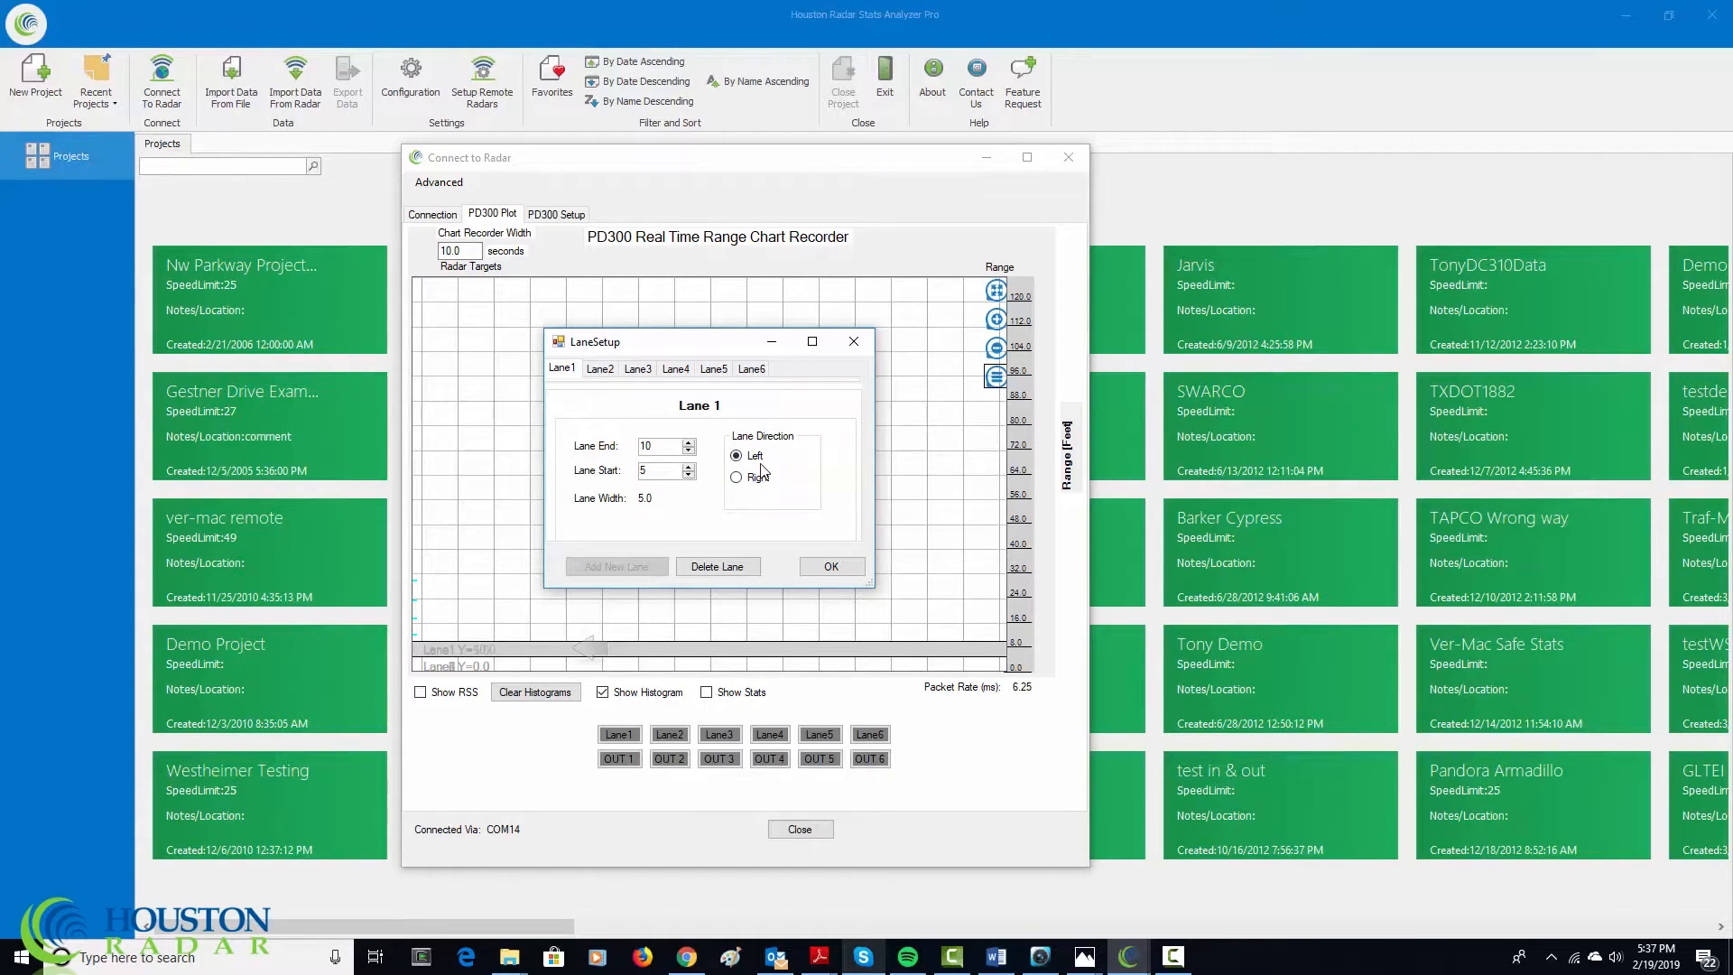
pyautogui.moveTo(730, 504)
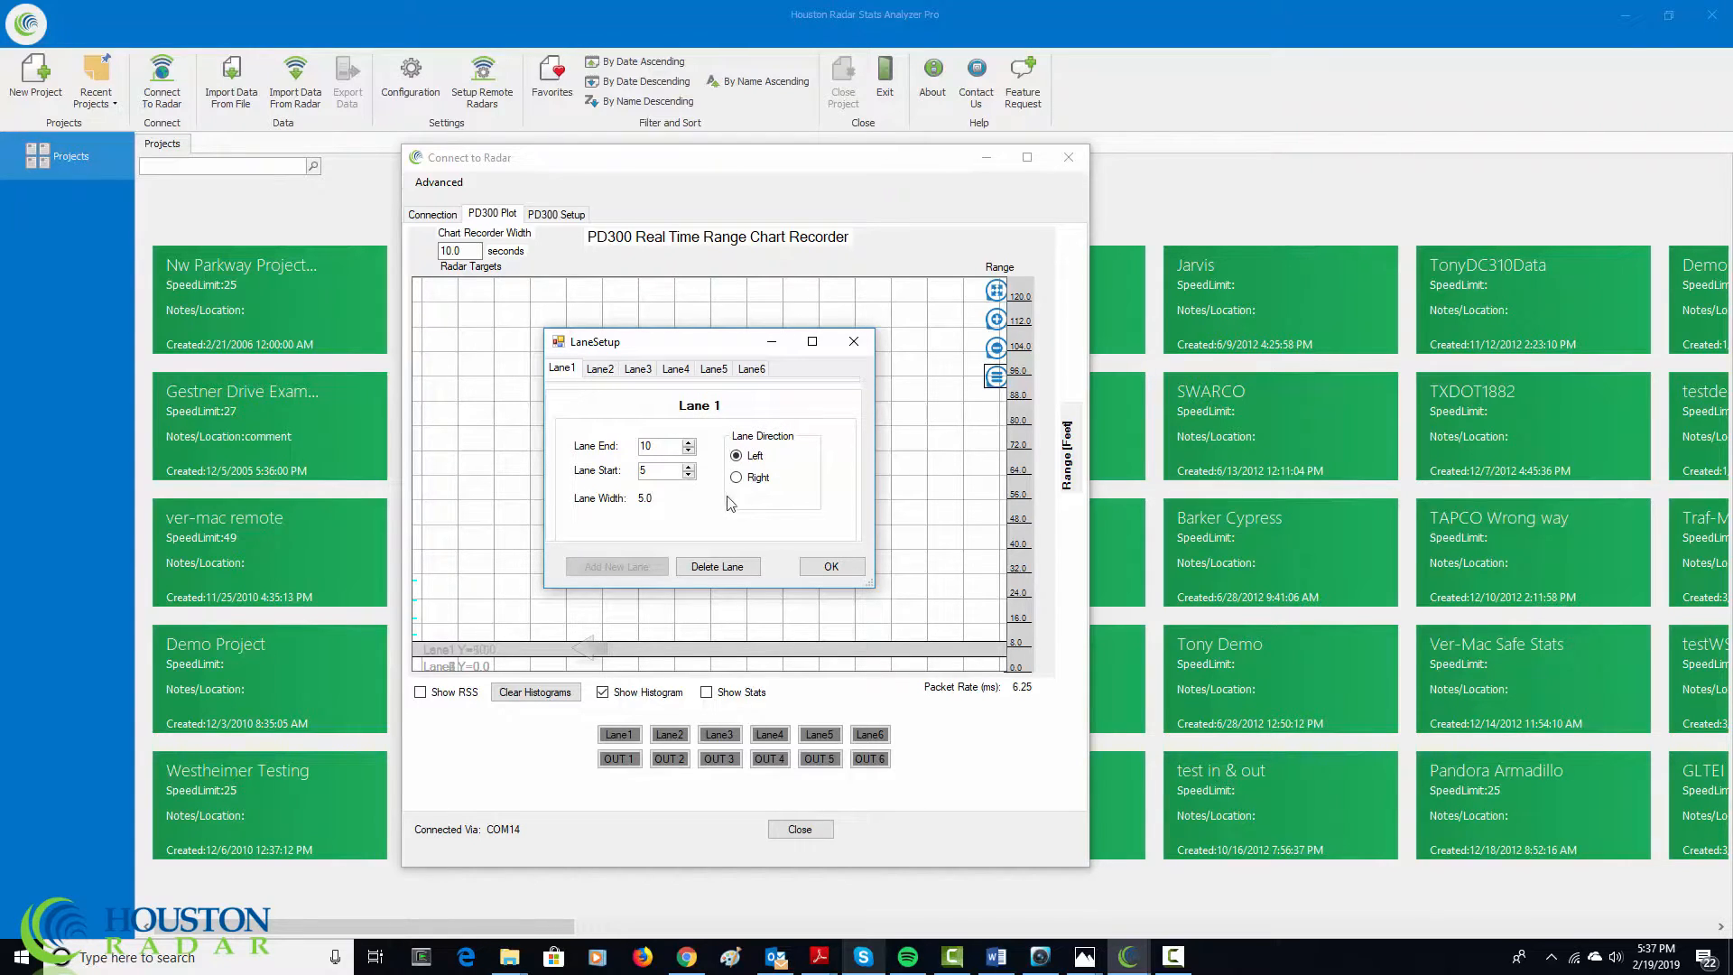
pyautogui.moveTo(781, 464)
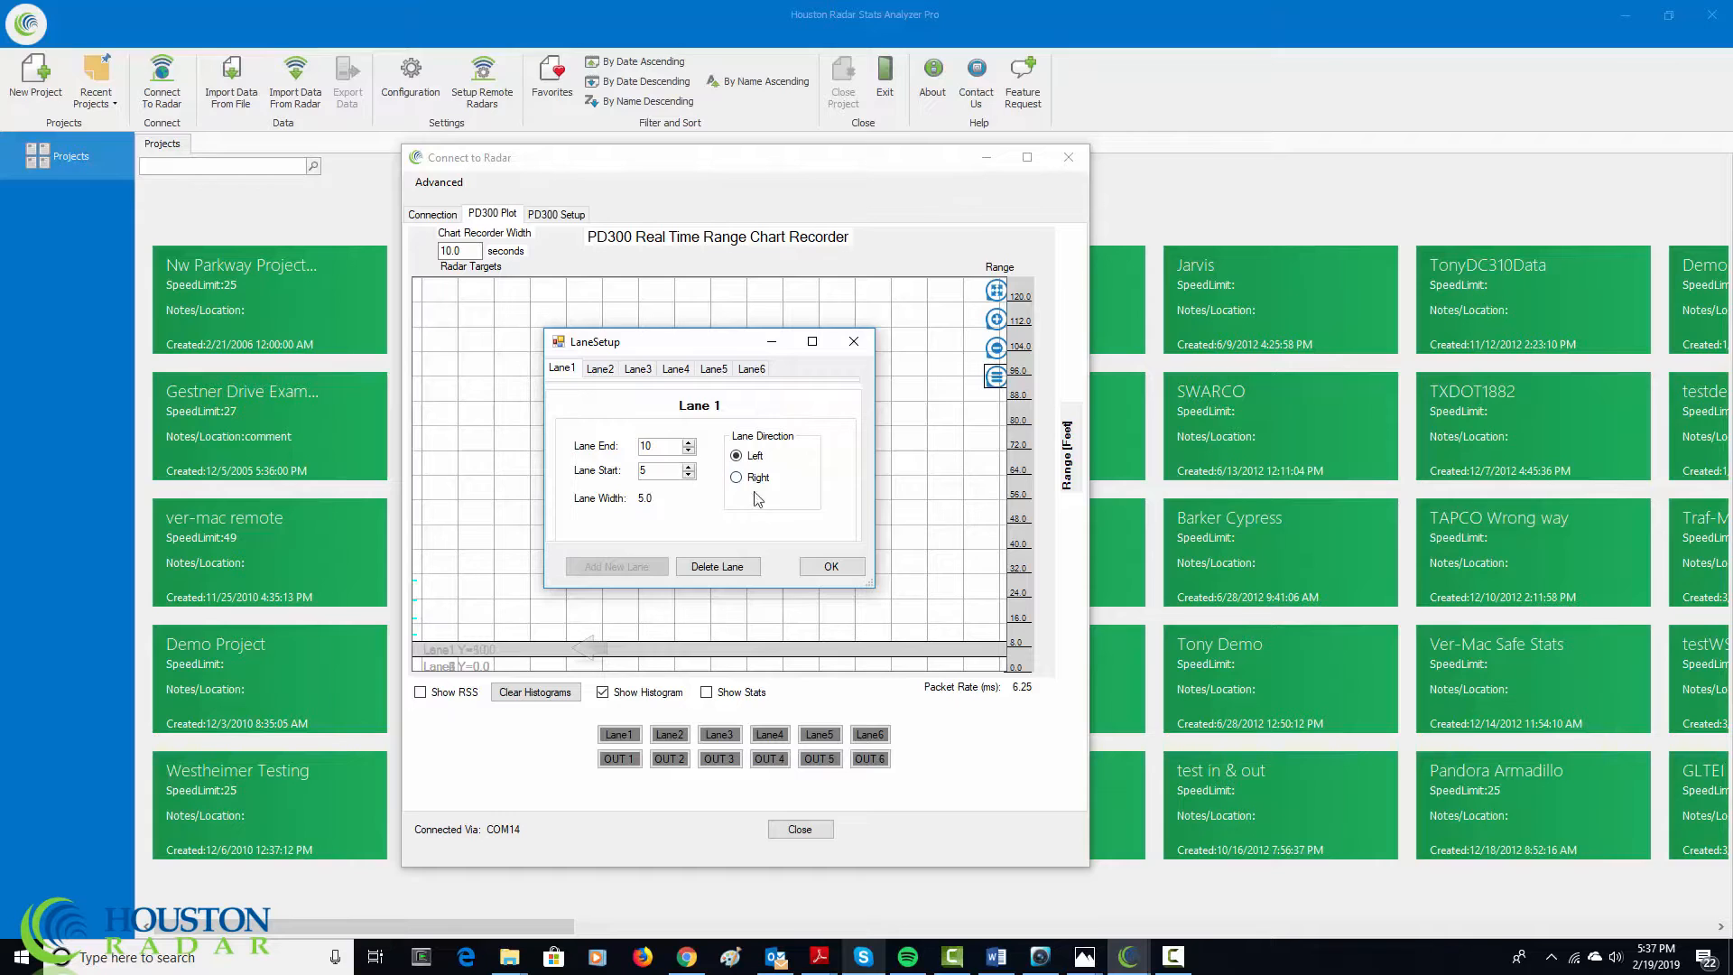
pyautogui.moveTo(791, 565)
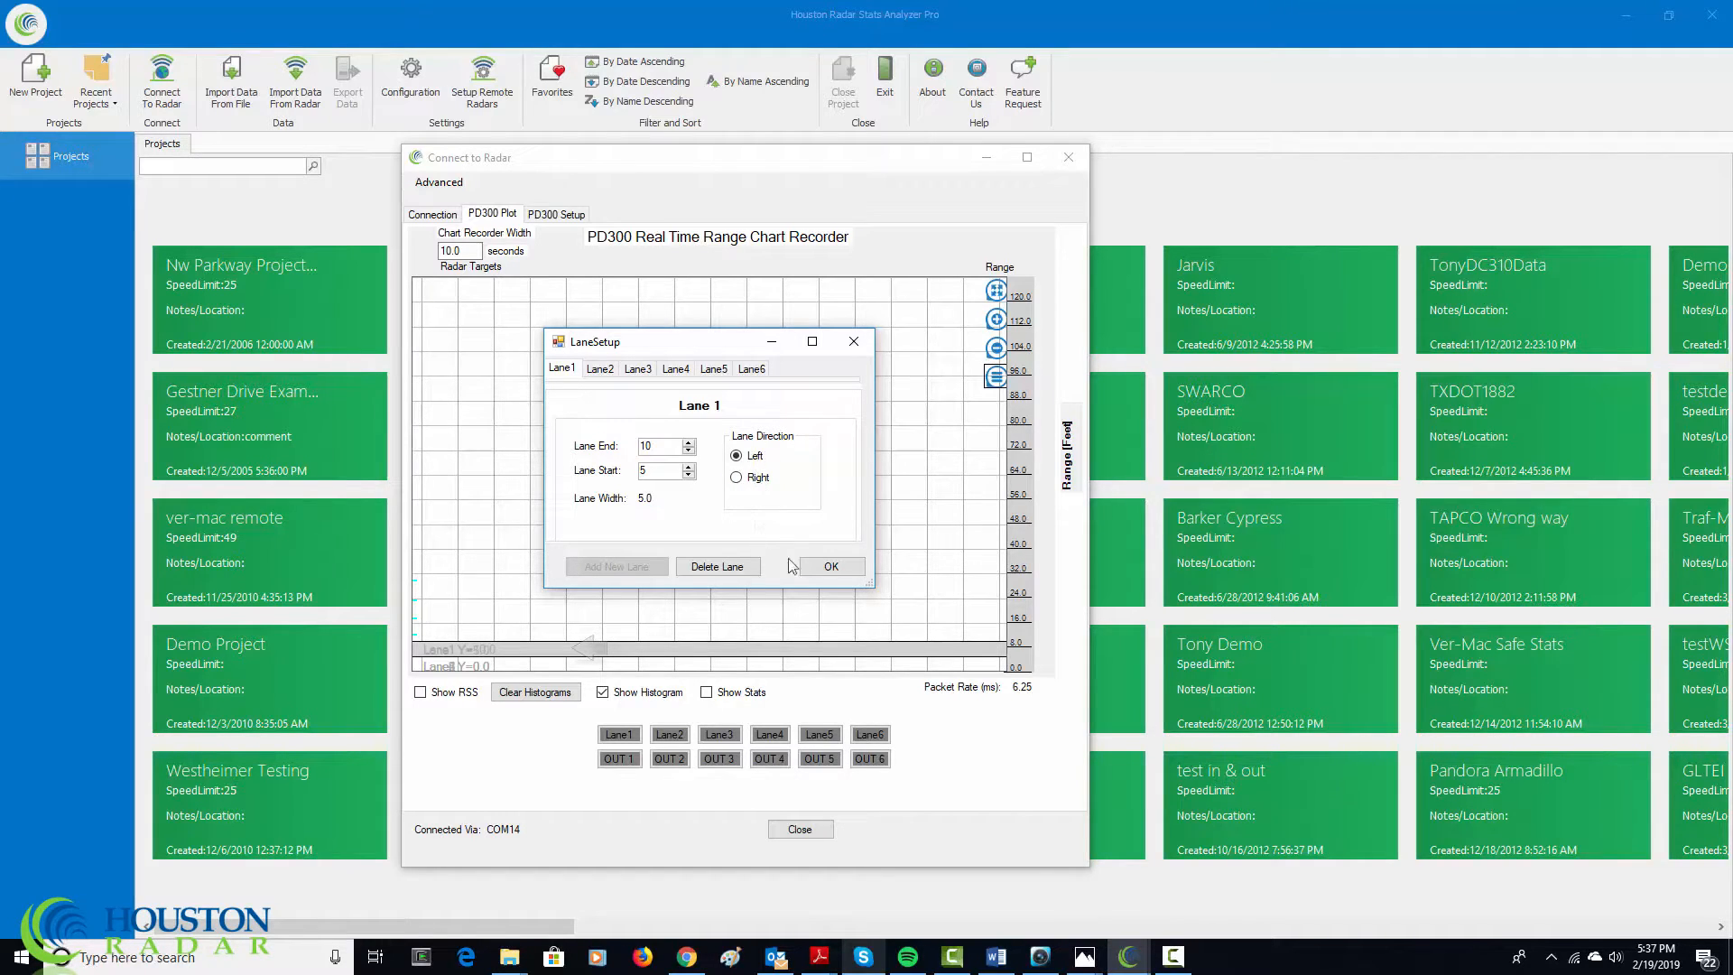
pyautogui.click(830, 565)
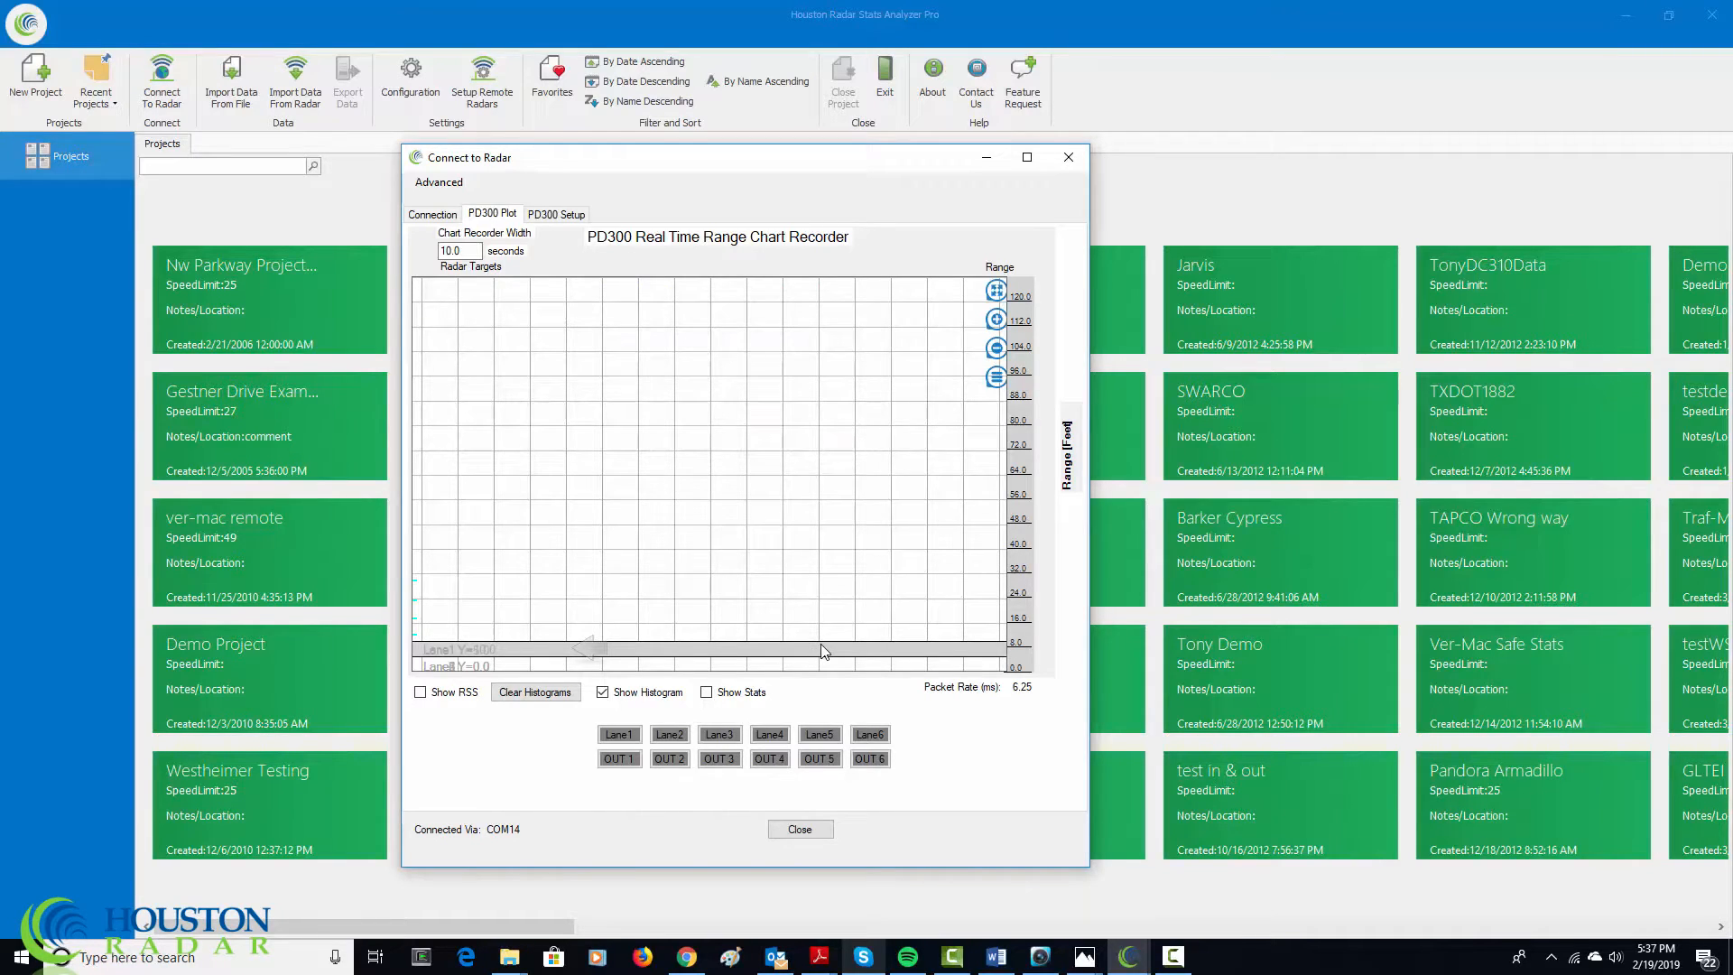
pyautogui.moveTo(769, 496)
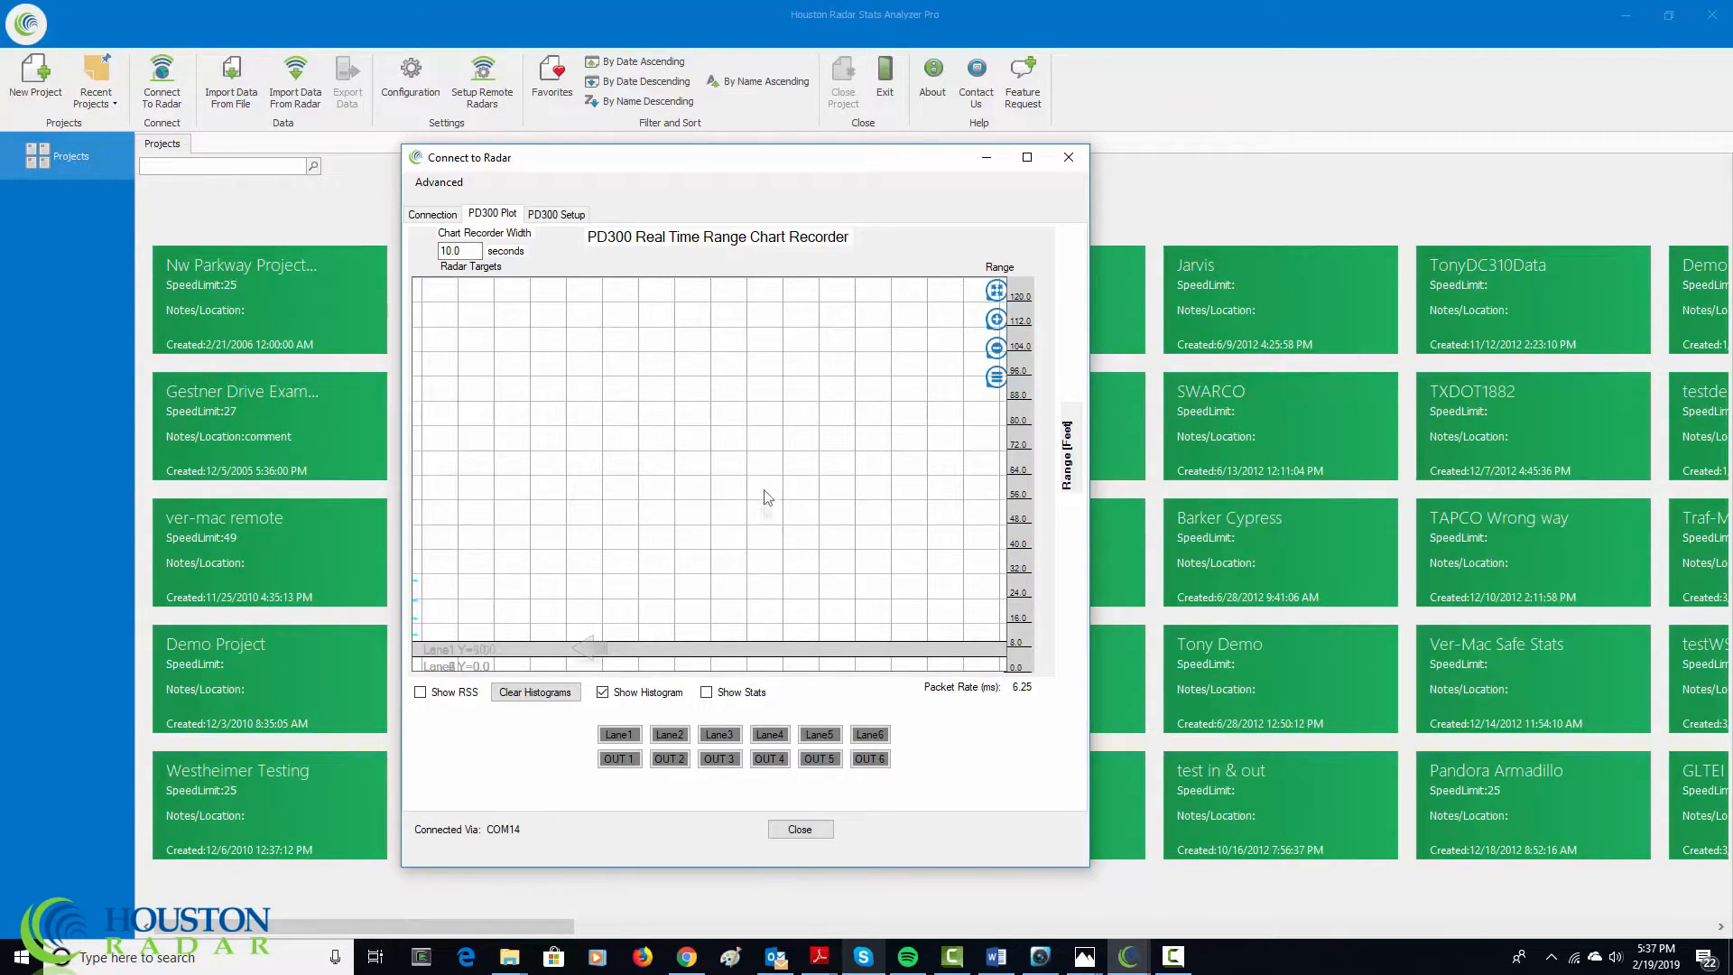
pyautogui.moveTo(775, 435)
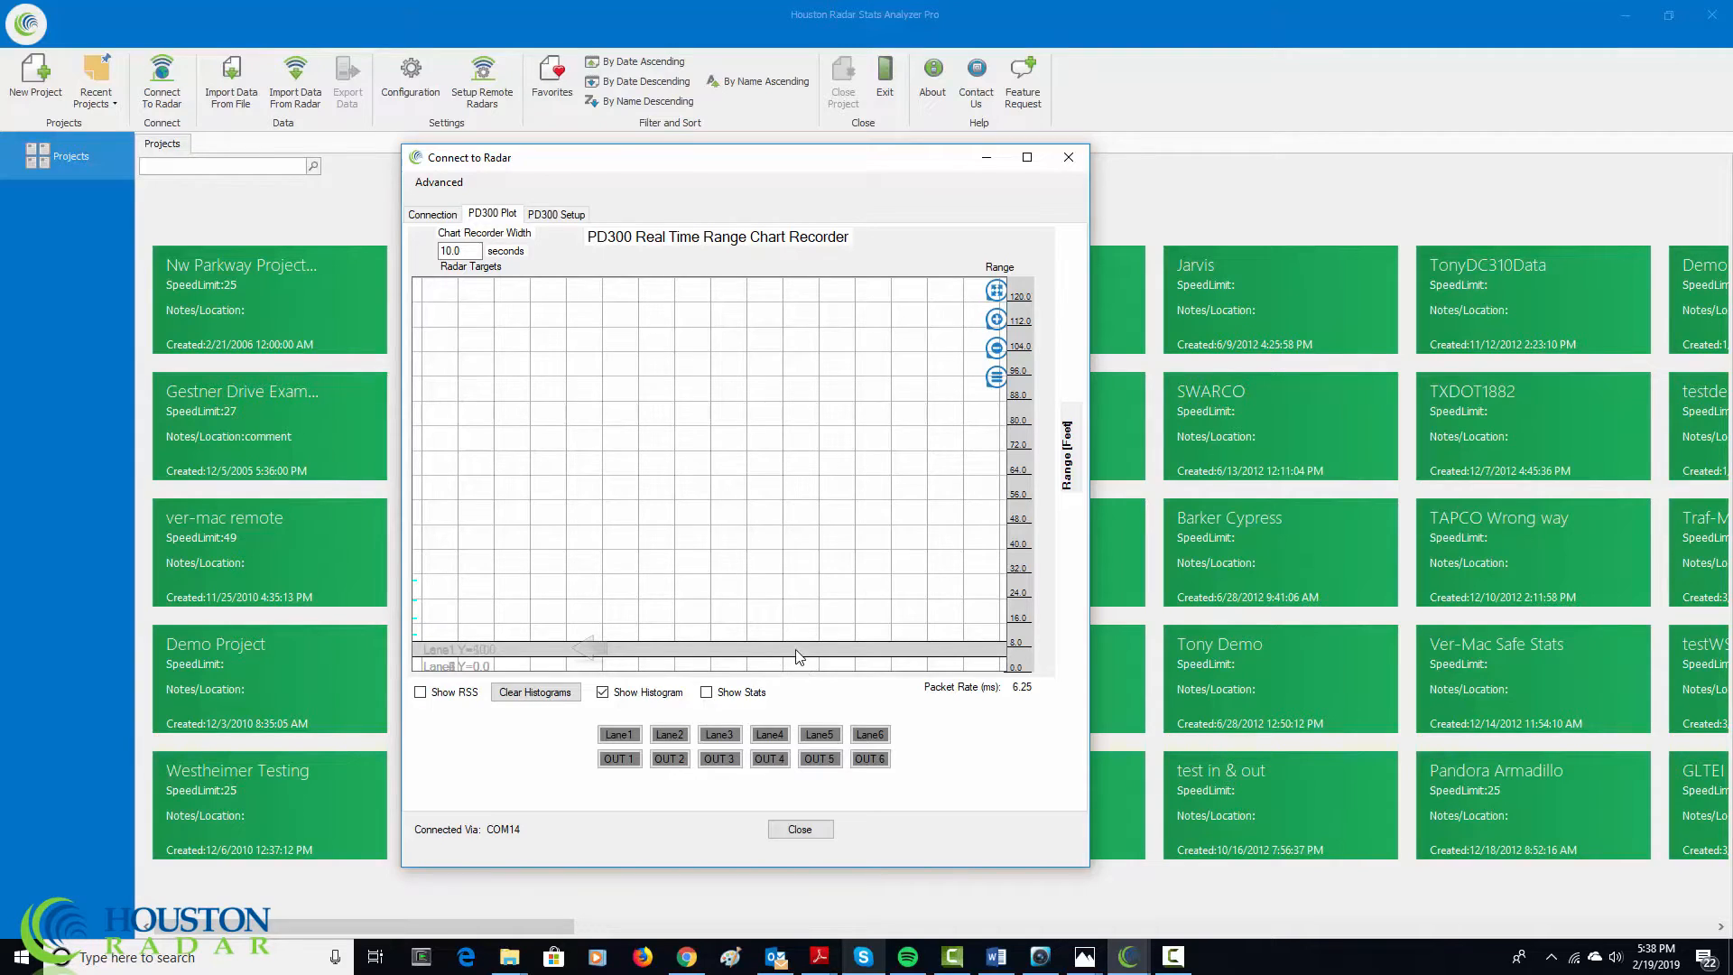
pyautogui.moveTo(800, 668)
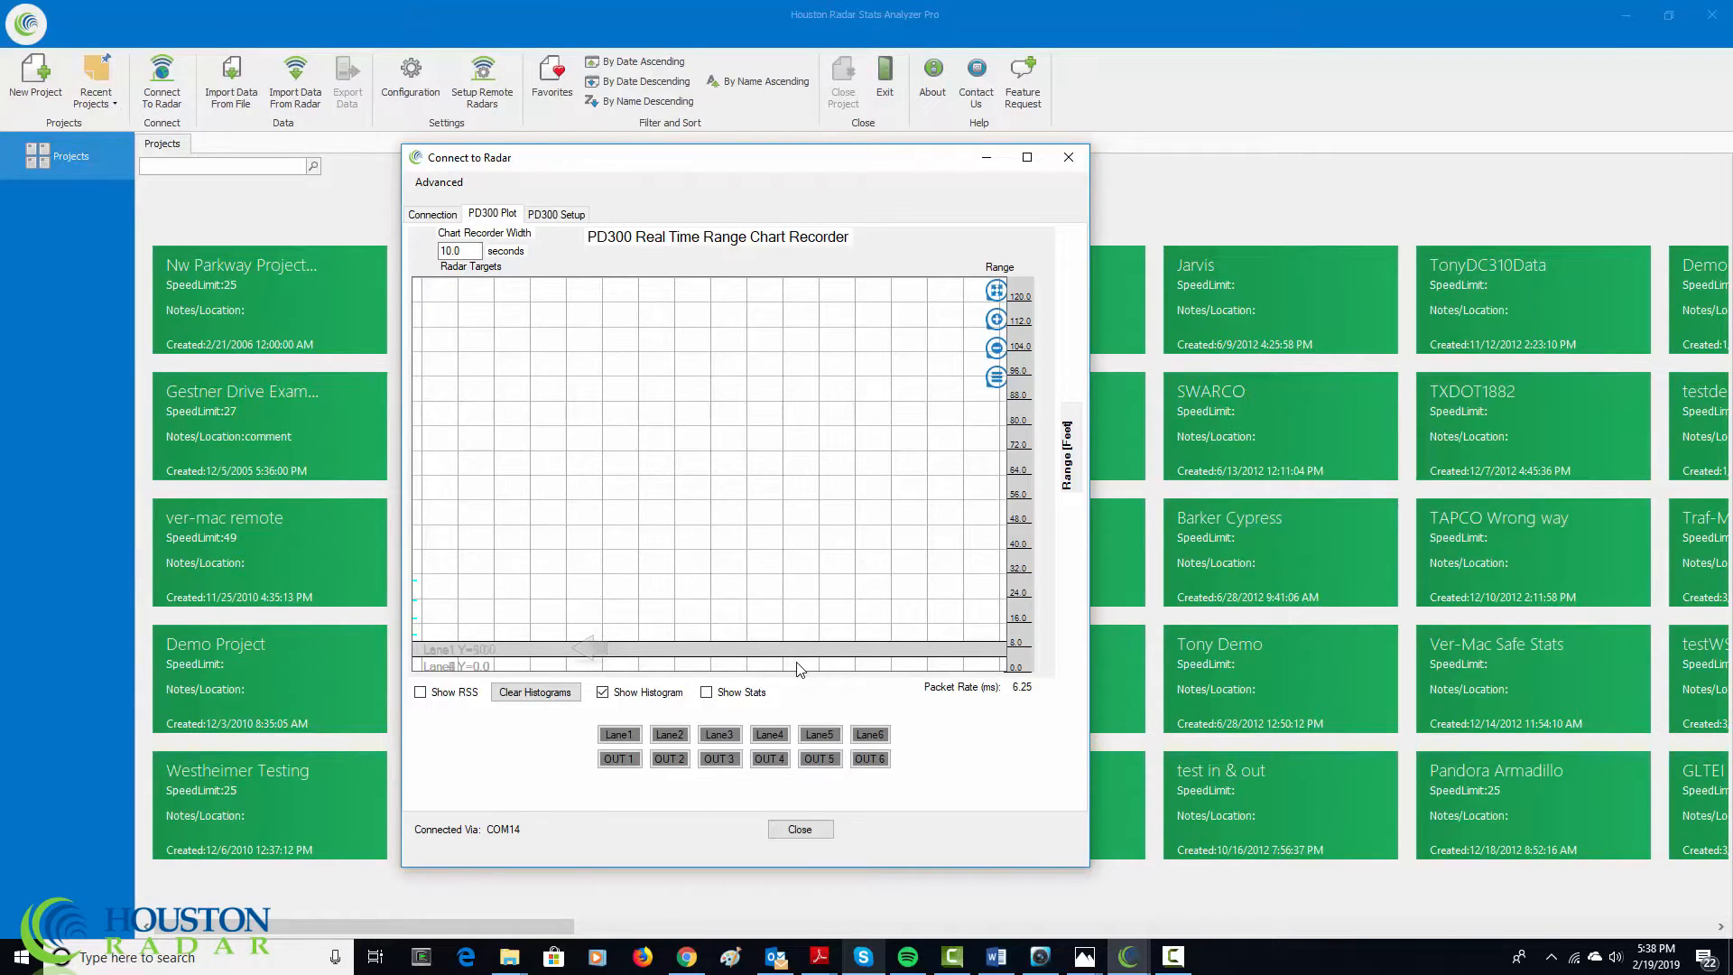
pyautogui.moveTo(951, 427)
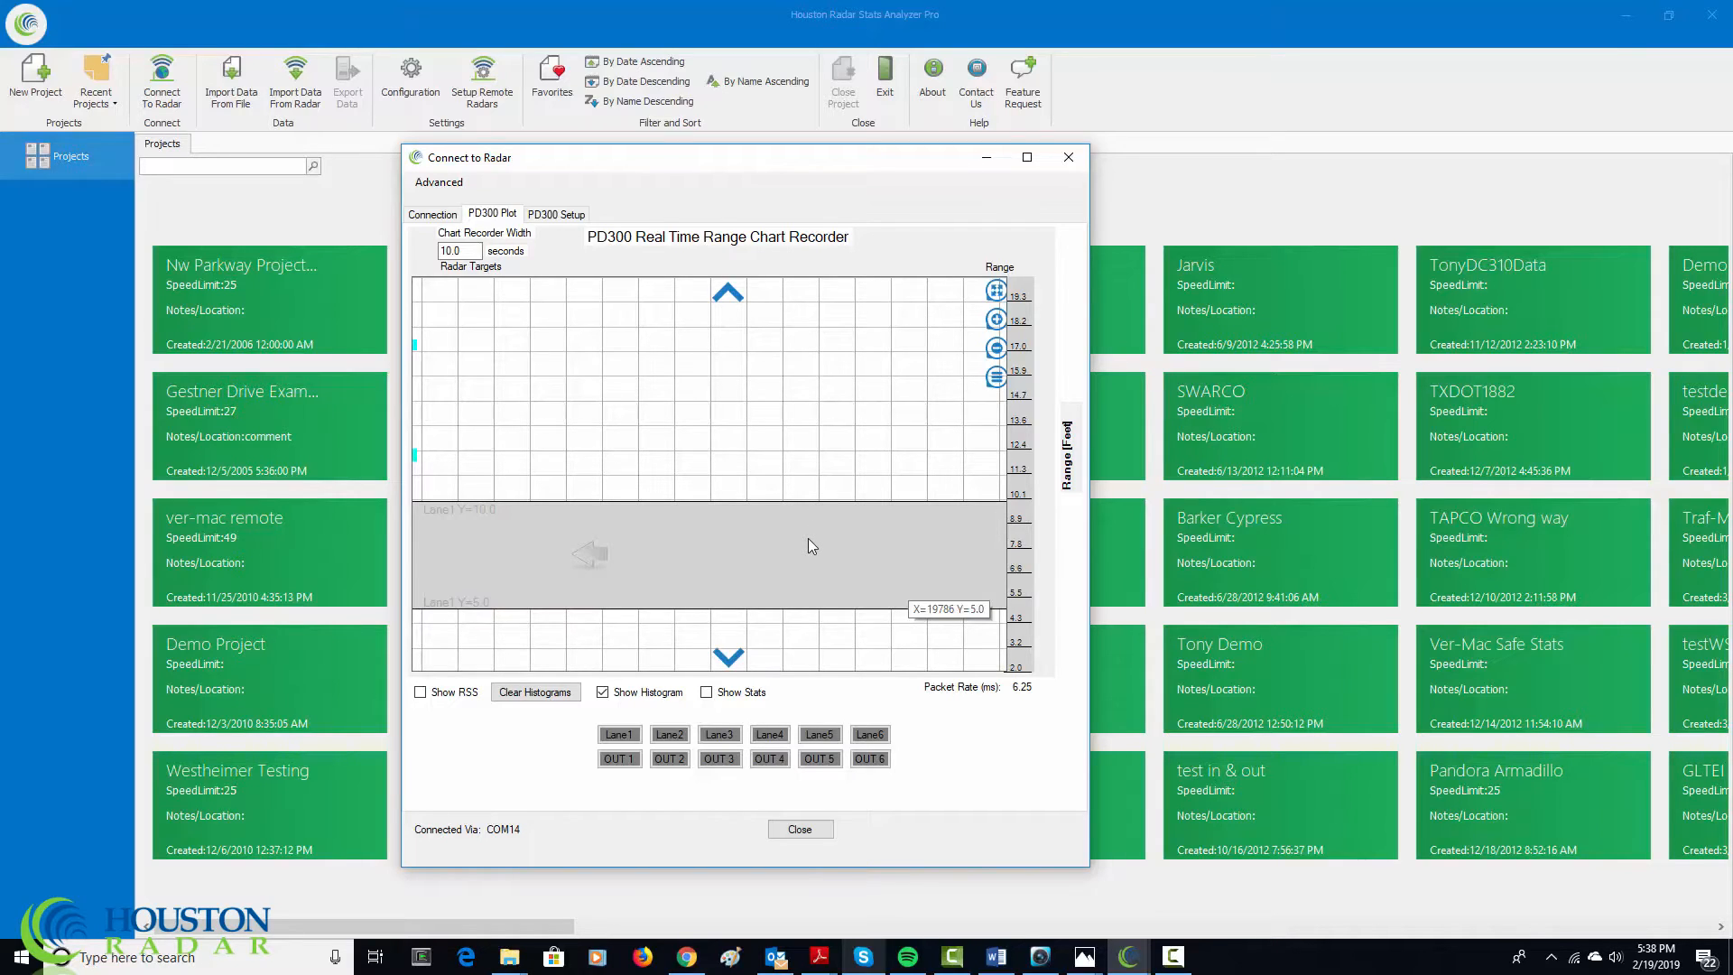
pyautogui.moveTo(828, 514)
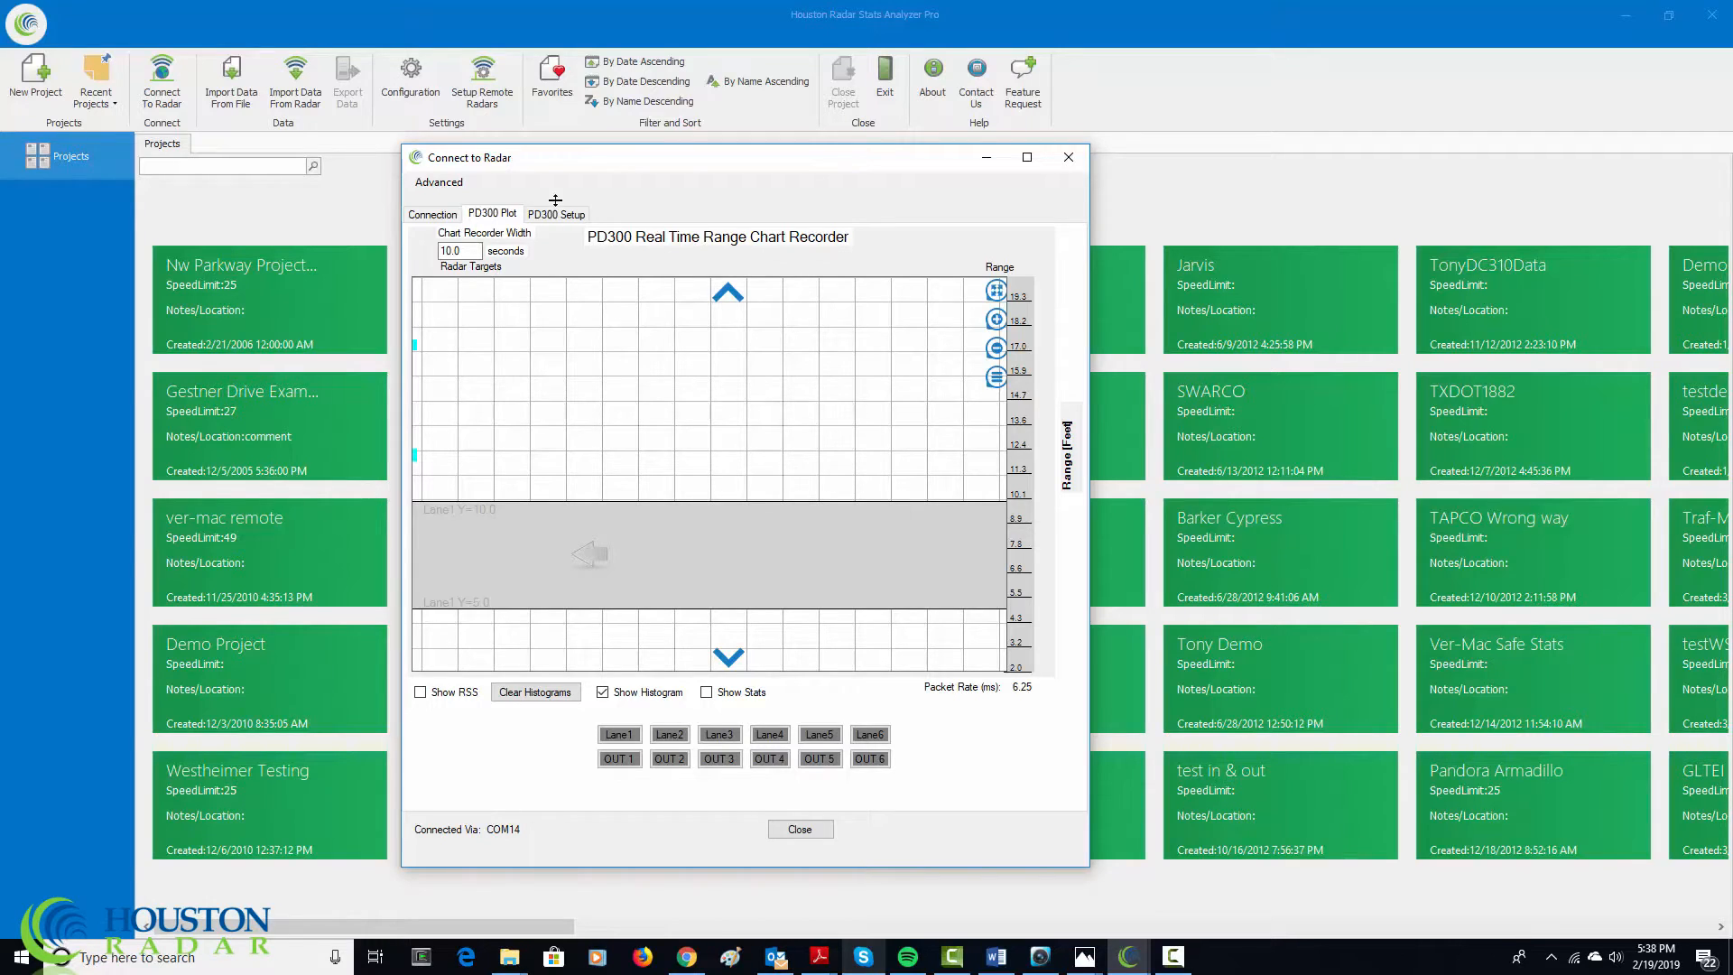
# Return to the PD300 Setup operating settings after inspecting lane 1's 5–10 ft band.
pyautogui.click(556, 213)
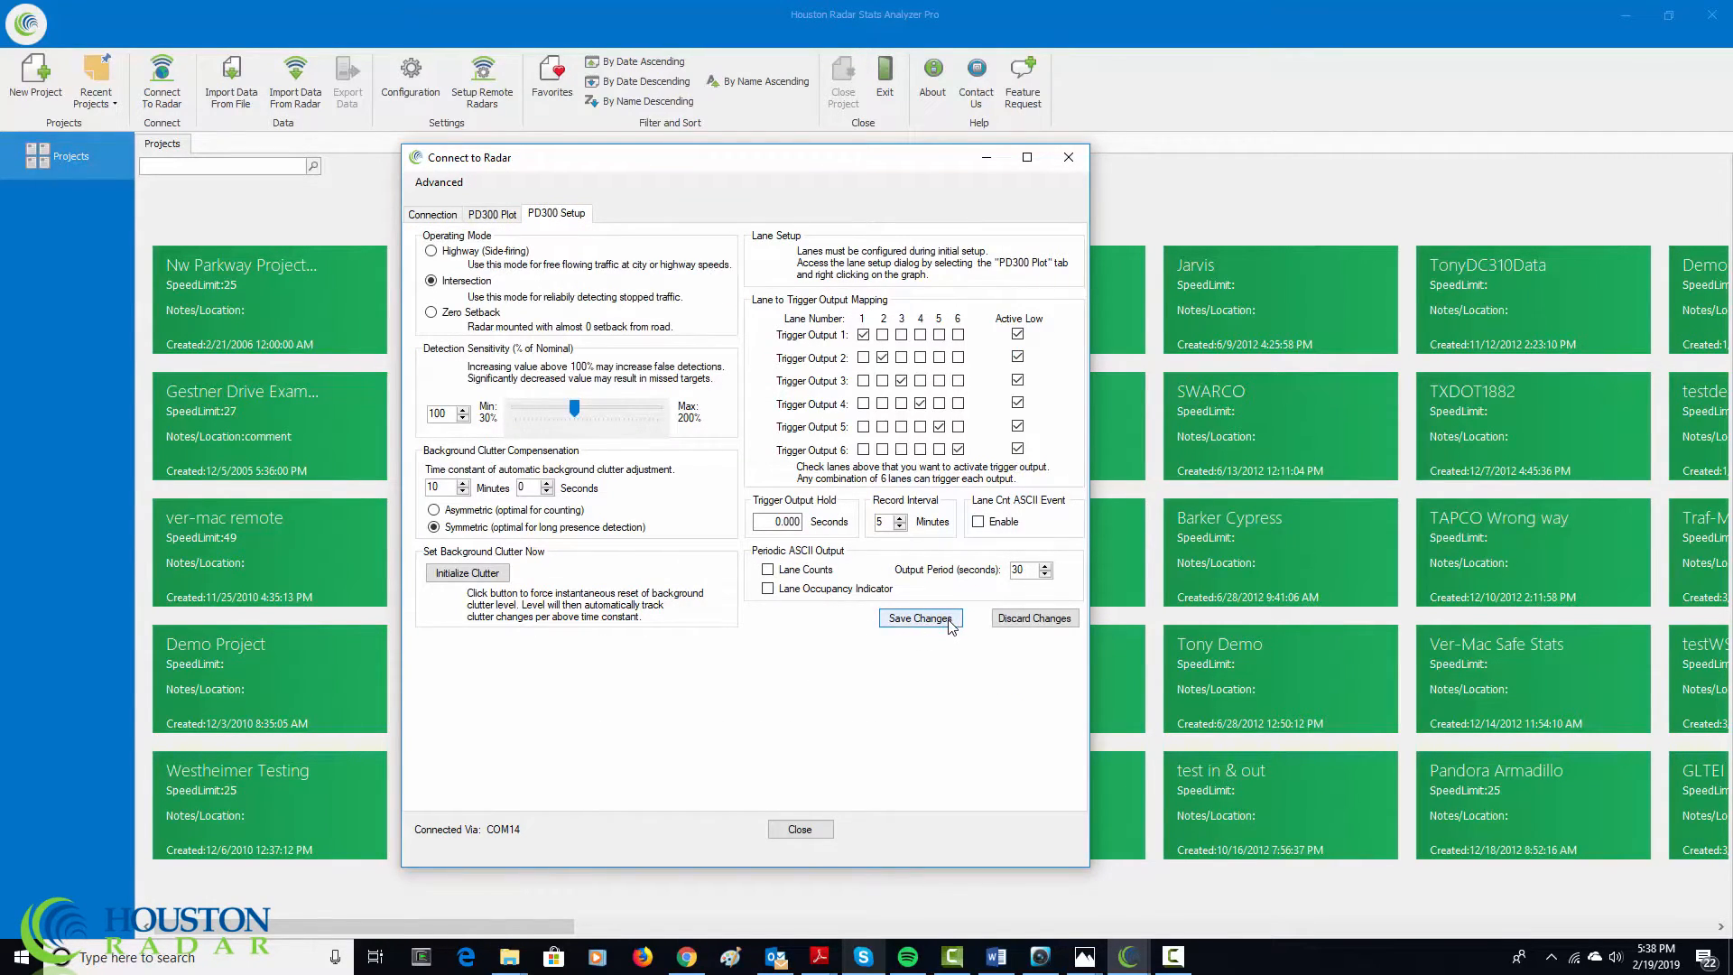
# Save the configuration to the radar, reboot it and reconnect on COM14, acknowledging the notices.
pyautogui.click(919, 617)
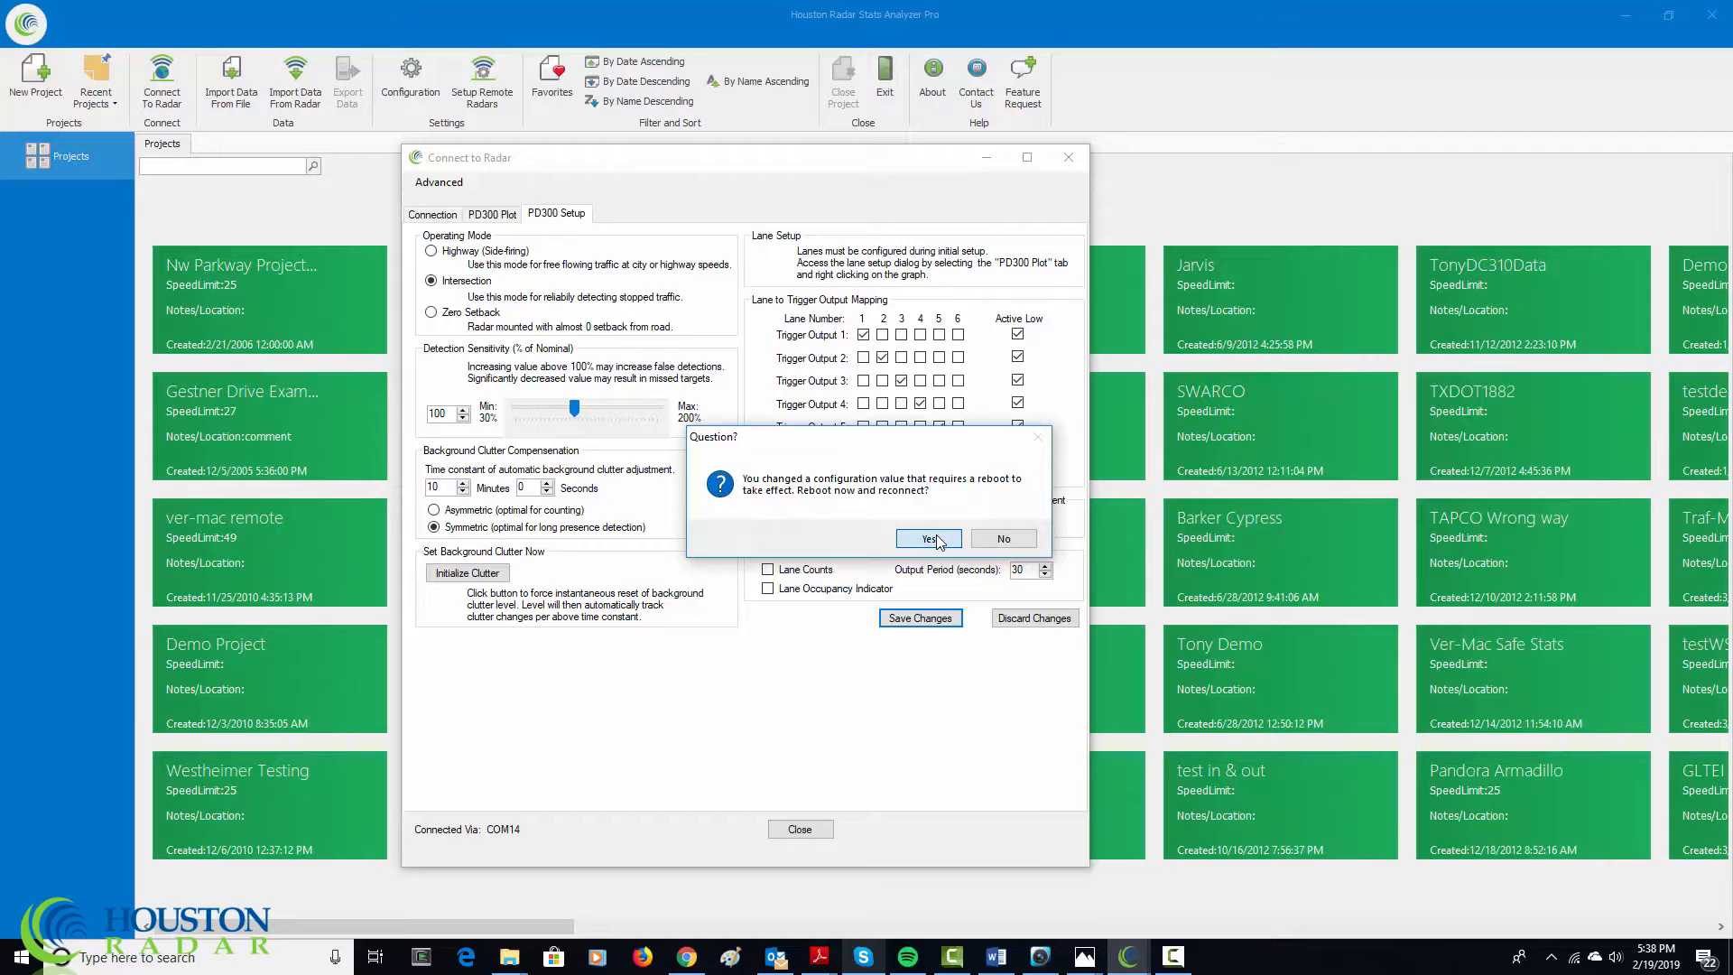
pyautogui.click(924, 538)
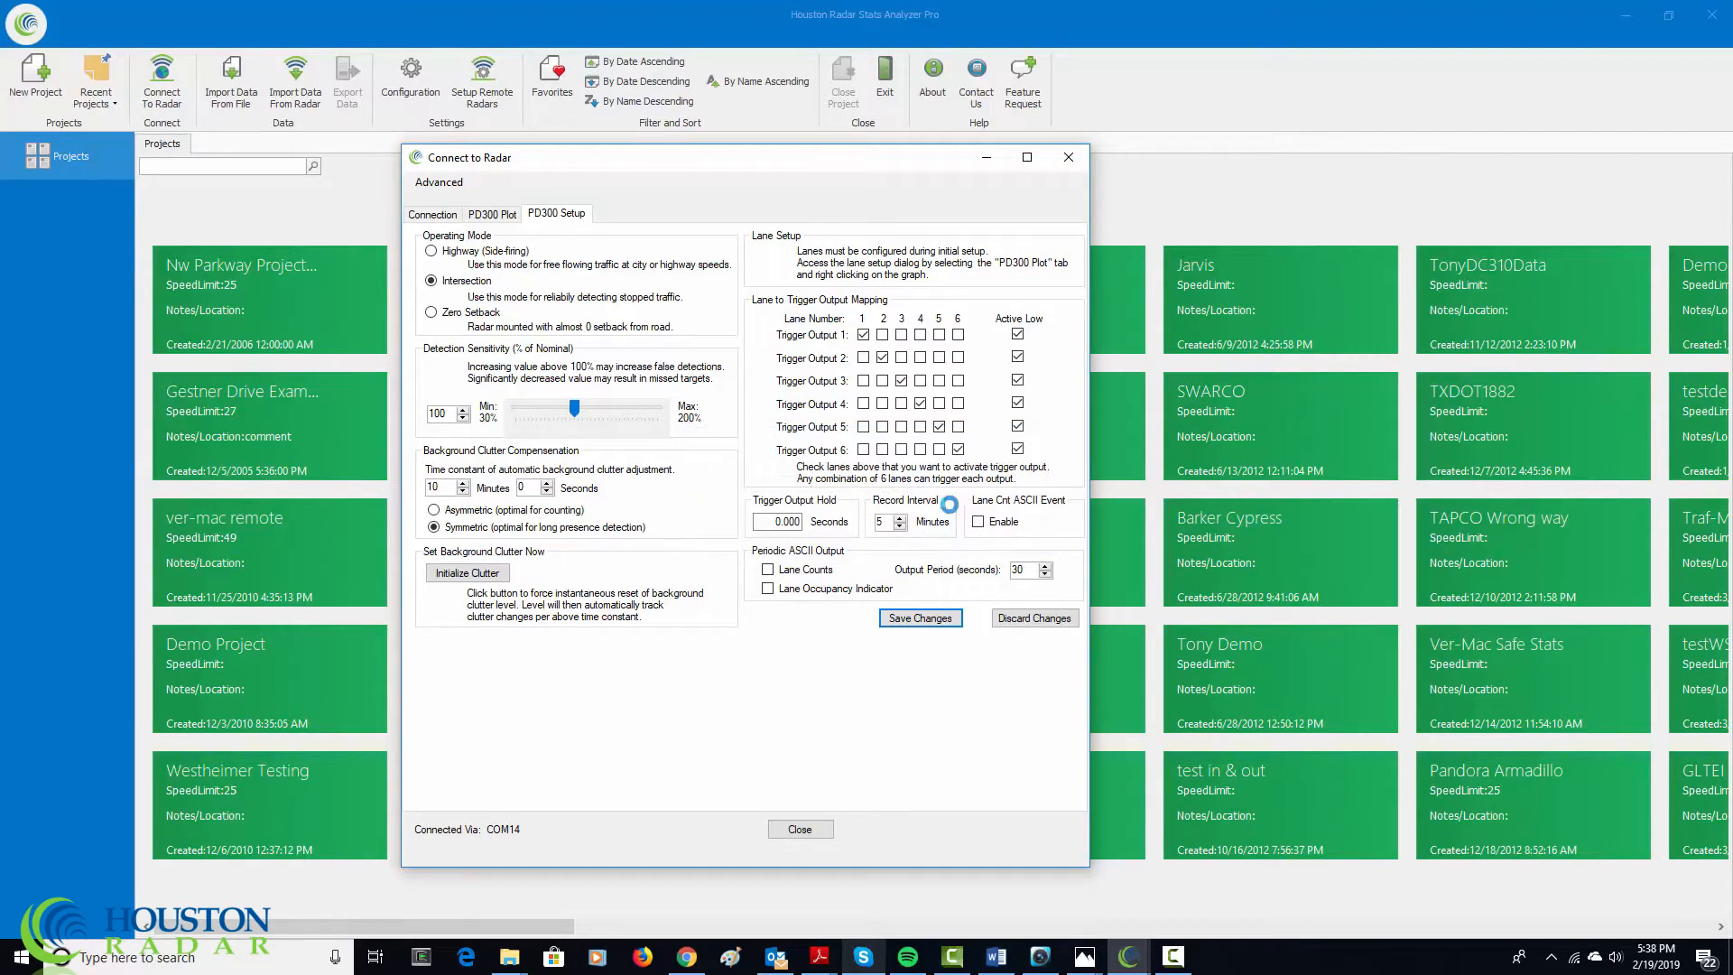
pyautogui.click(434, 213)
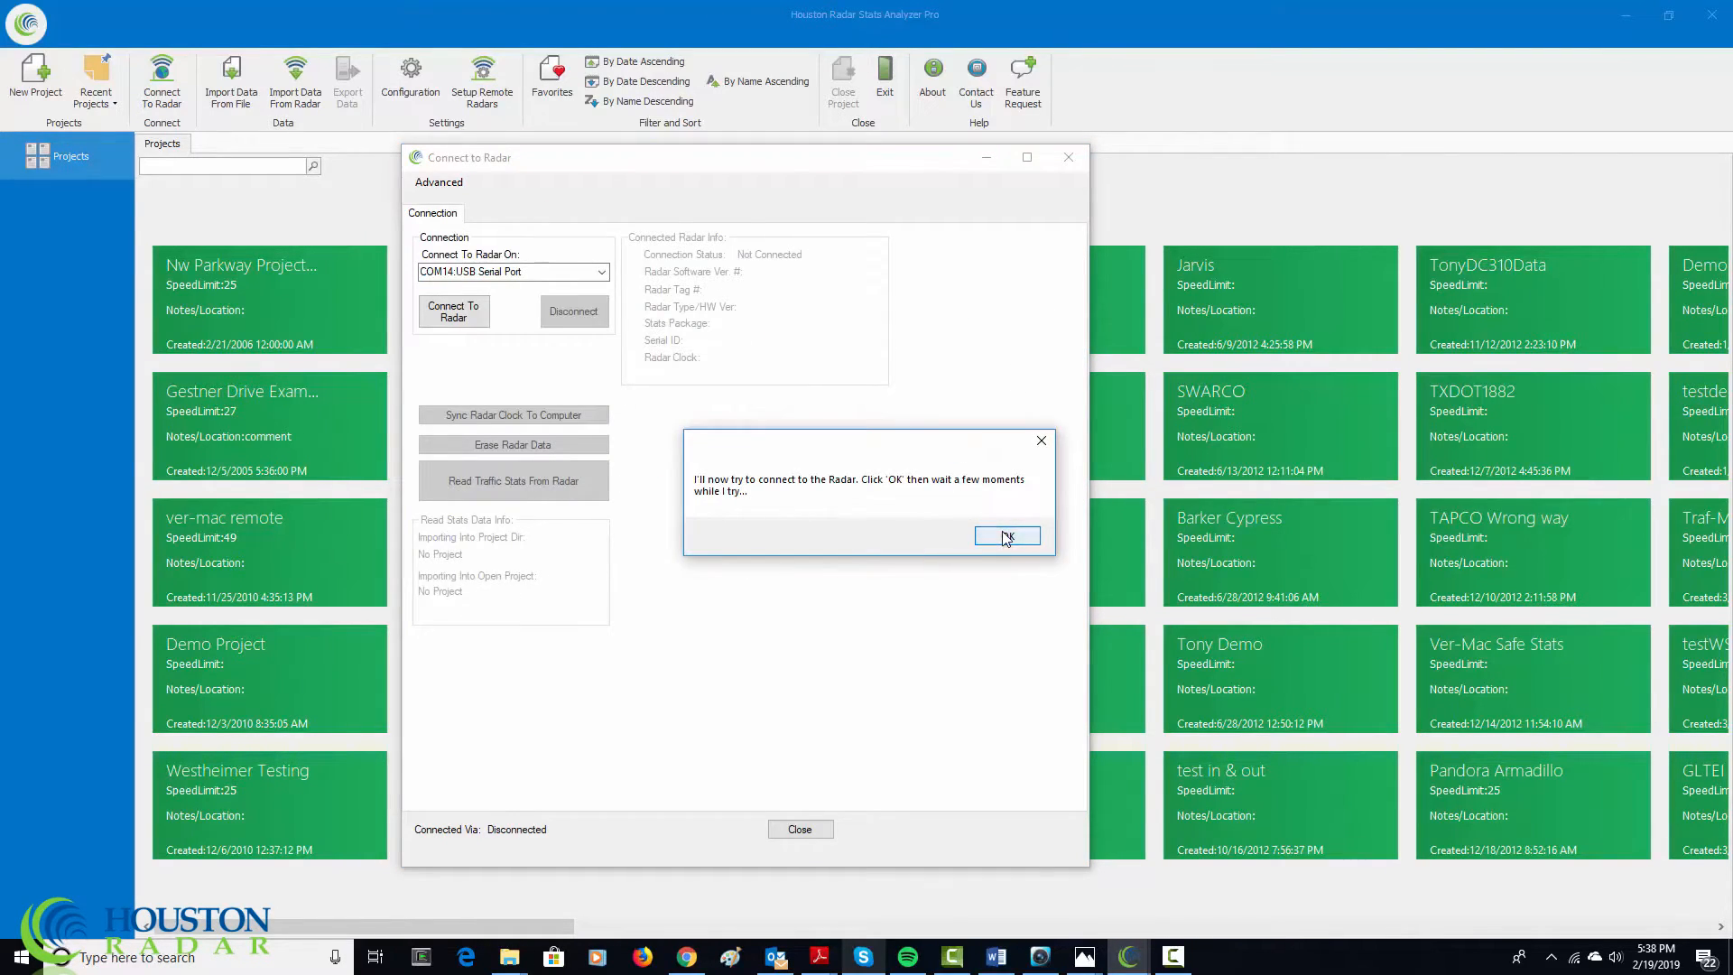
pyautogui.click(1004, 536)
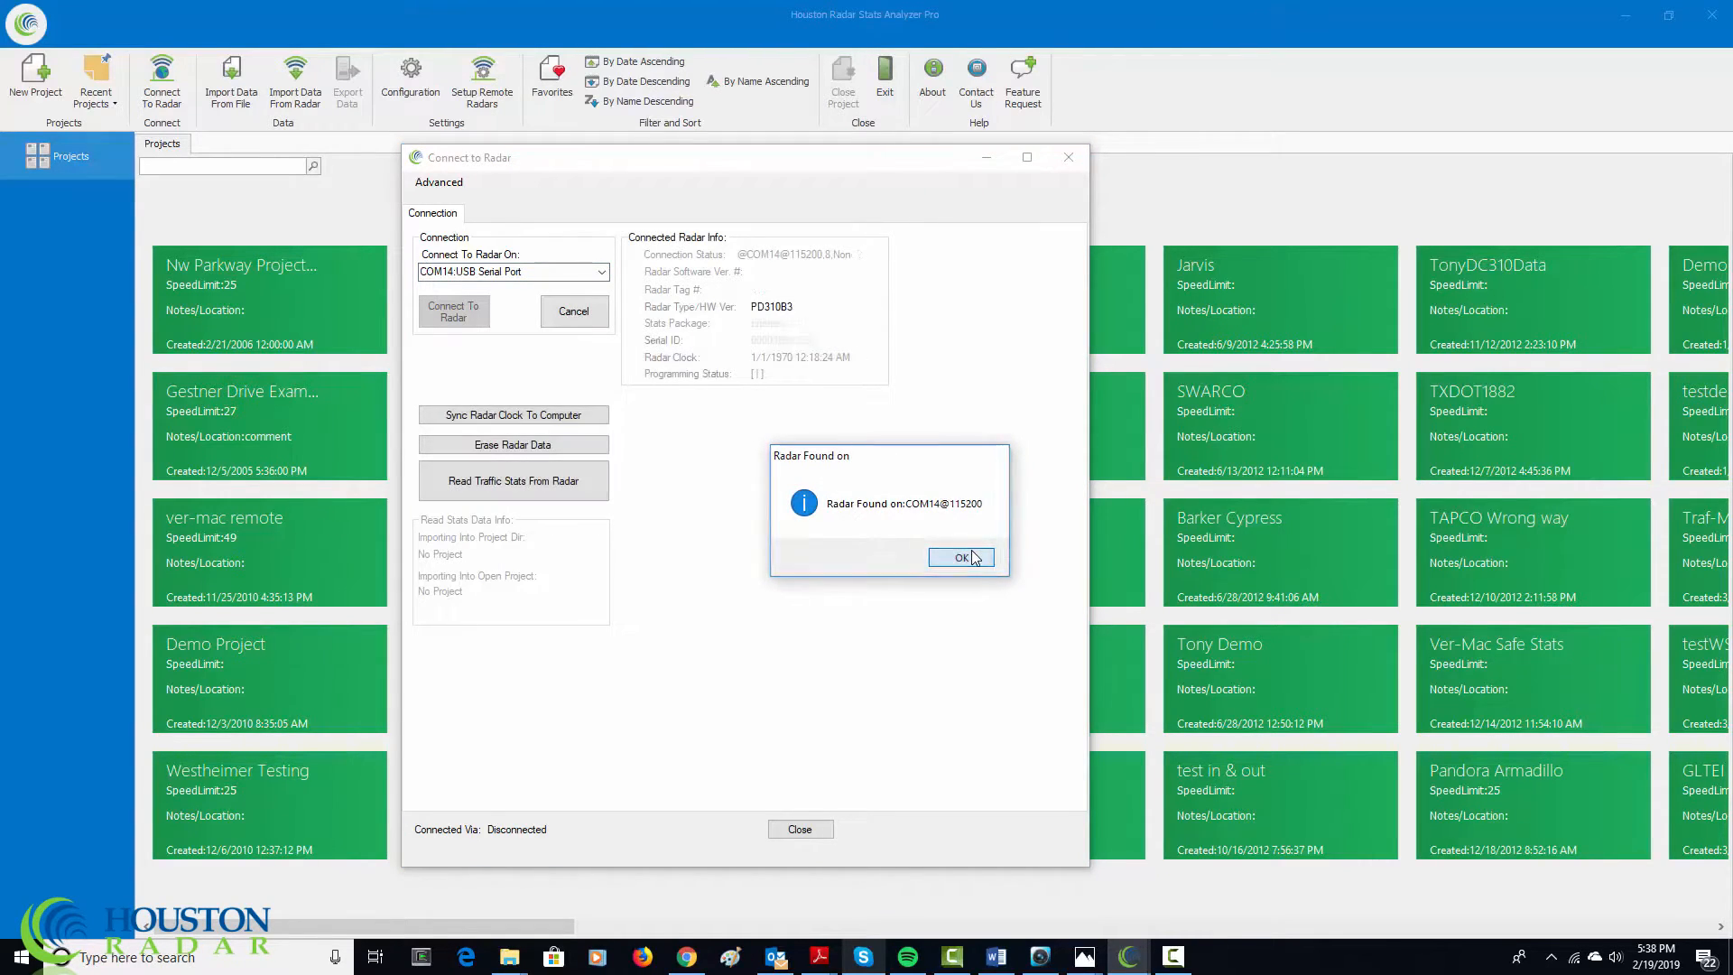
pyautogui.click(959, 558)
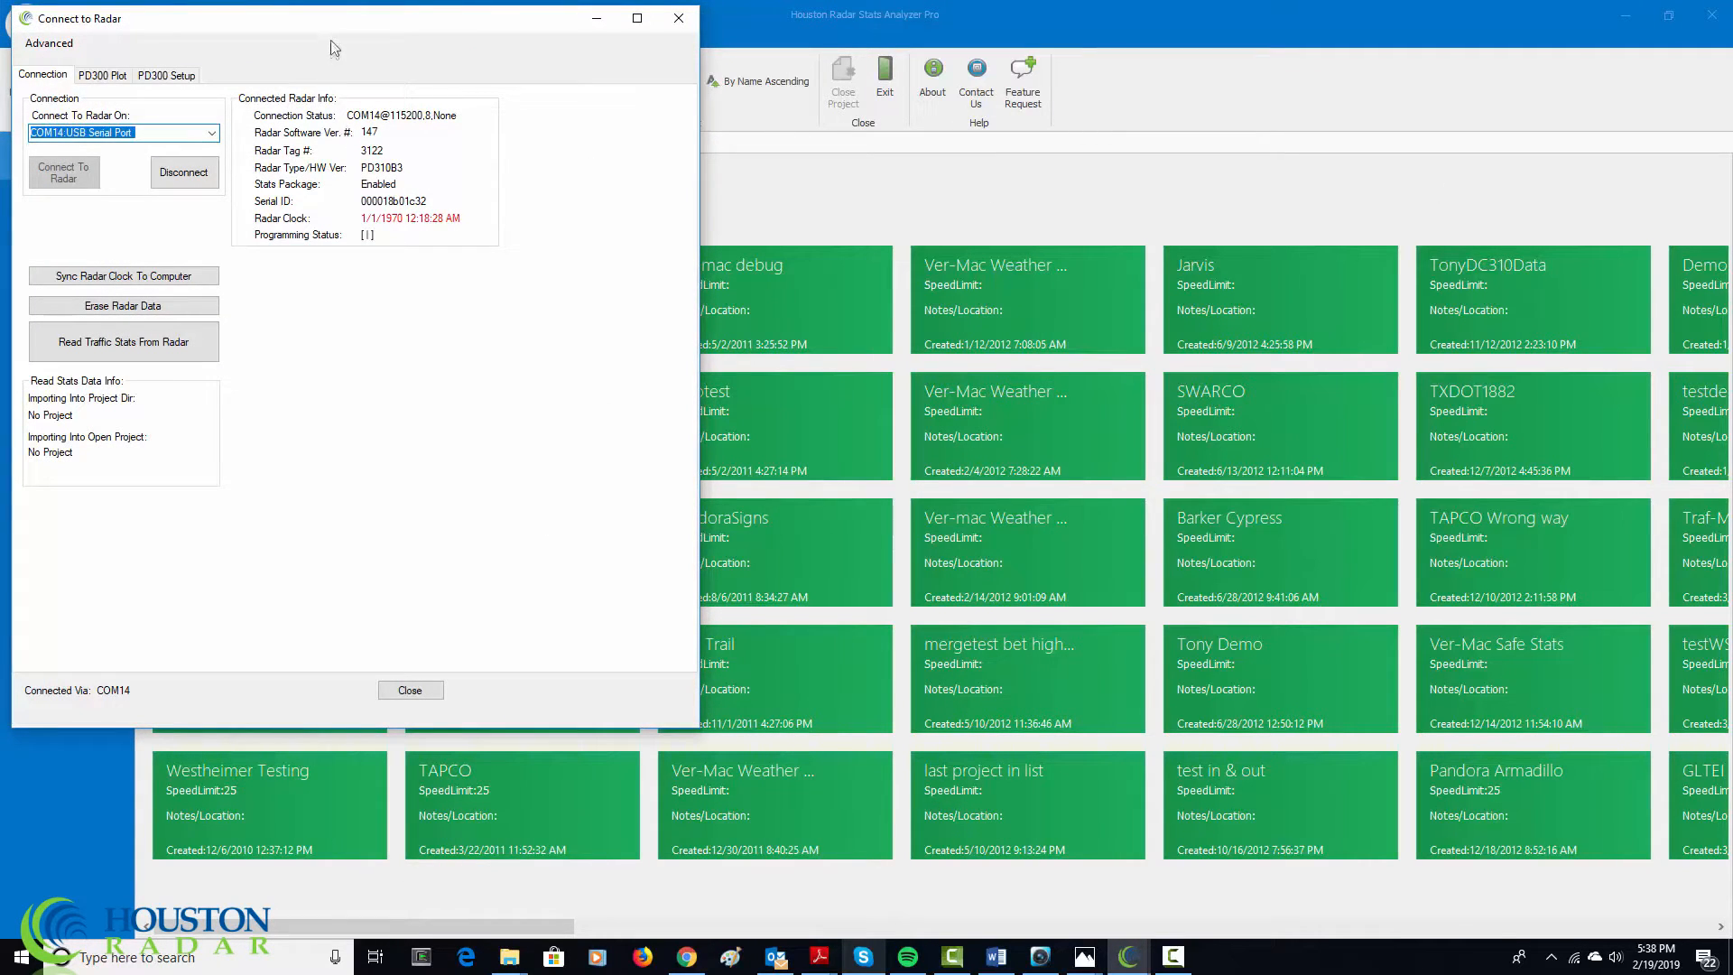
# Check the operating mode is still Intersection after reboot, then show the live range chart.
pyautogui.click(504, 166)
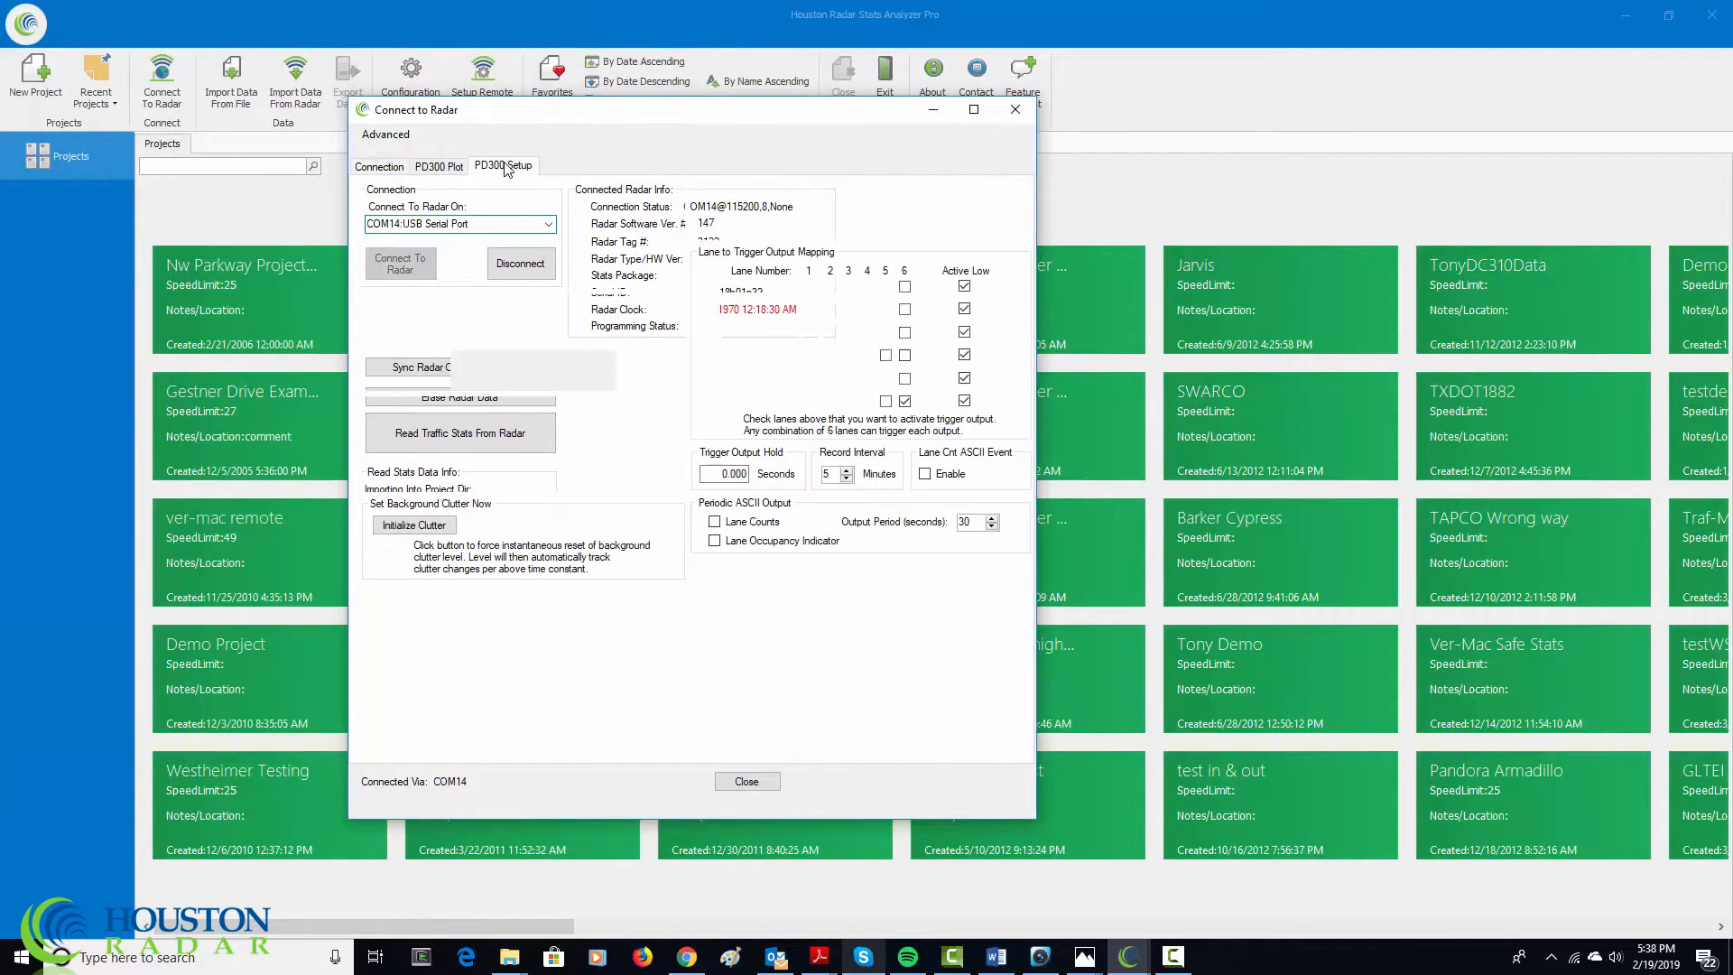
pyautogui.click(504, 166)
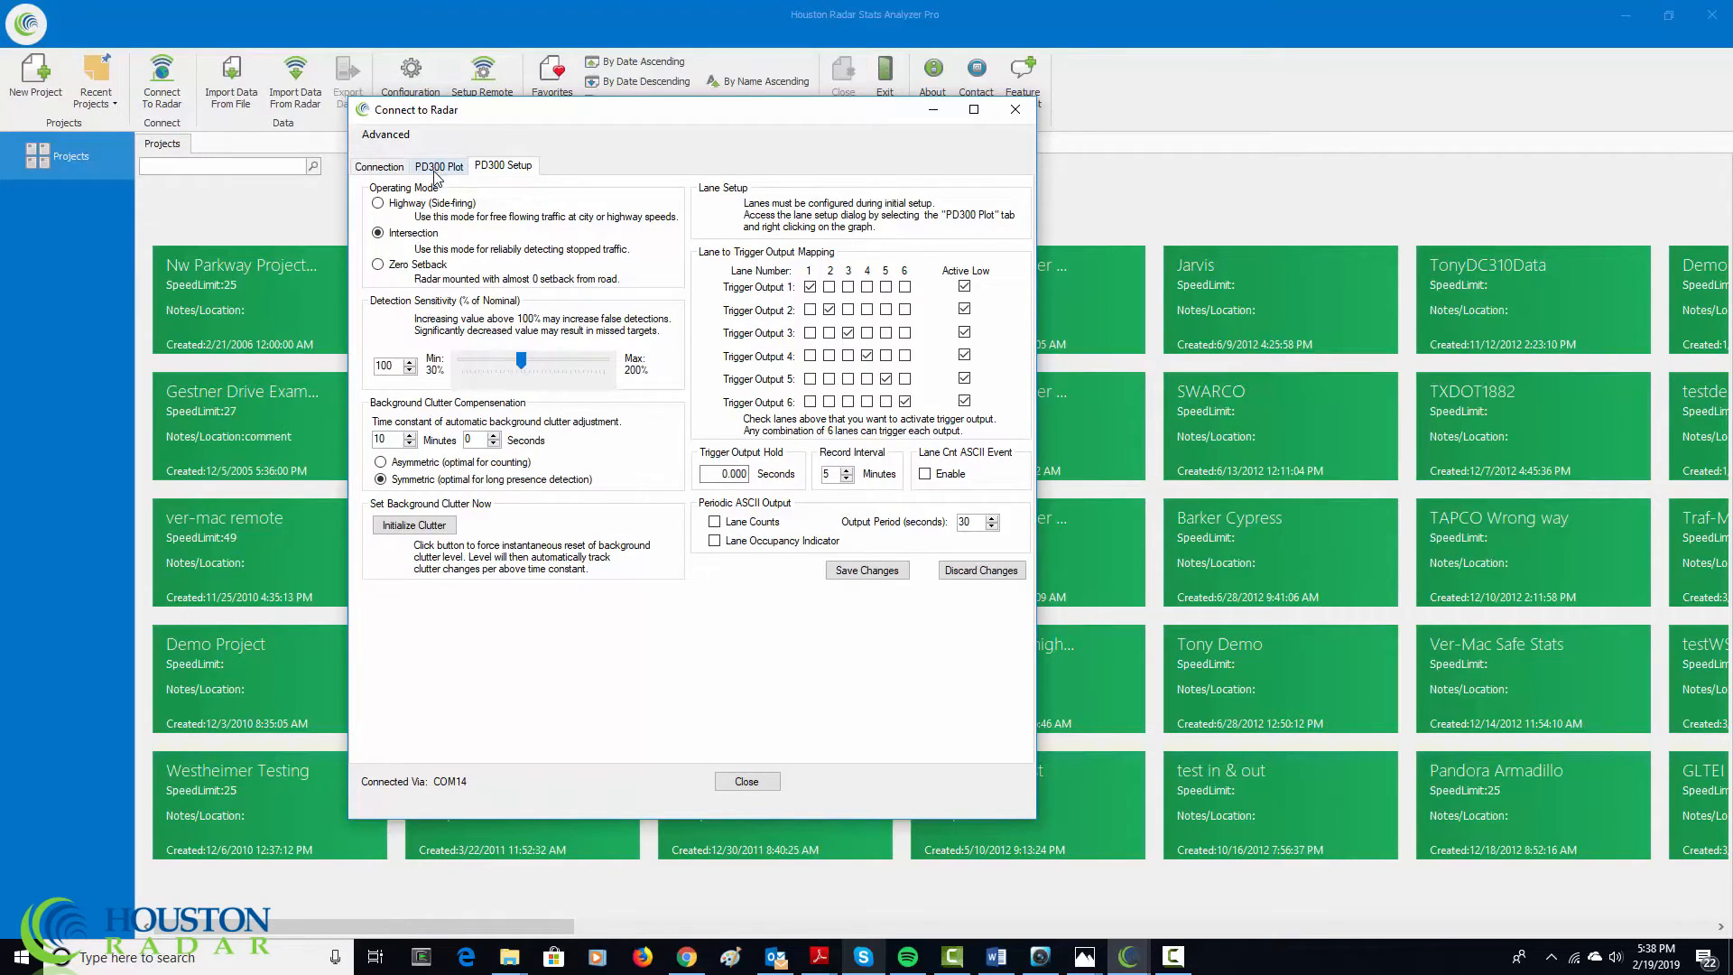
pyautogui.click(439, 166)
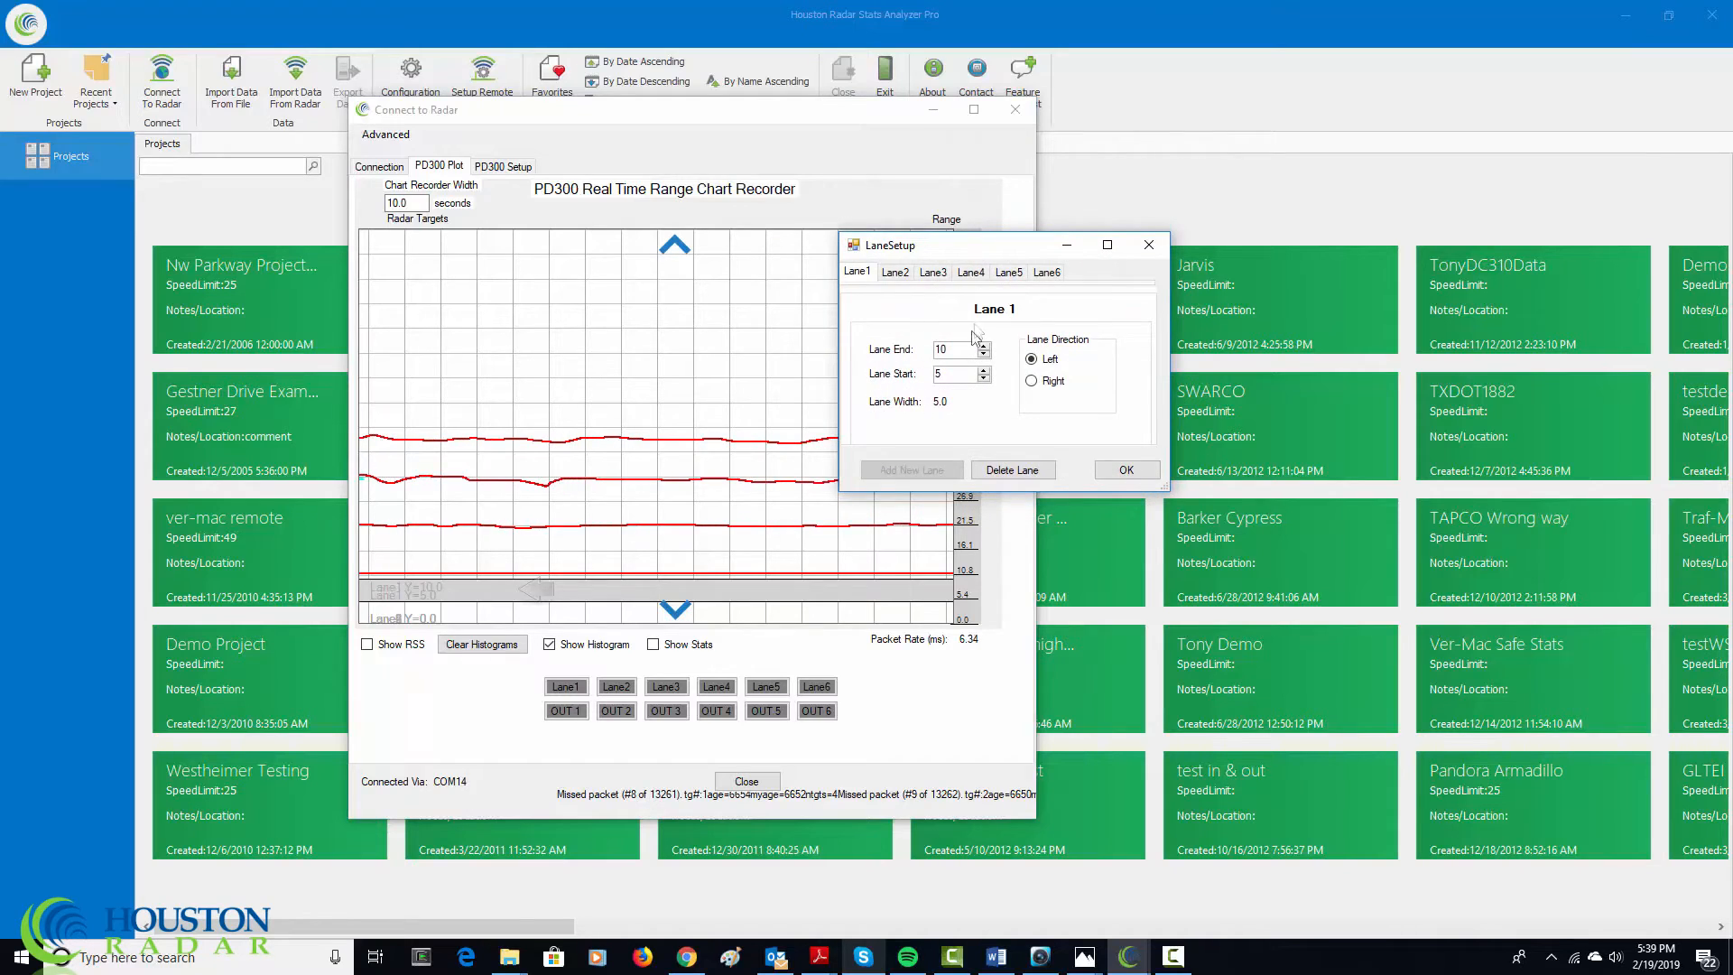
# Raise lane 1's end distance to 13 with the spinner and close the lane editor without saving.
pyautogui.click(982, 346)
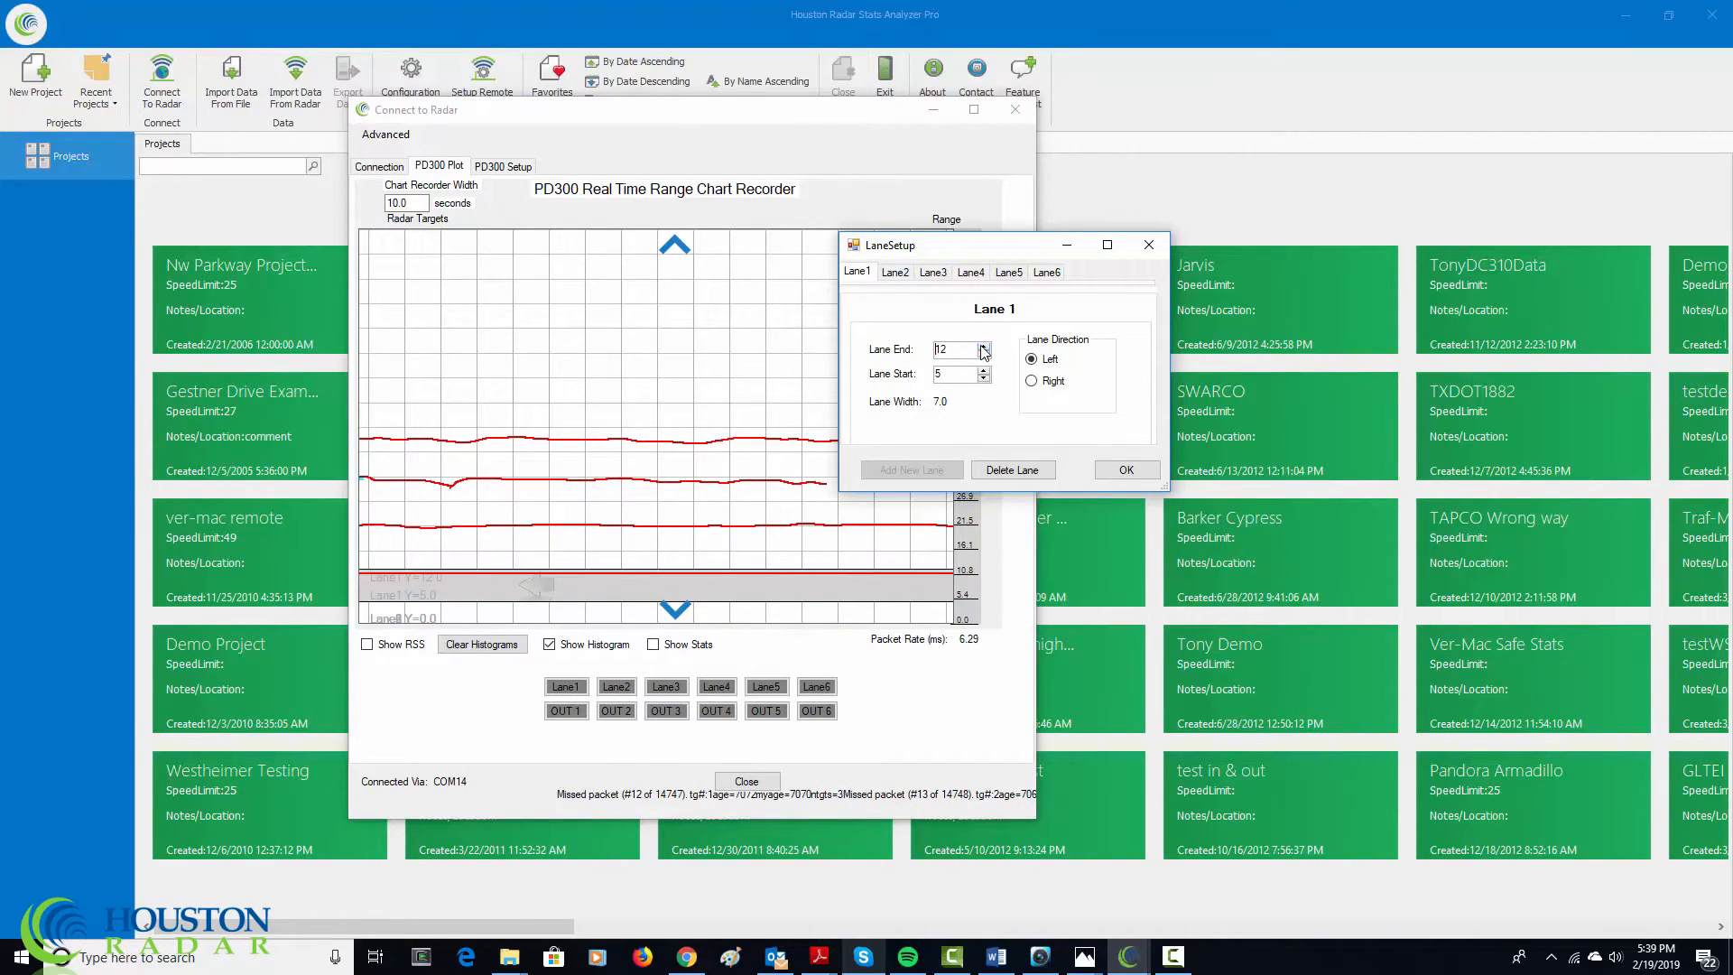
pyautogui.click(982, 345)
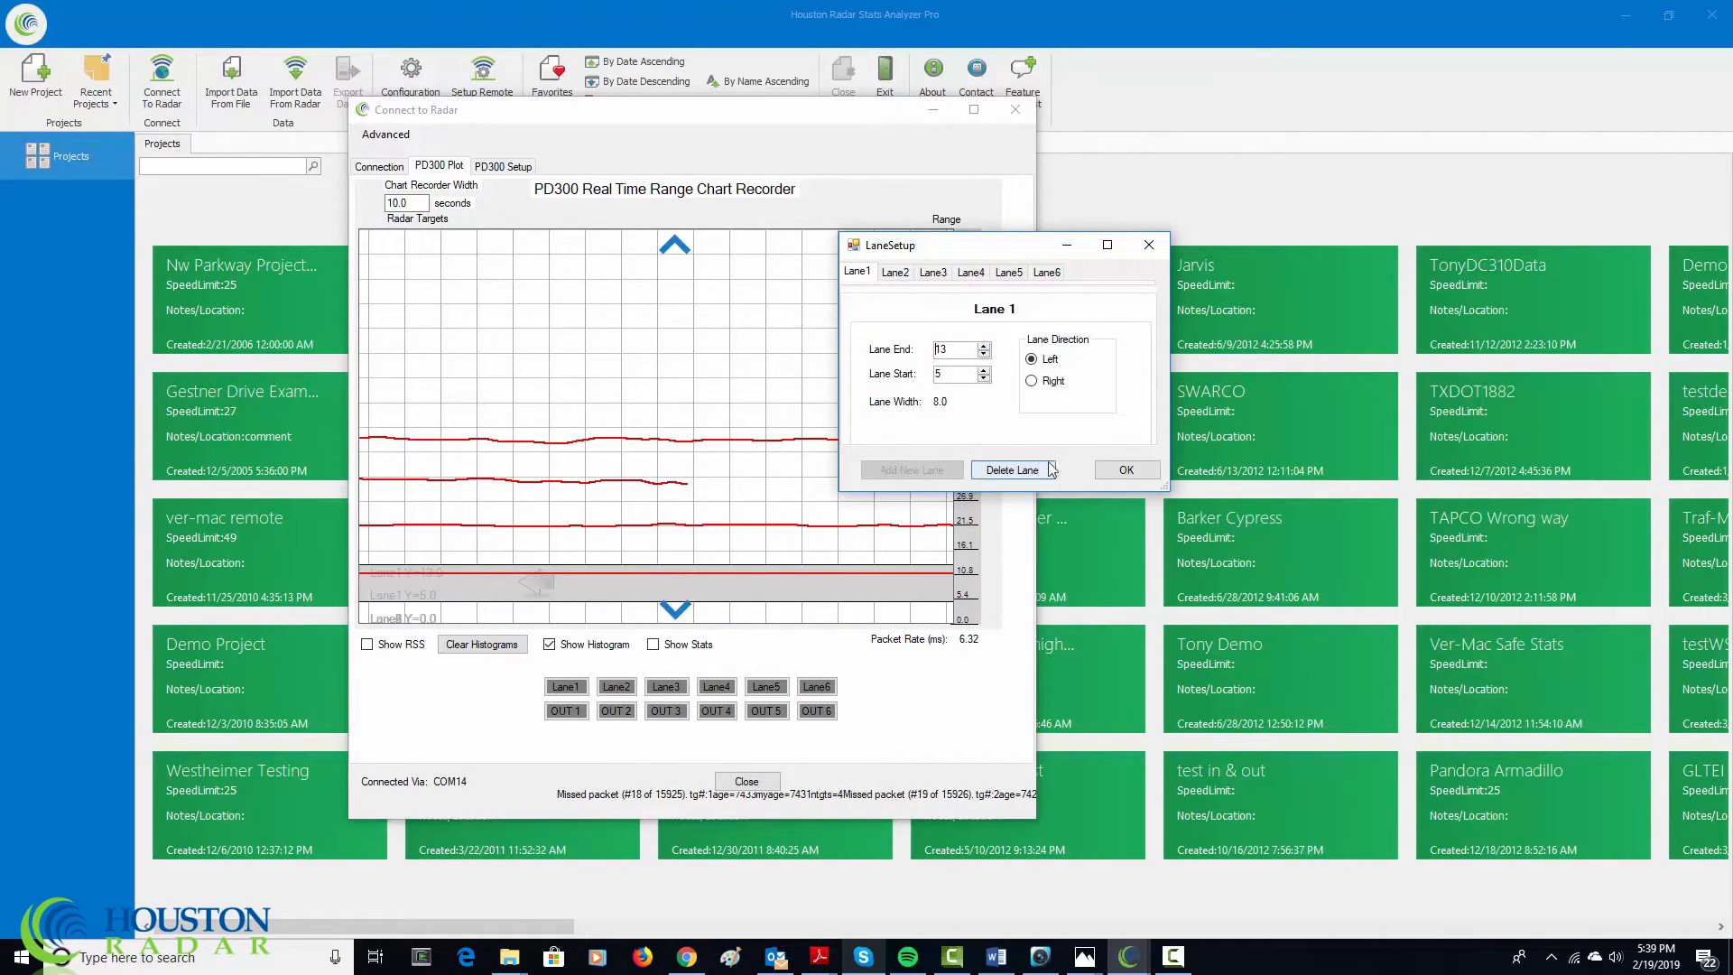
pyautogui.click(1125, 469)
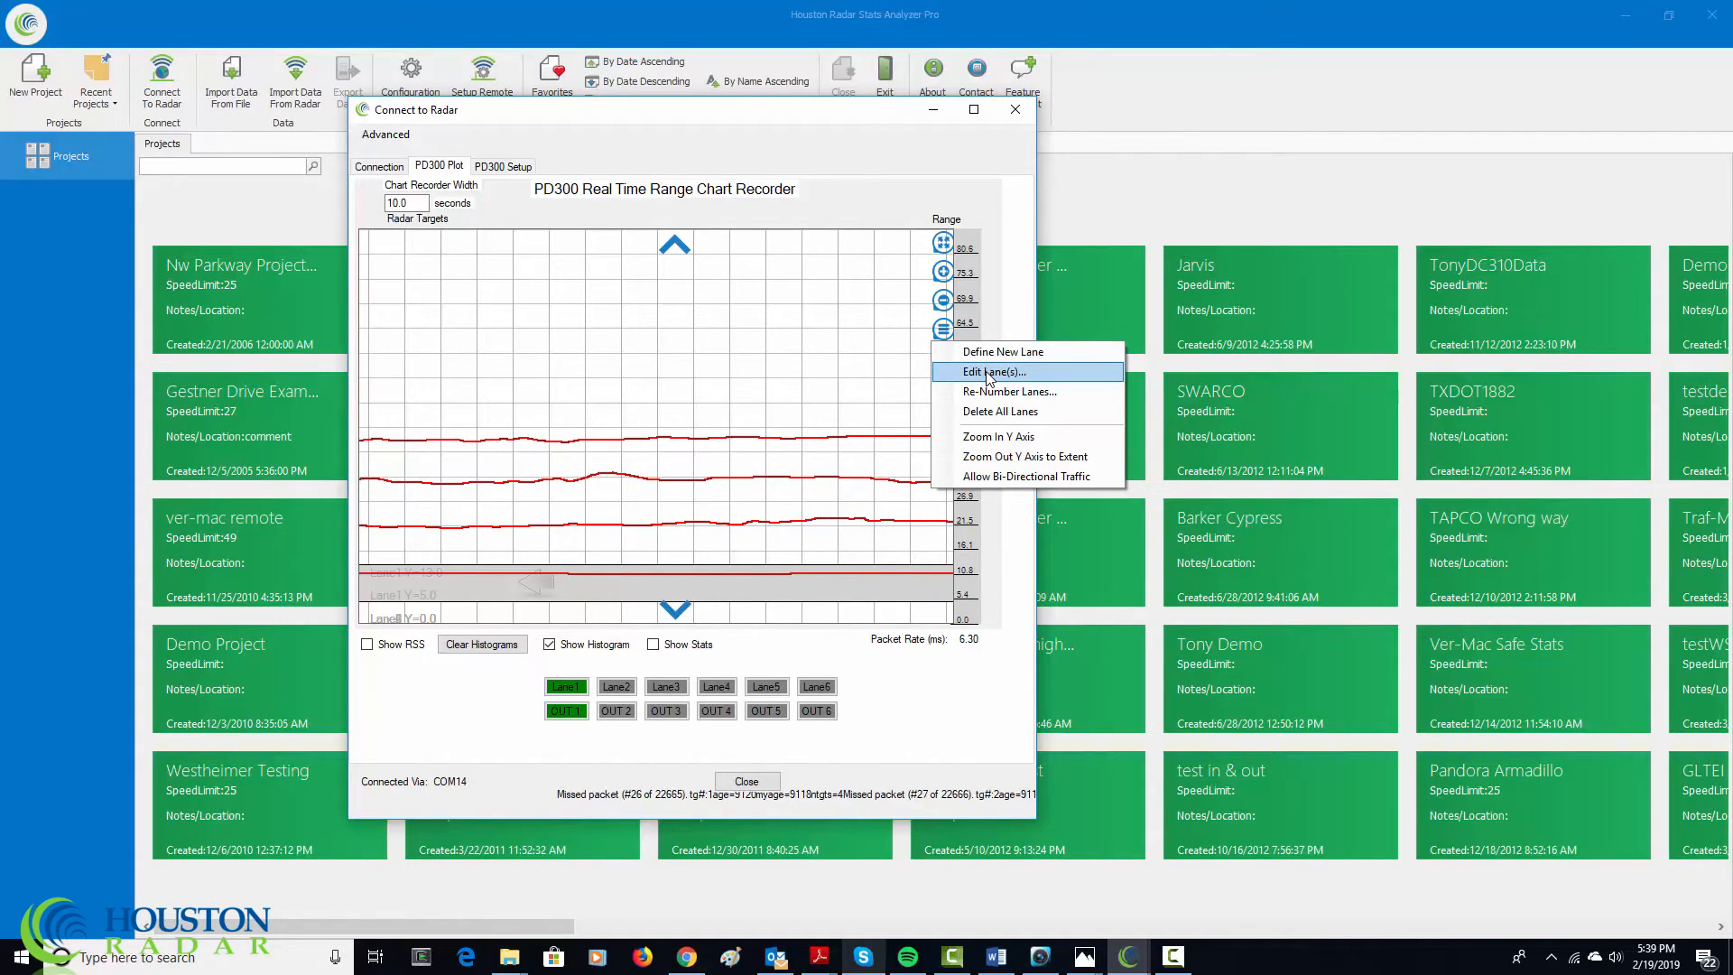
# Save all lanes with lane 1 at 5–10 ft, then show the radar connection details.
pyautogui.click(991, 372)
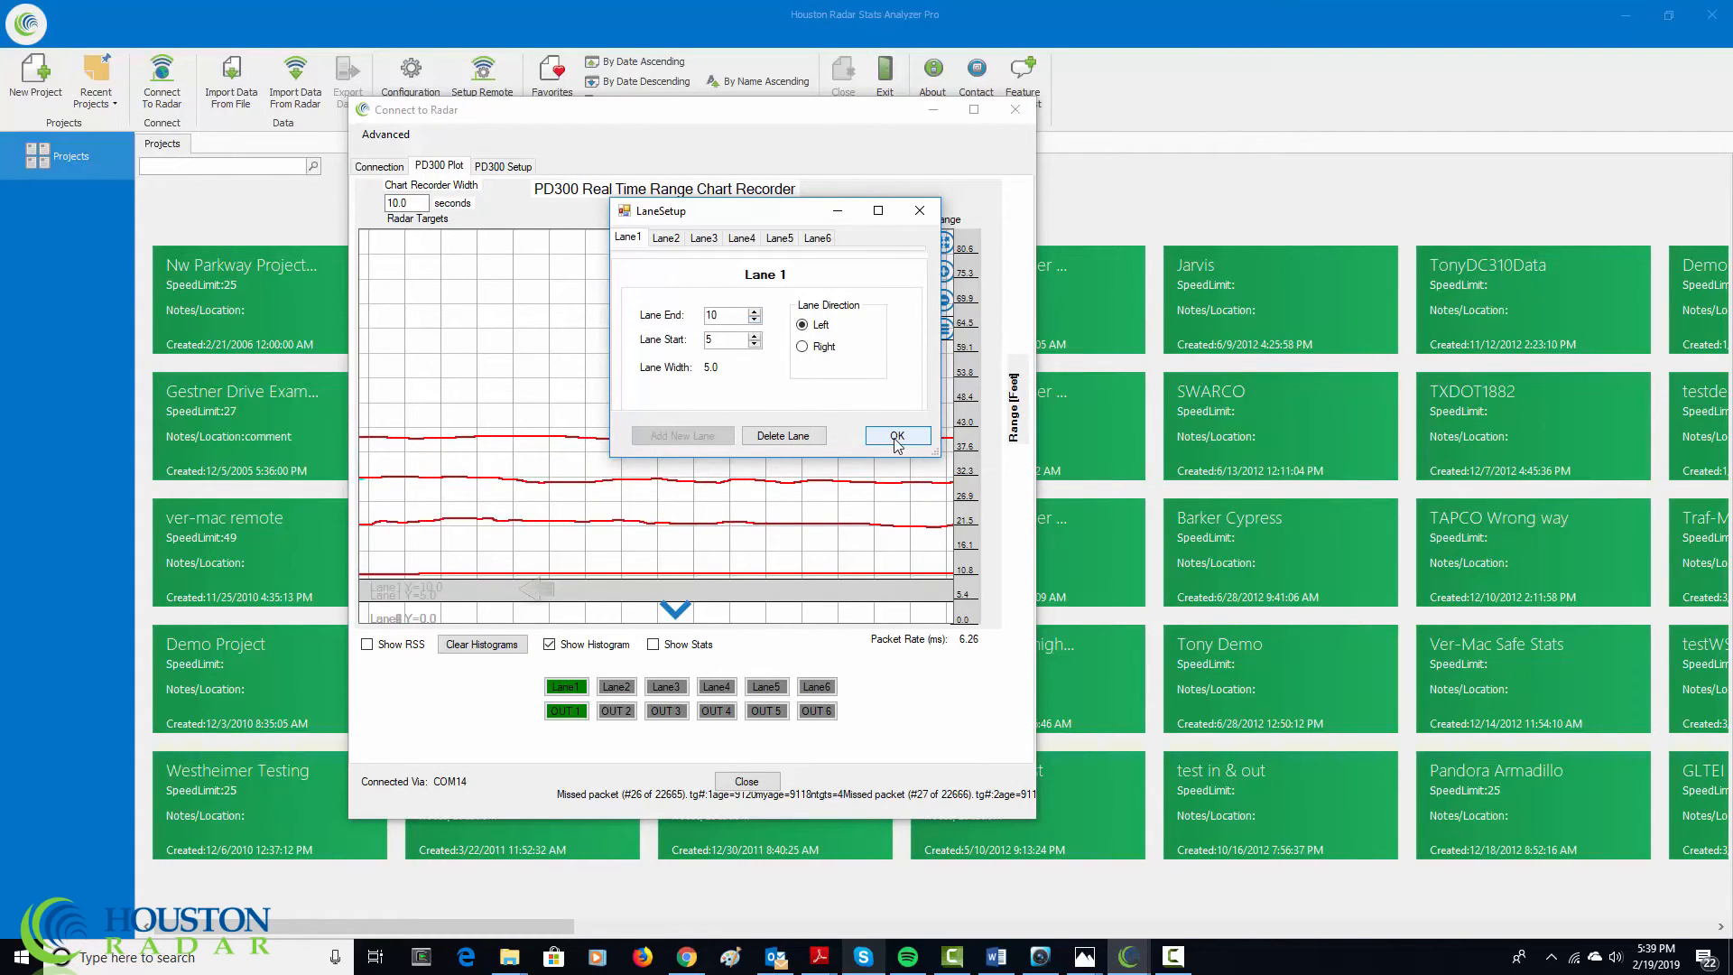
pyautogui.click(897, 436)
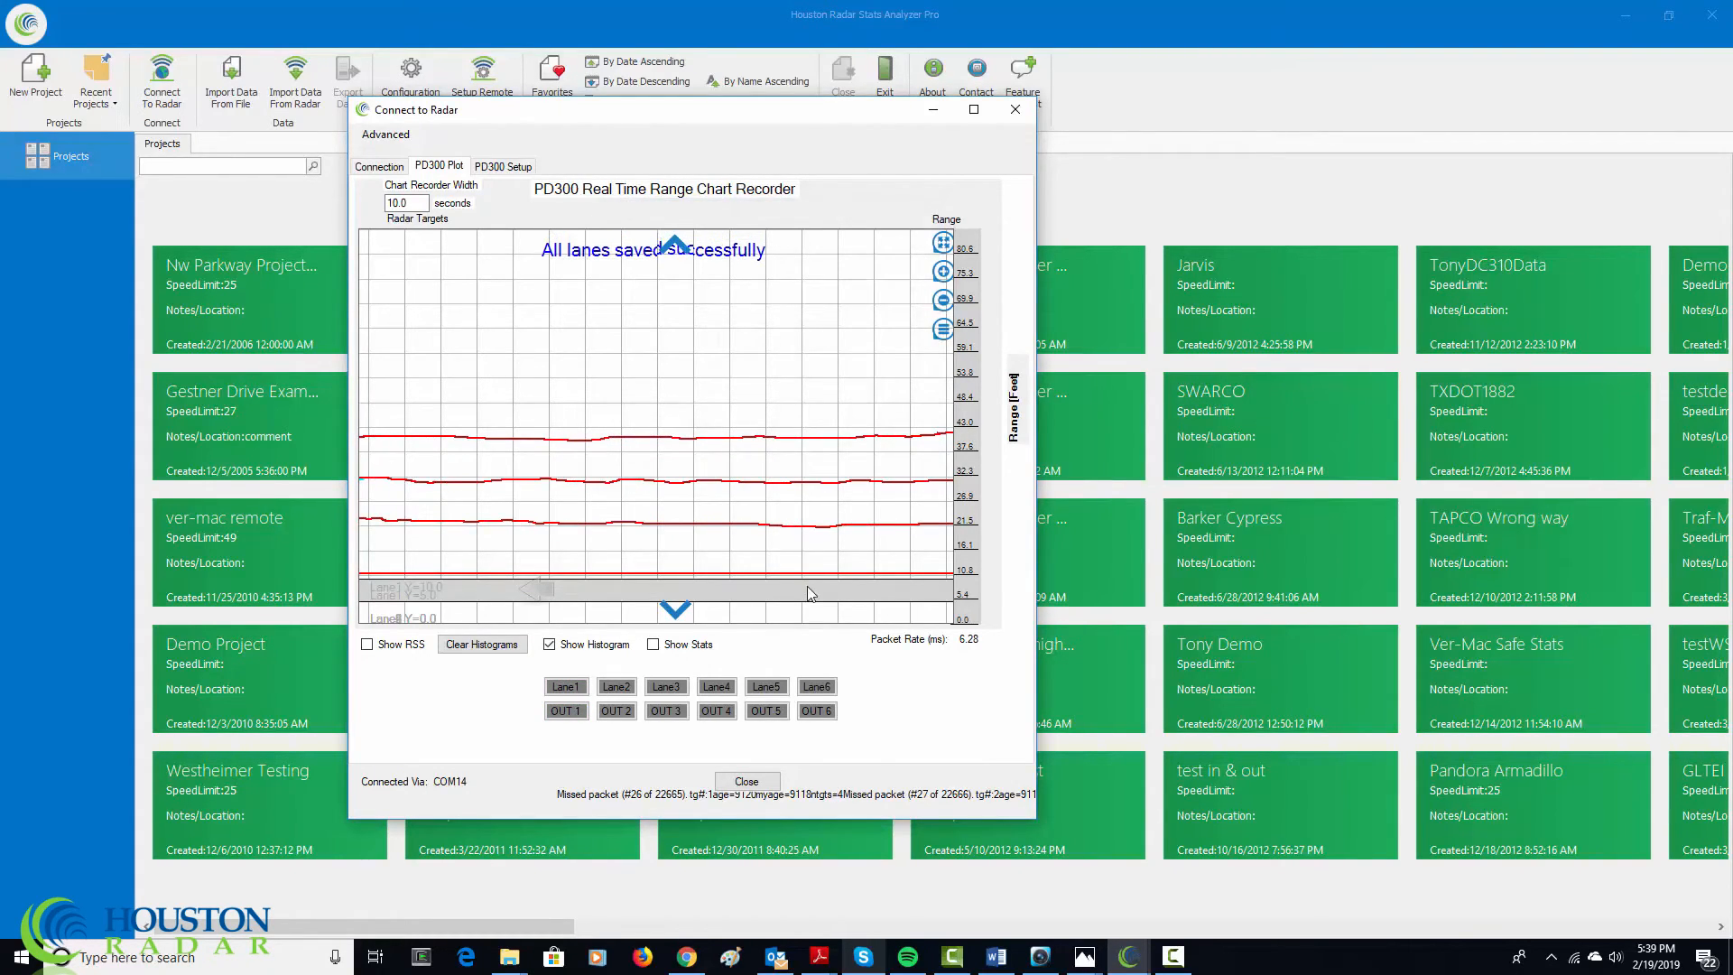
pyautogui.click(565, 711)
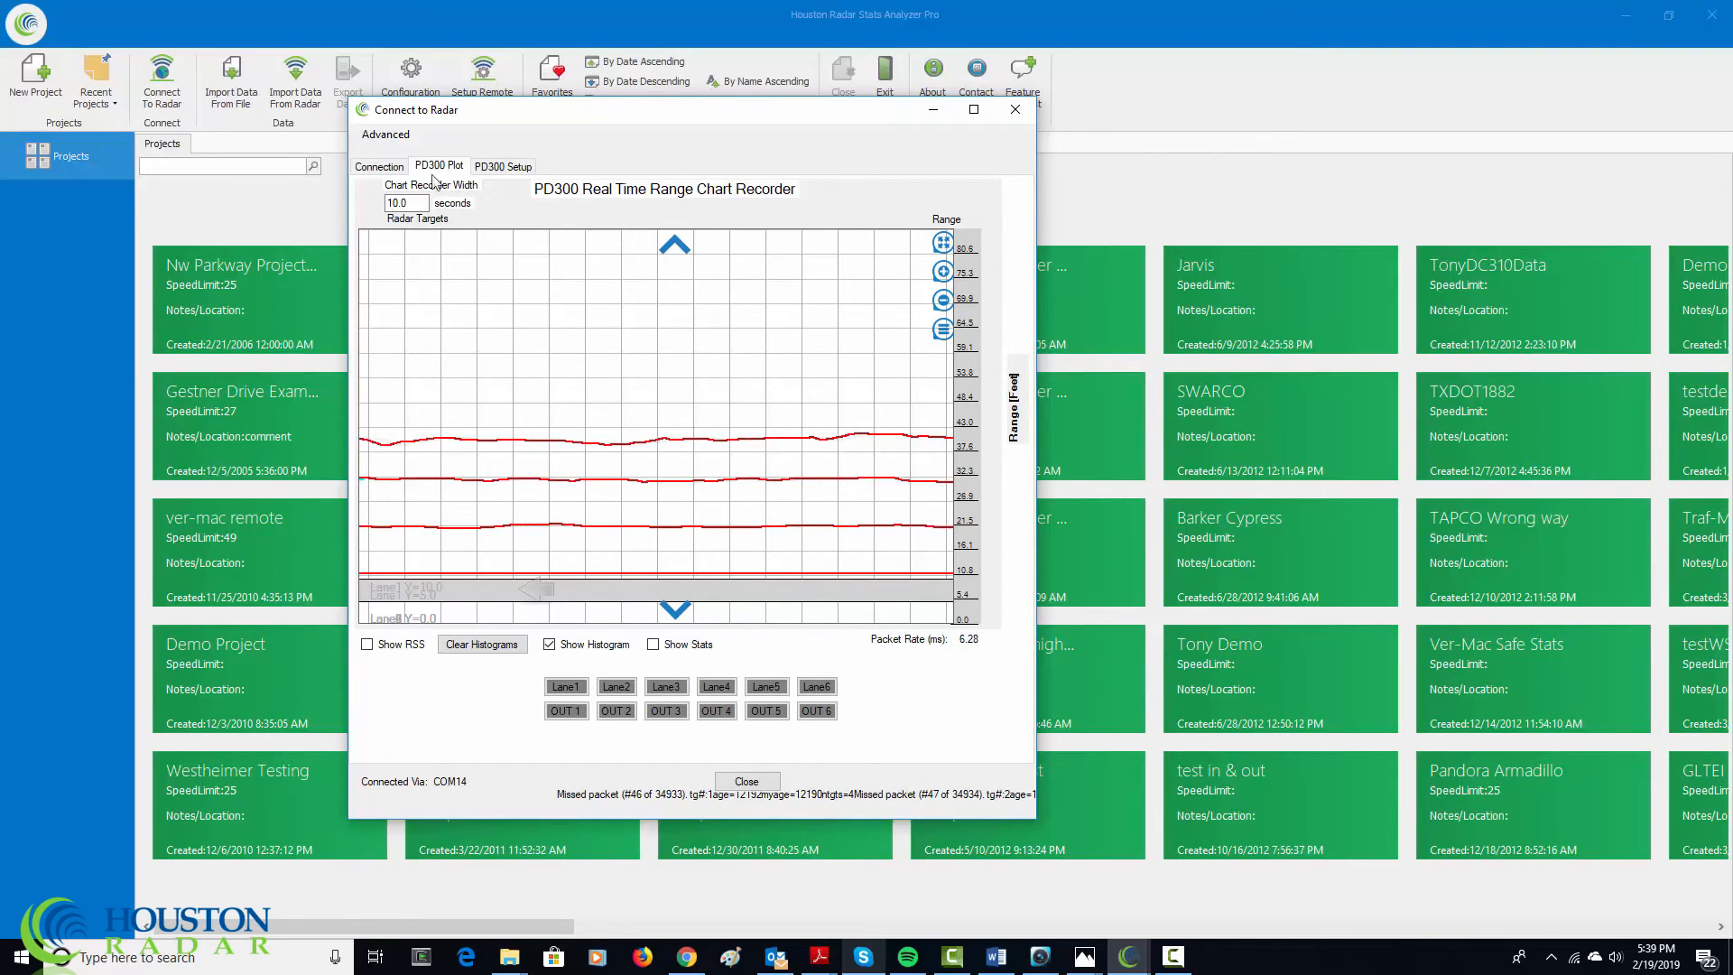
pyautogui.click(377, 166)
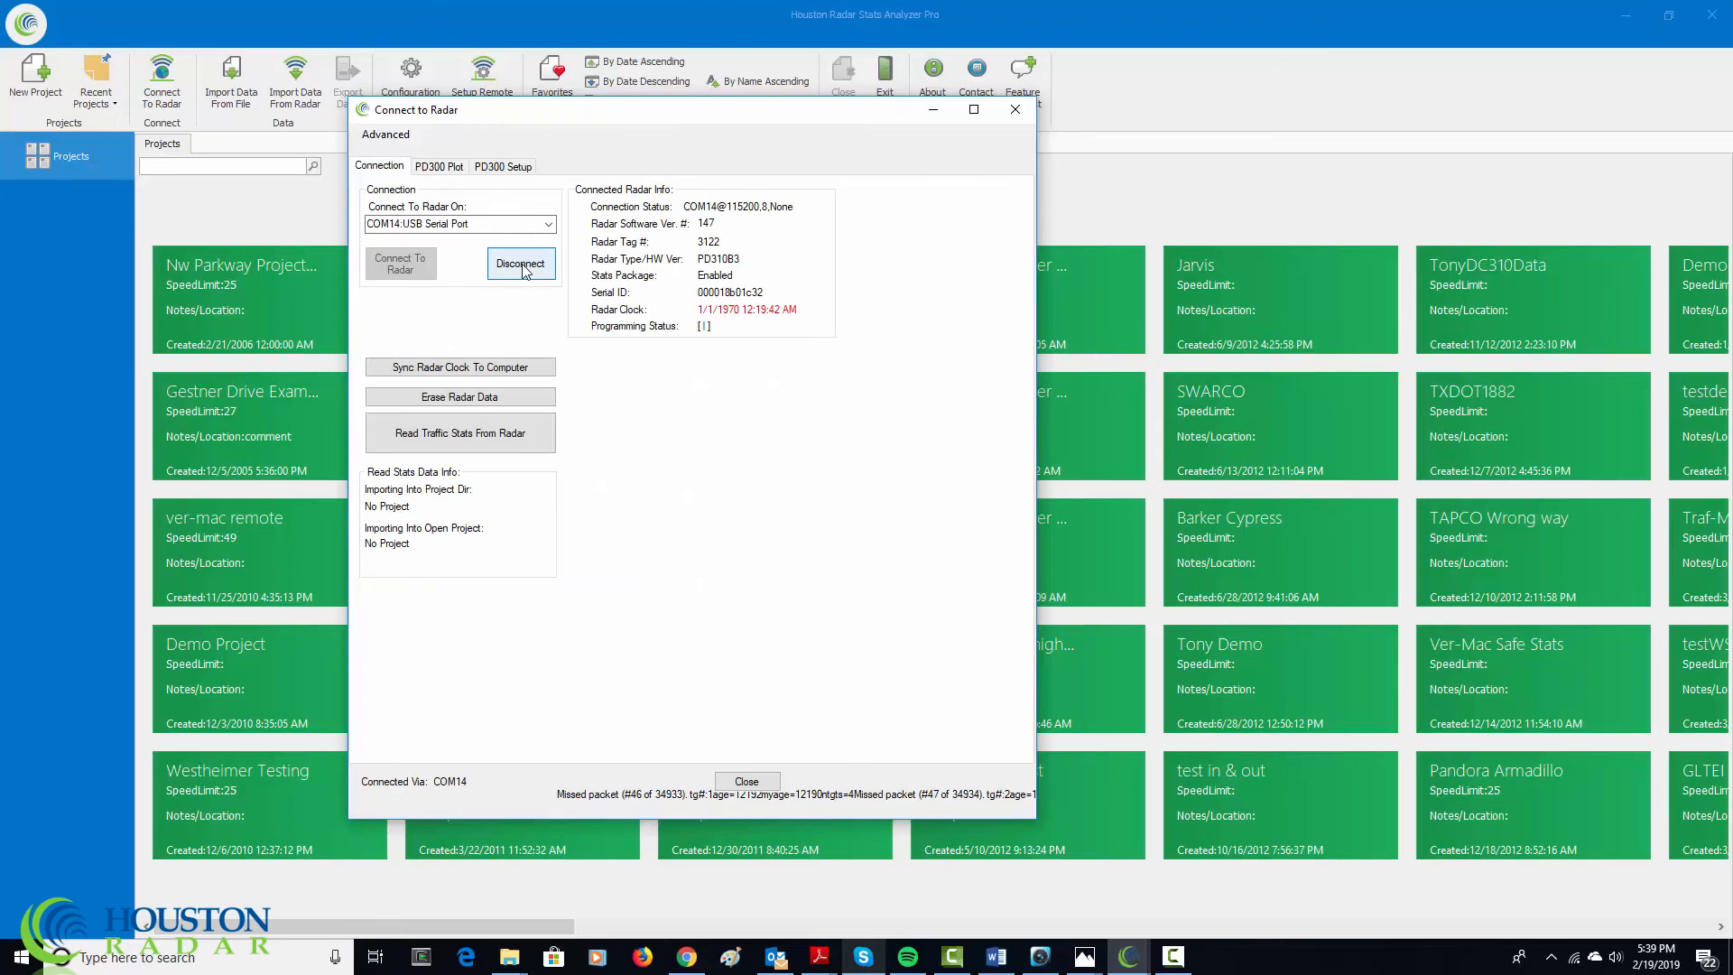